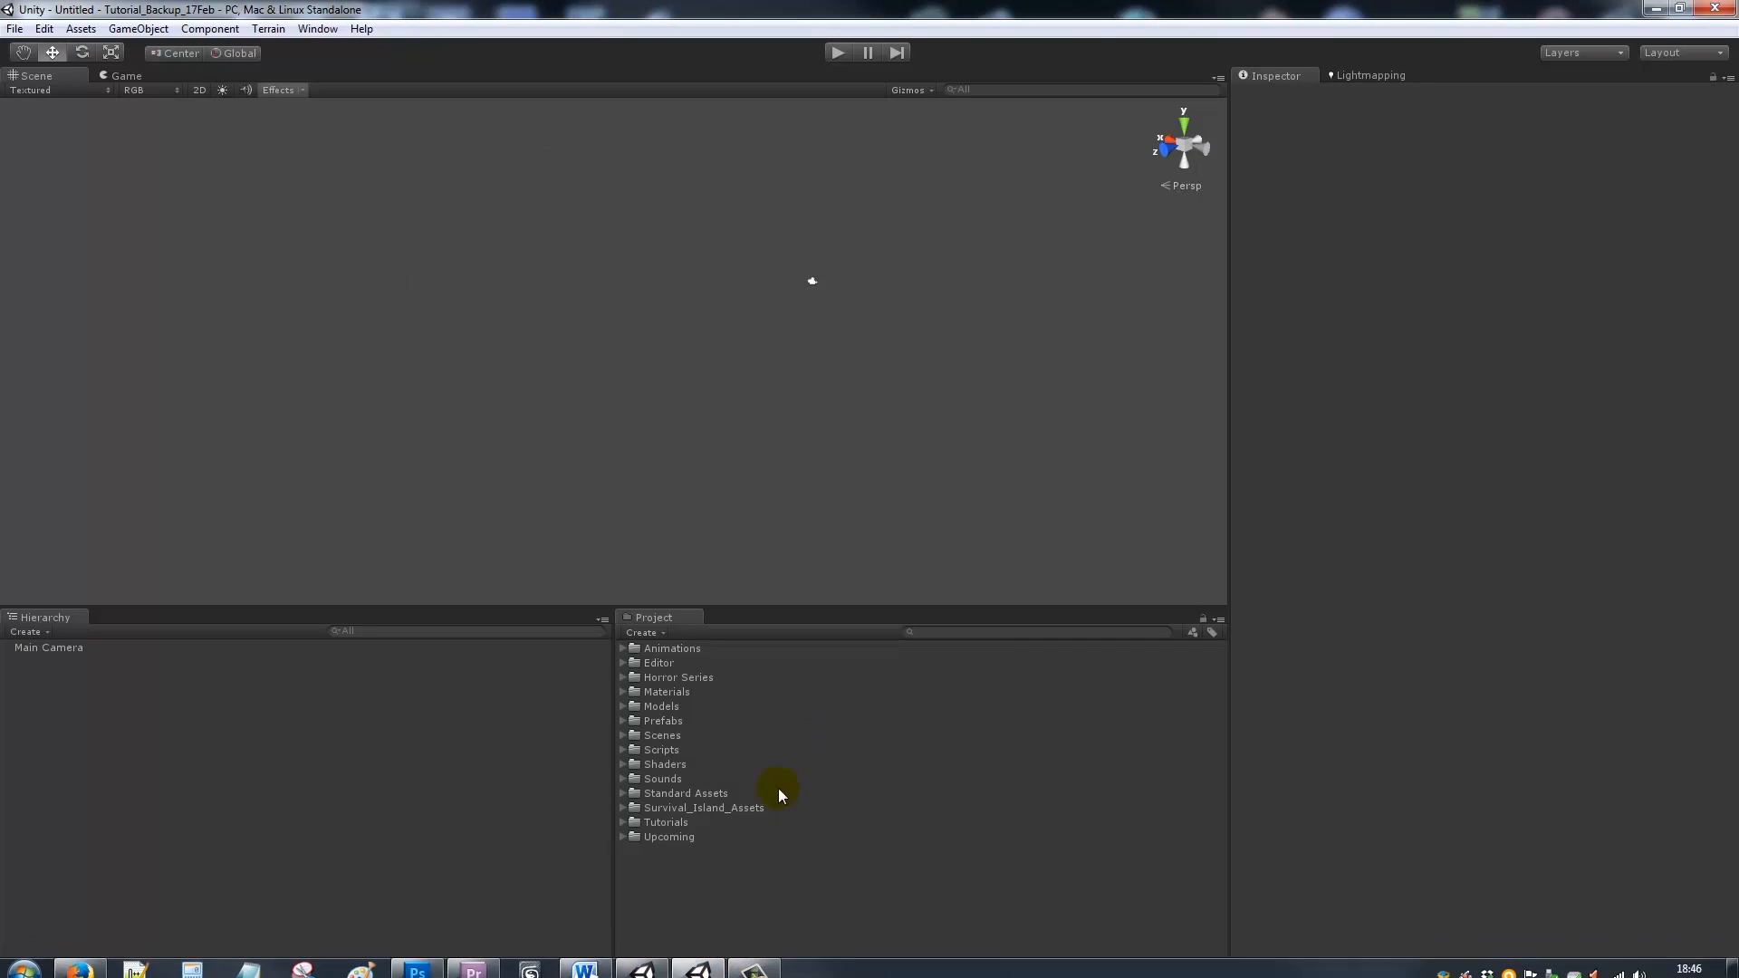
{"action": "mouse_move", "coordinate": [45, 52]}
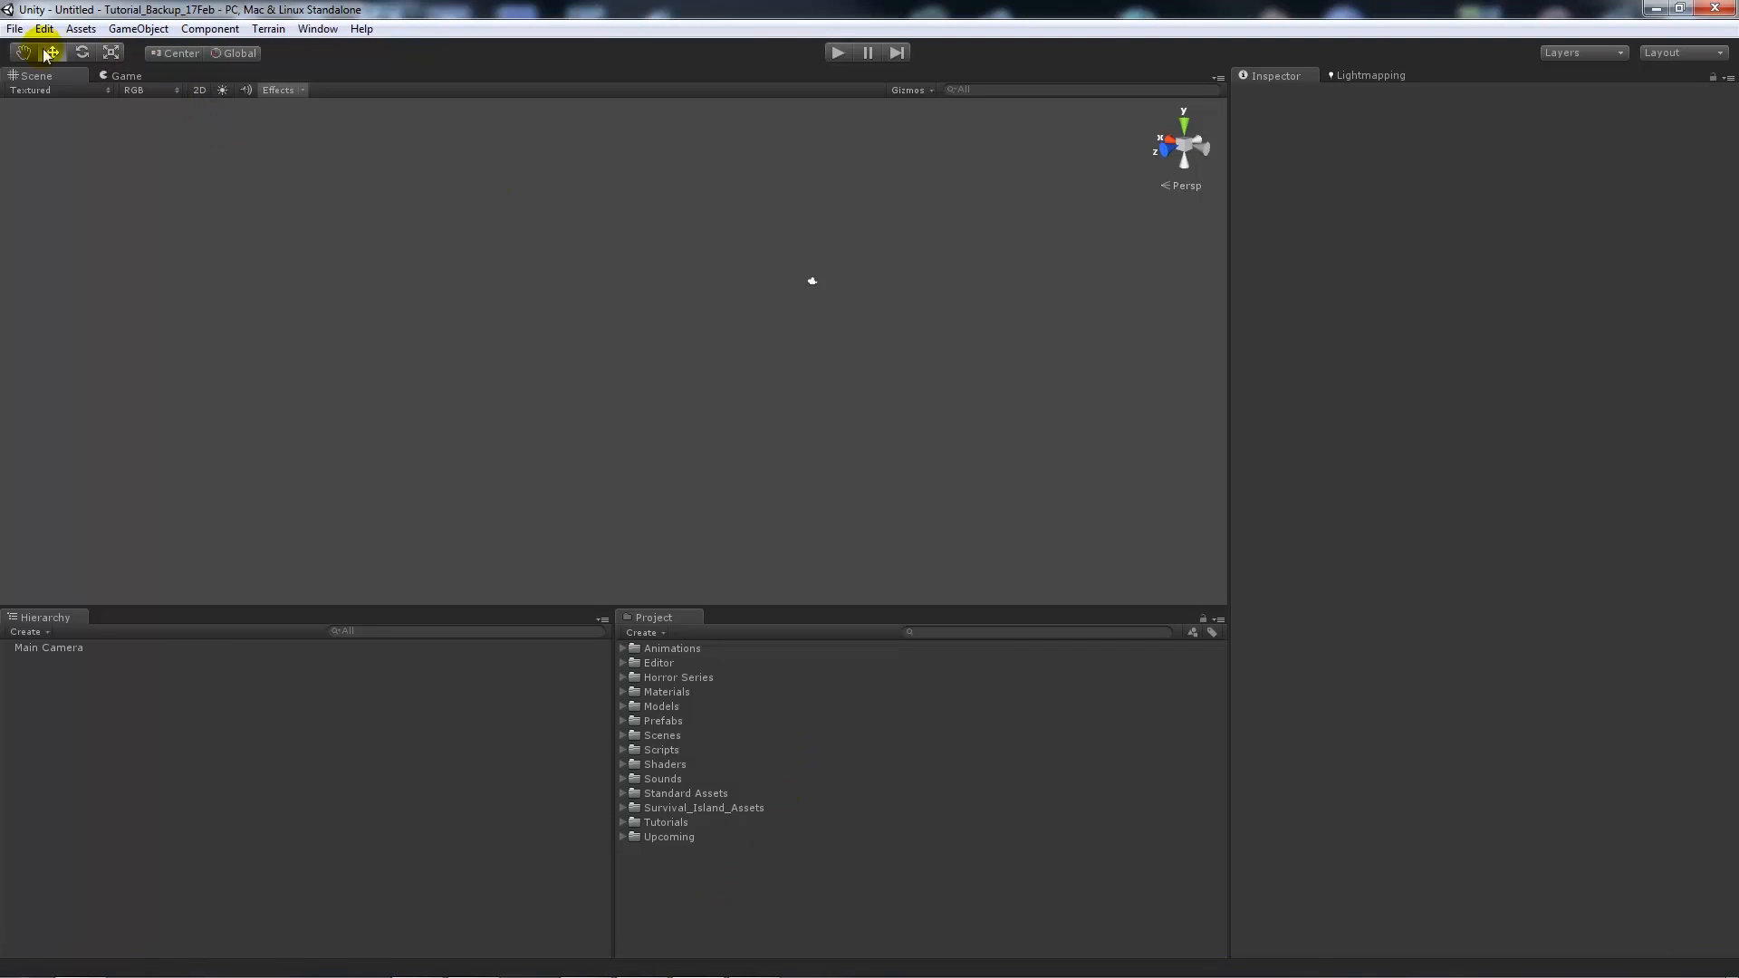
- Open Render Settings from the Edit menu to show fog, ambient light and skybox options
{"action": "left_click", "coordinate": [80, 28]}
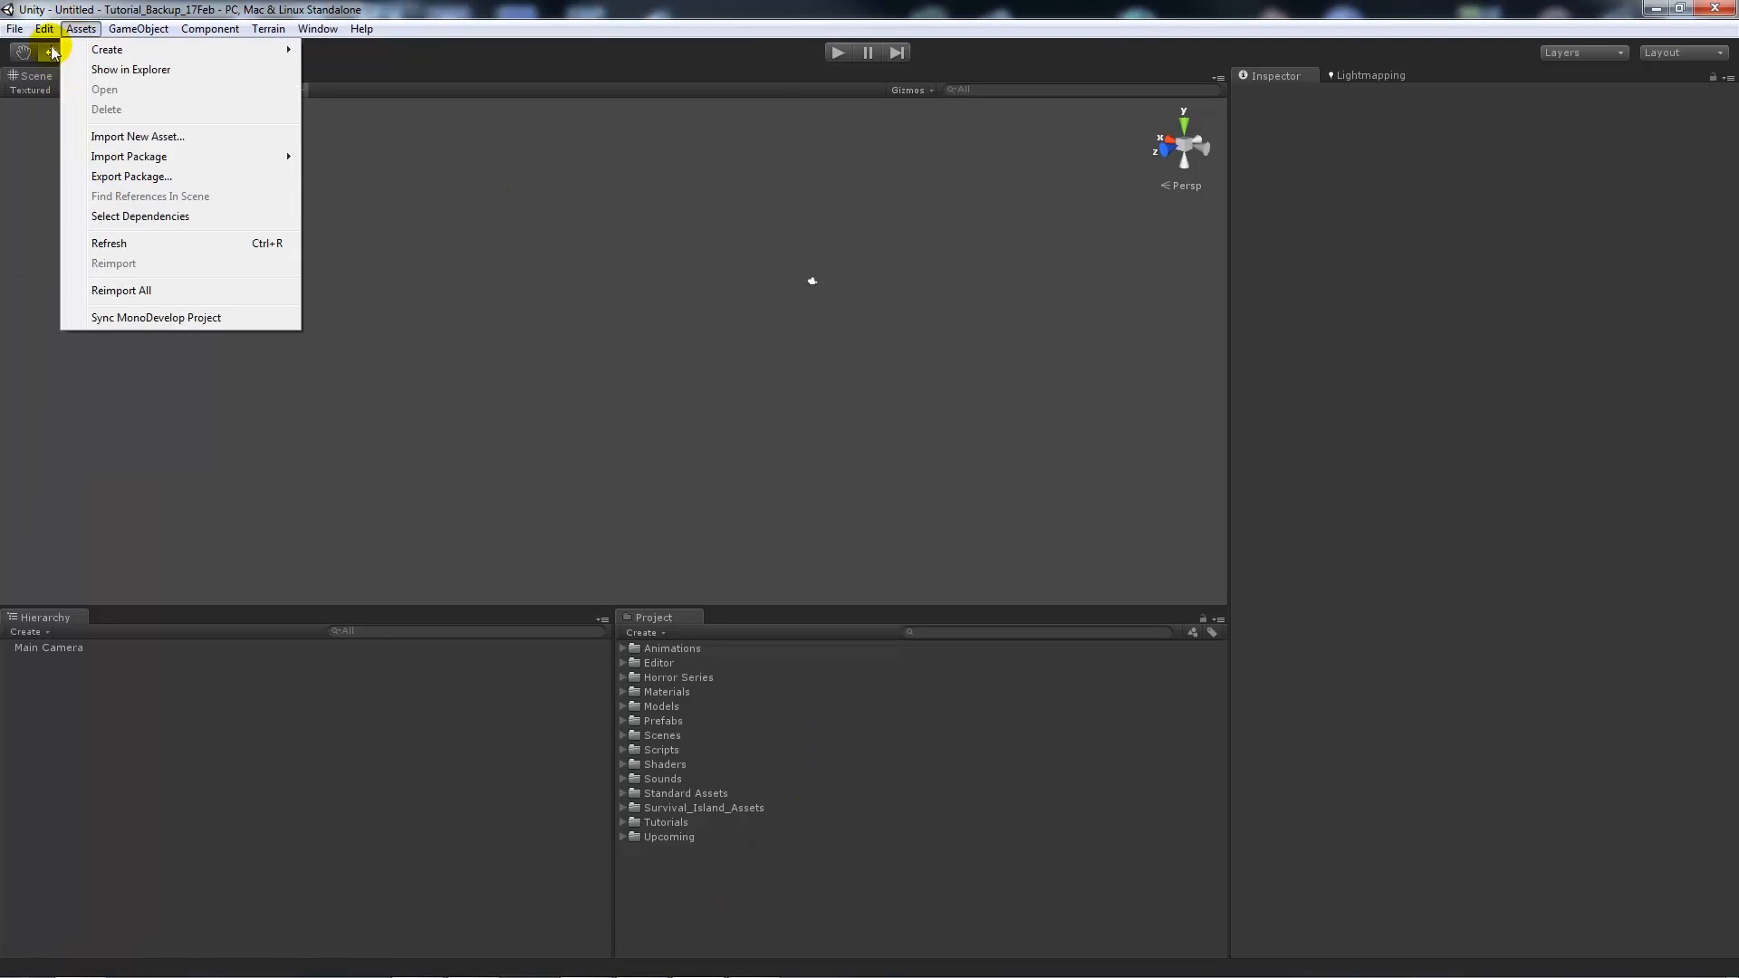
{"action": "left_click", "coordinate": [44, 28]}
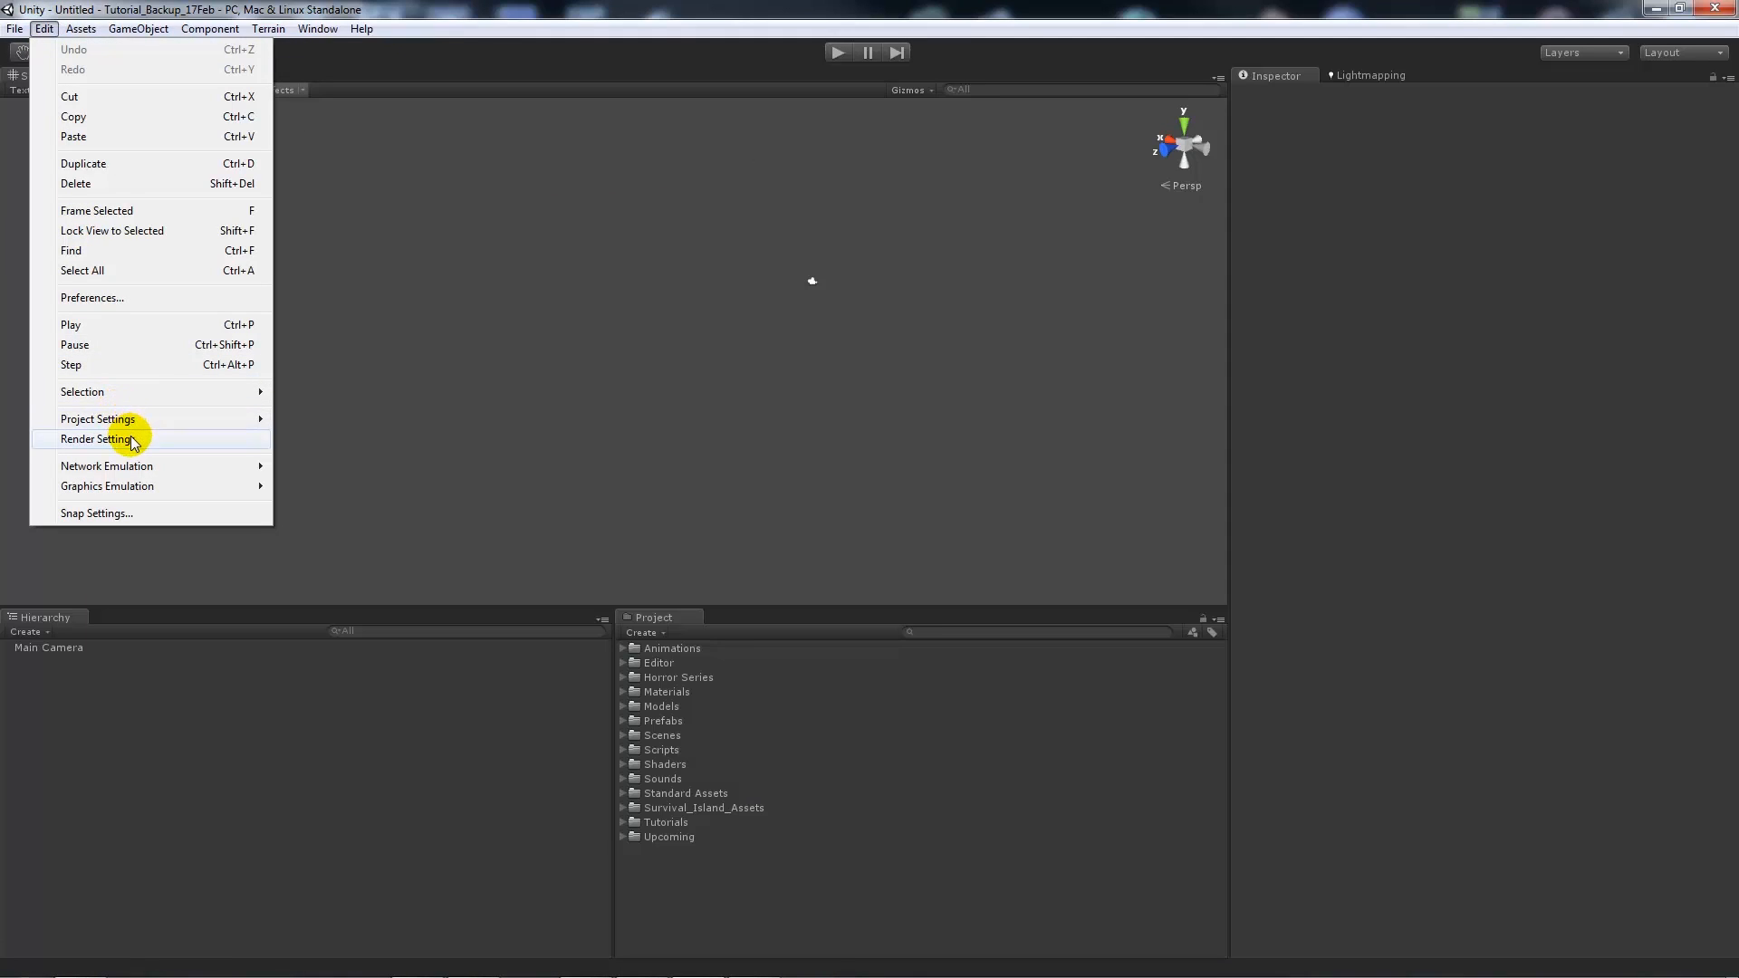
{"action": "left_click", "coordinate": [94, 439]}
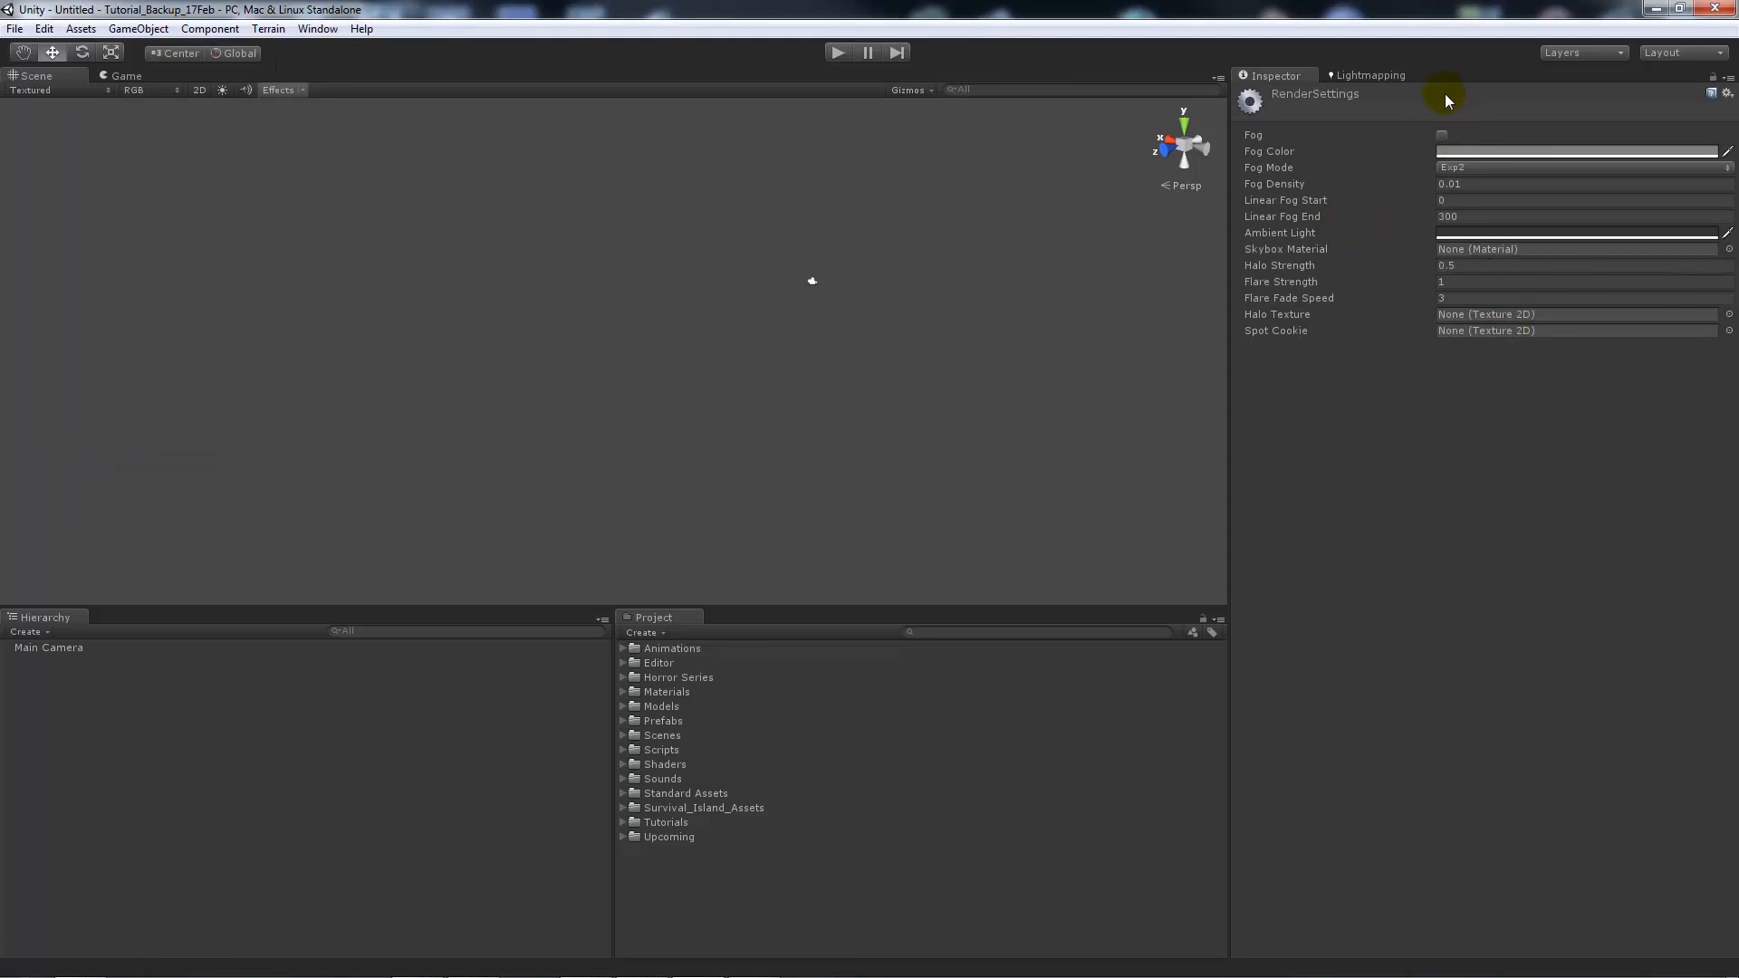
{"action": "mouse_move", "coordinate": [1516, 247]}
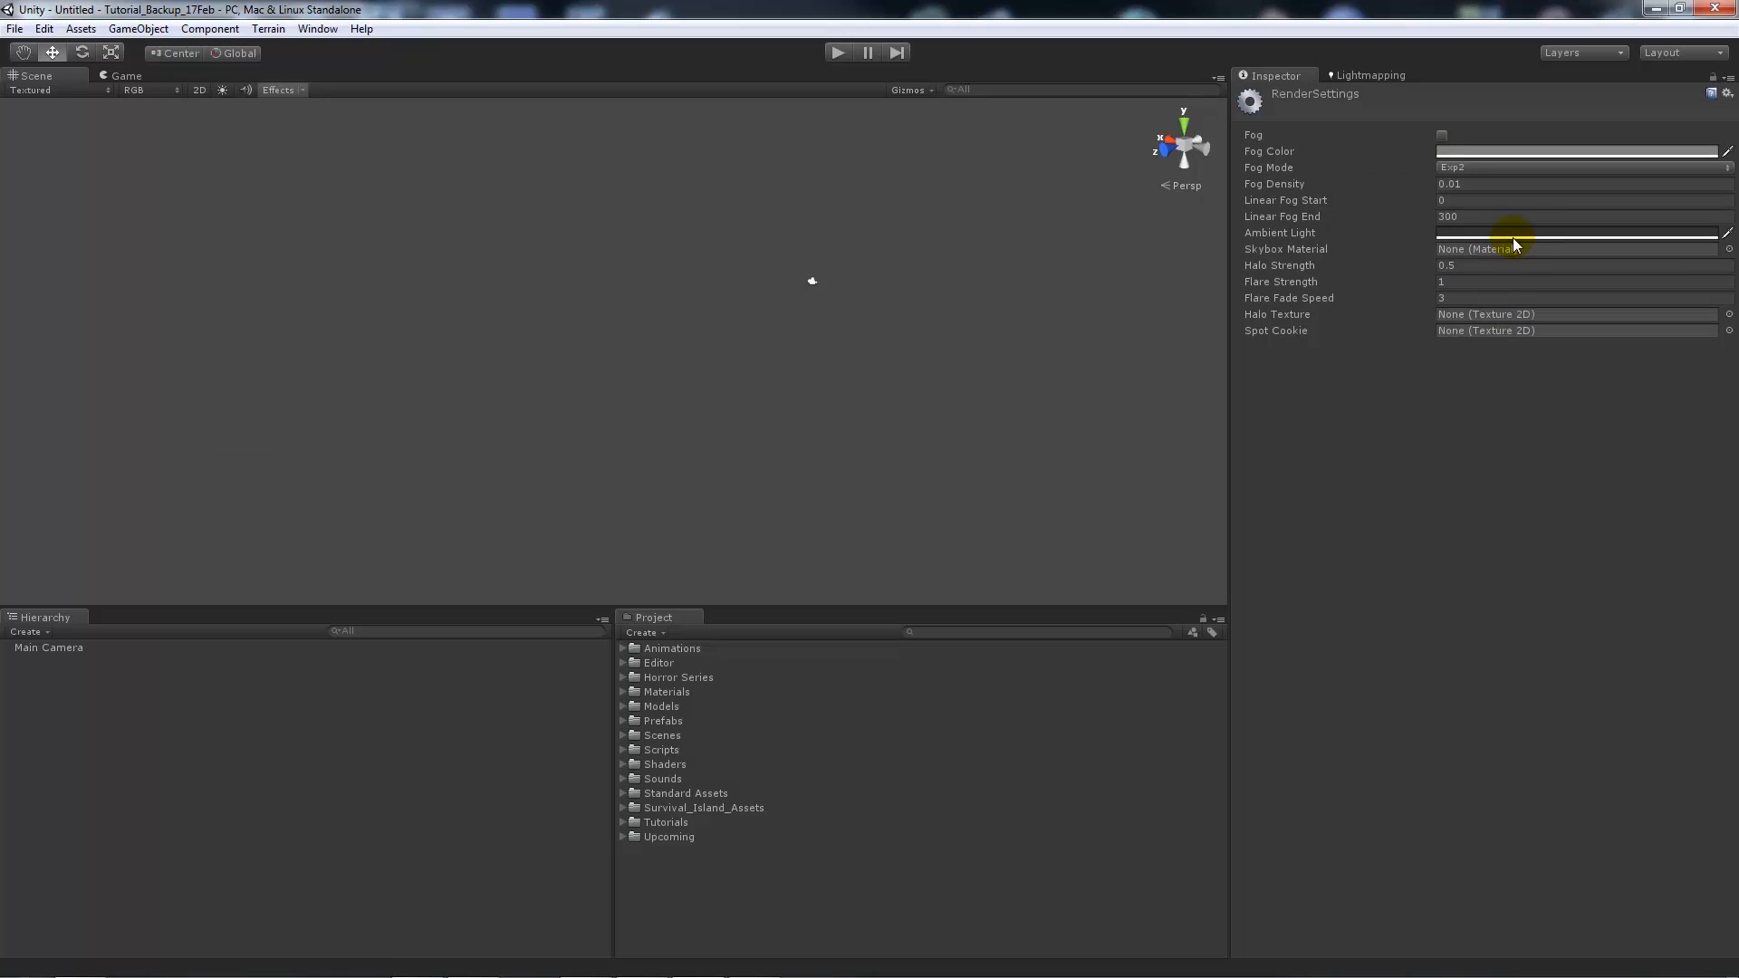
{"action": "mouse_move", "coordinate": [1536, 263]}
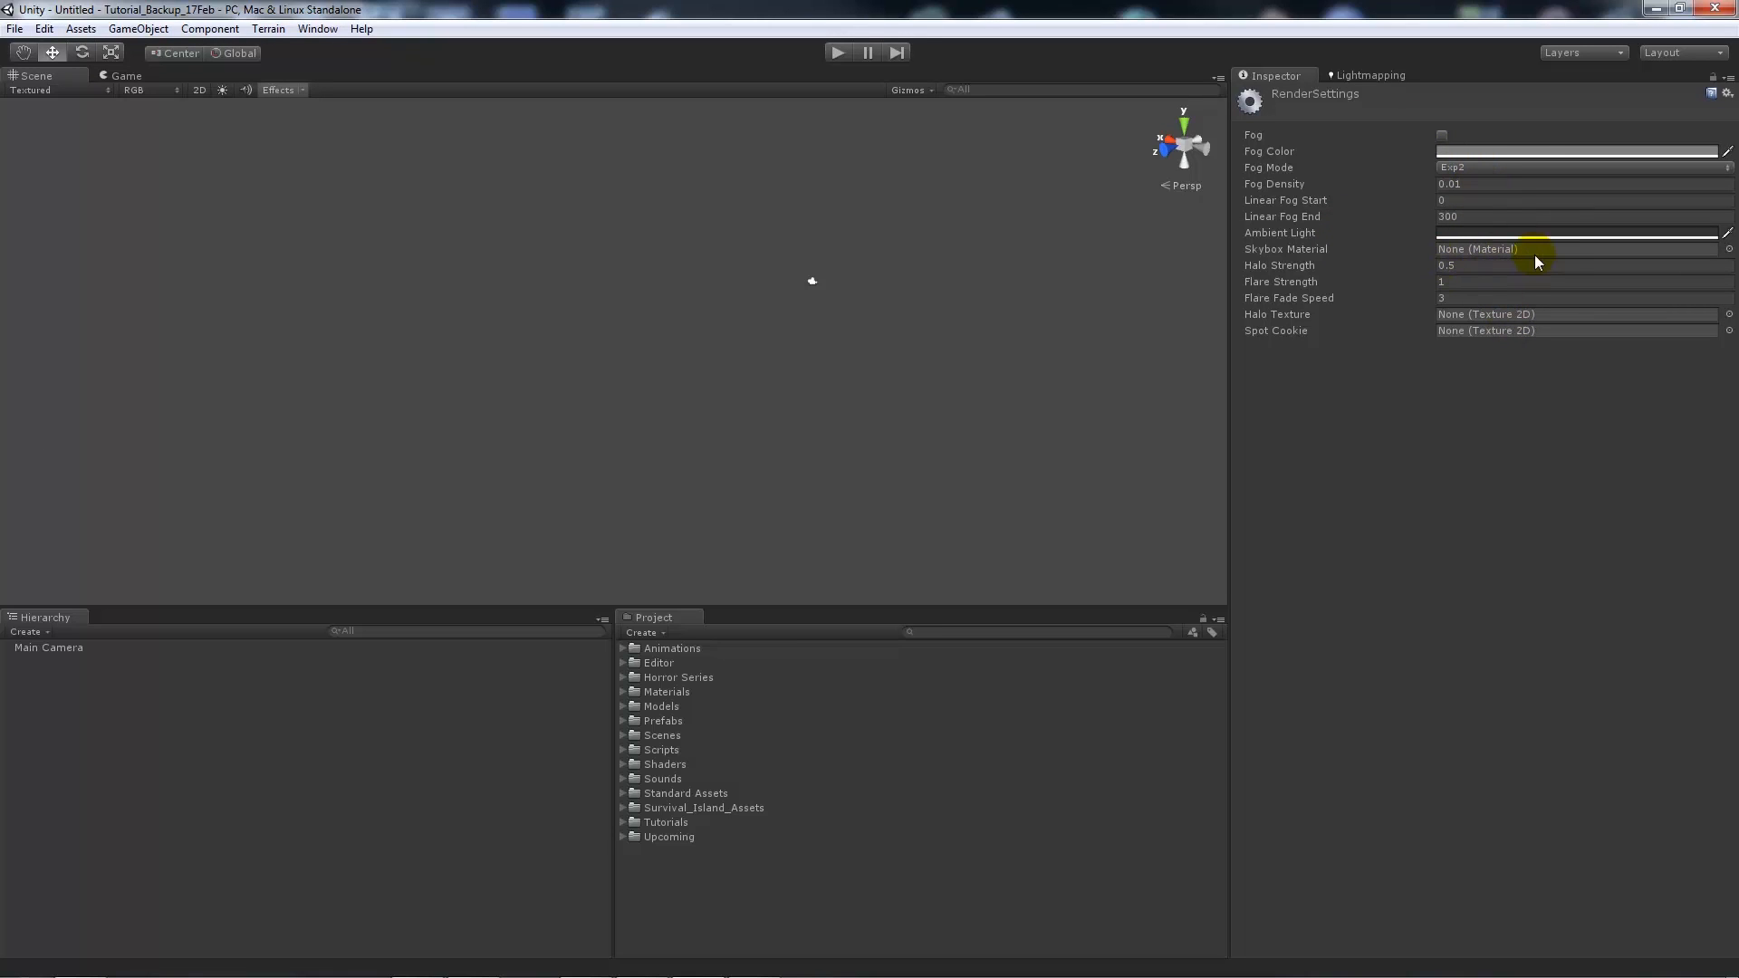
{"action": "mouse_move", "coordinate": [1654, 9]}
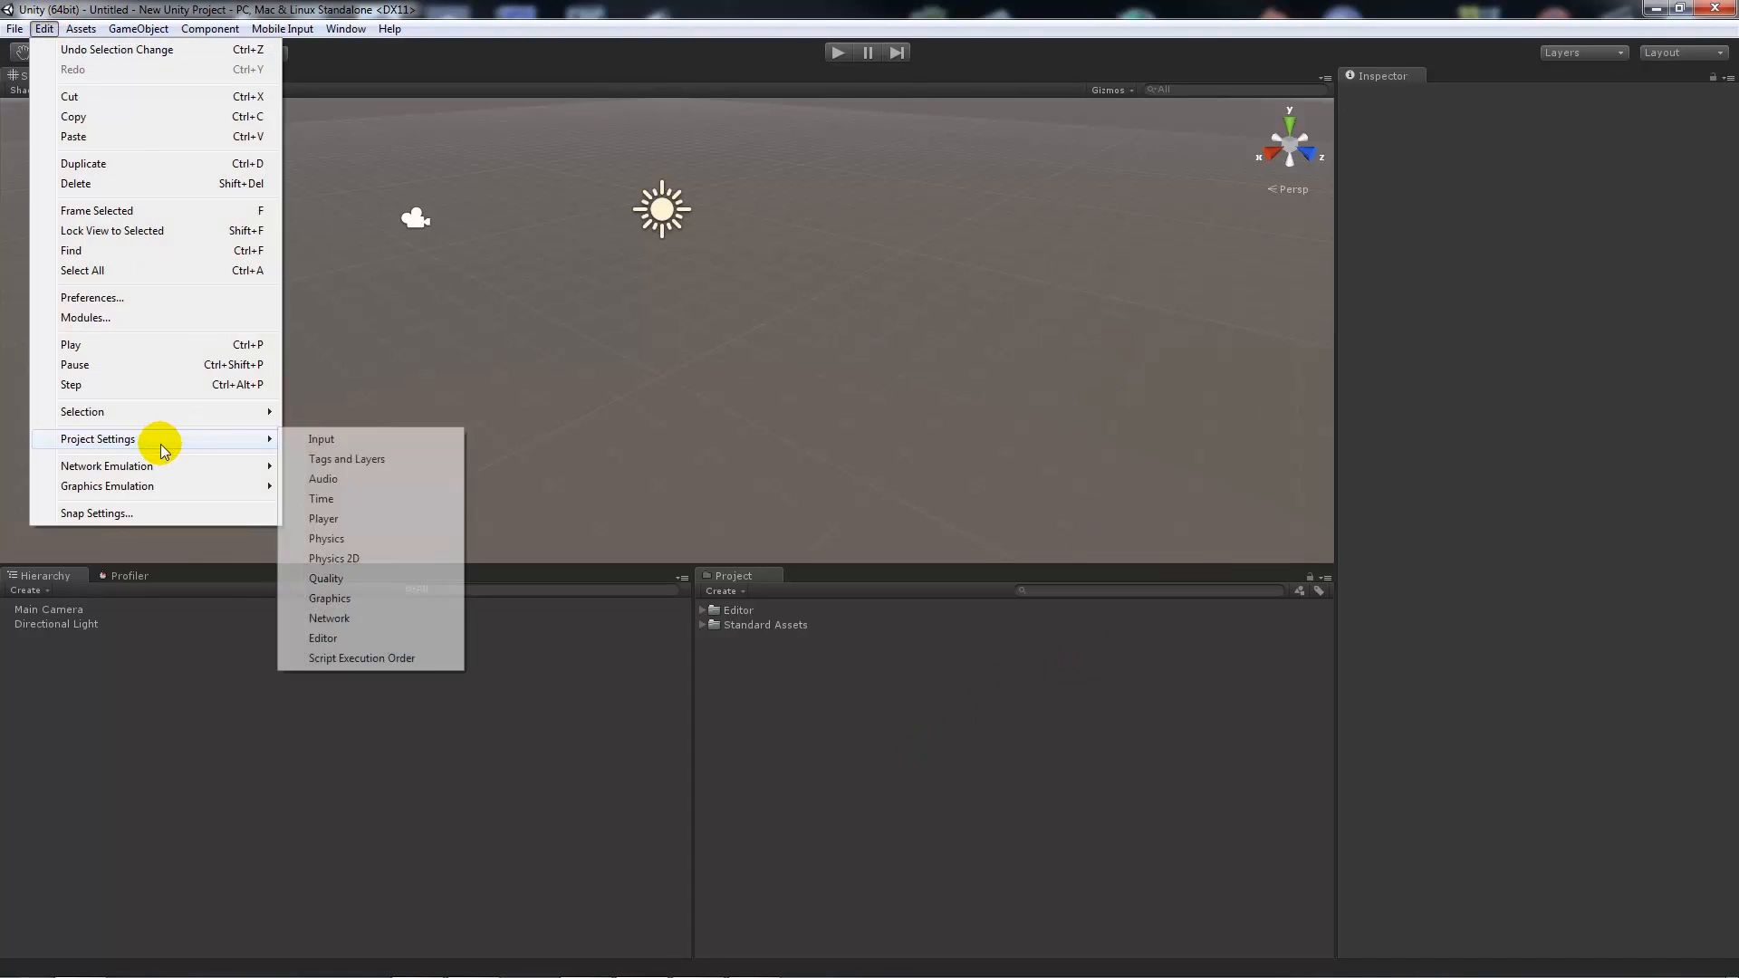
{"action": "mouse_move", "coordinate": [133, 445]}
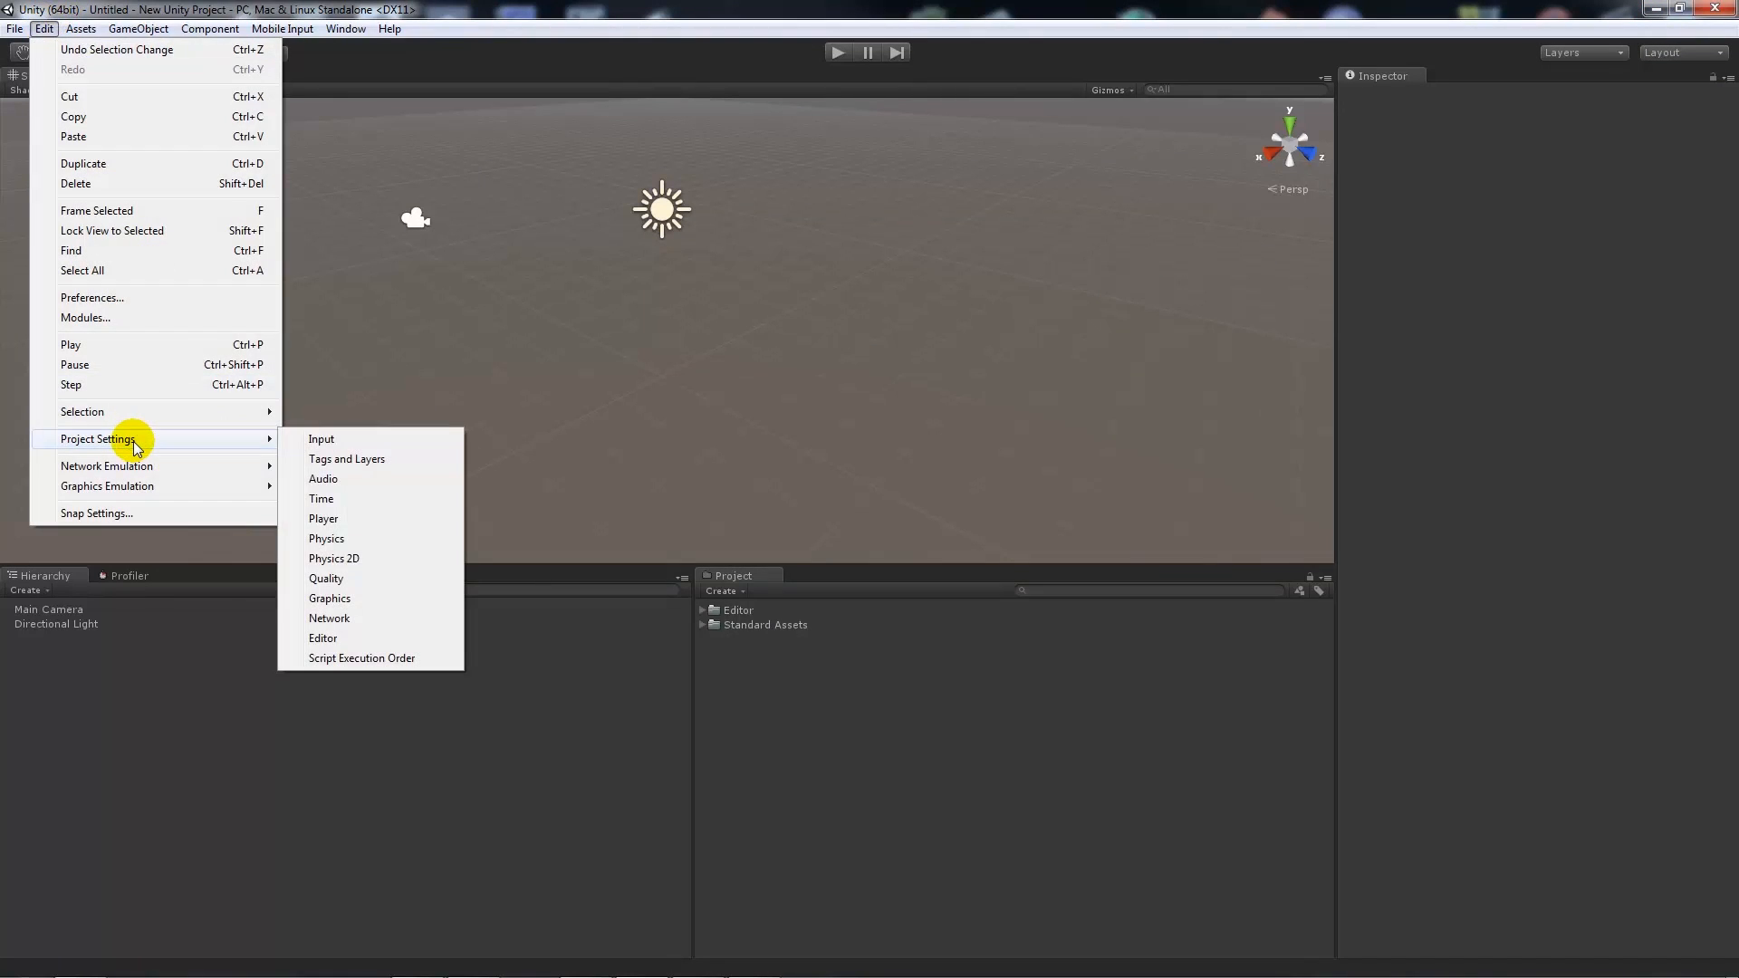
{"action": "mouse_move", "coordinate": [184, 446]}
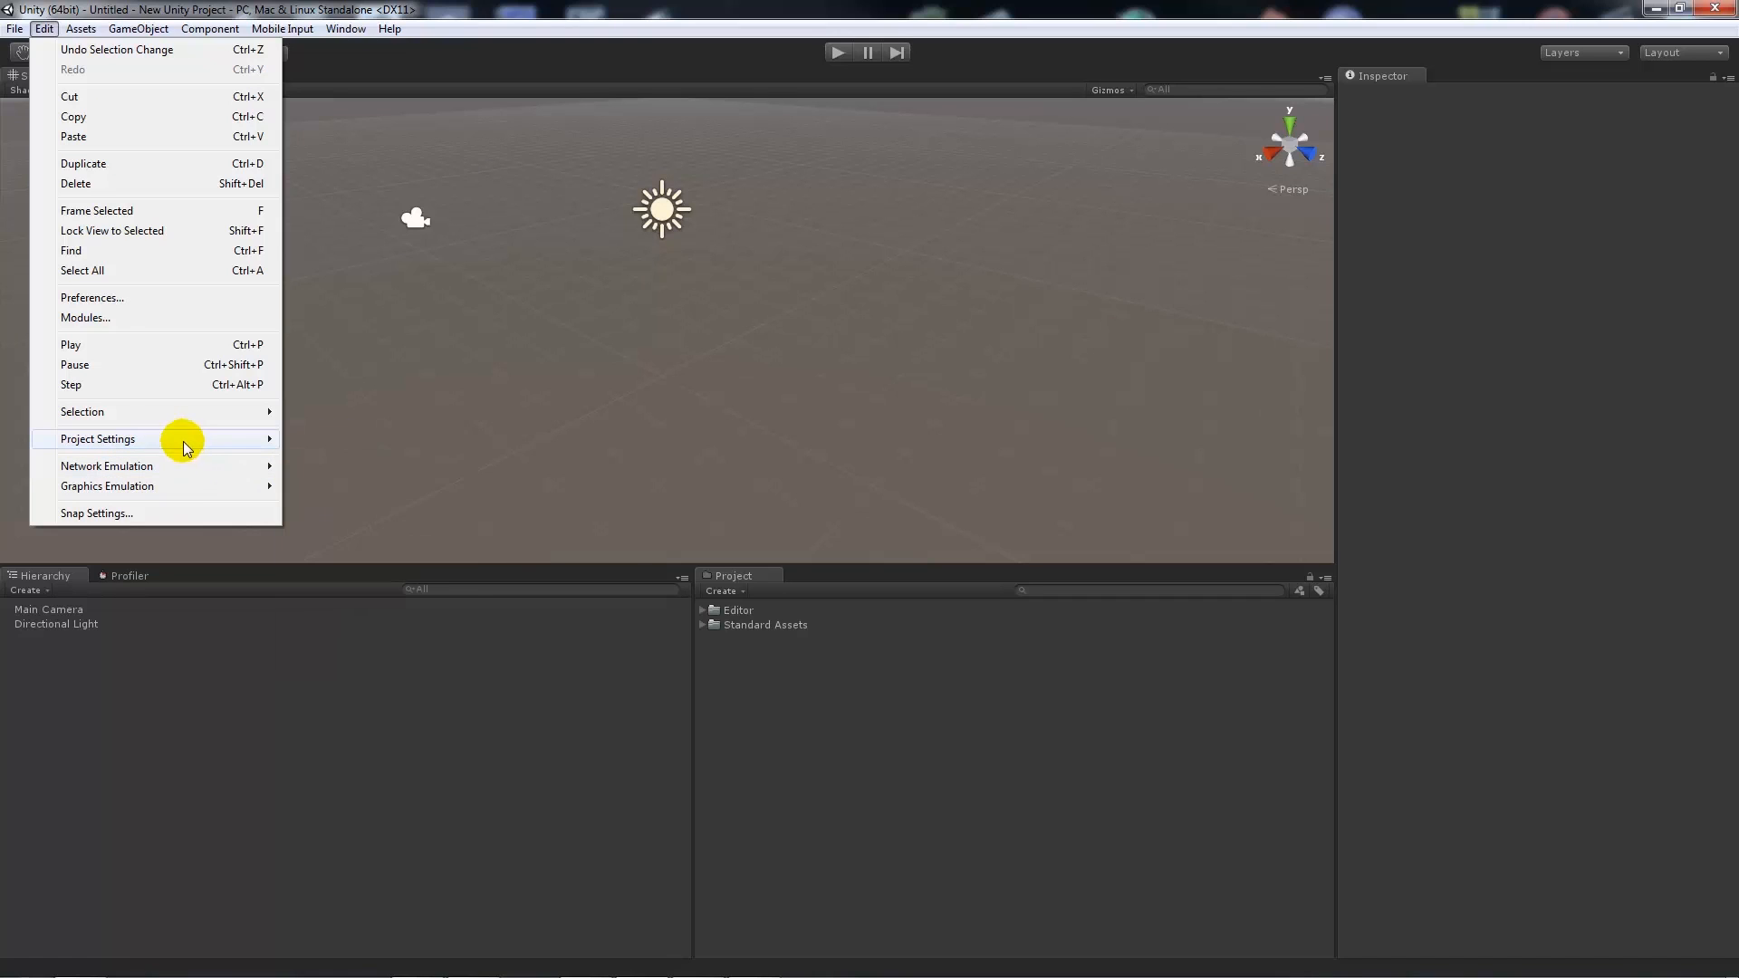
{"action": "left_click", "coordinate": [97, 438]}
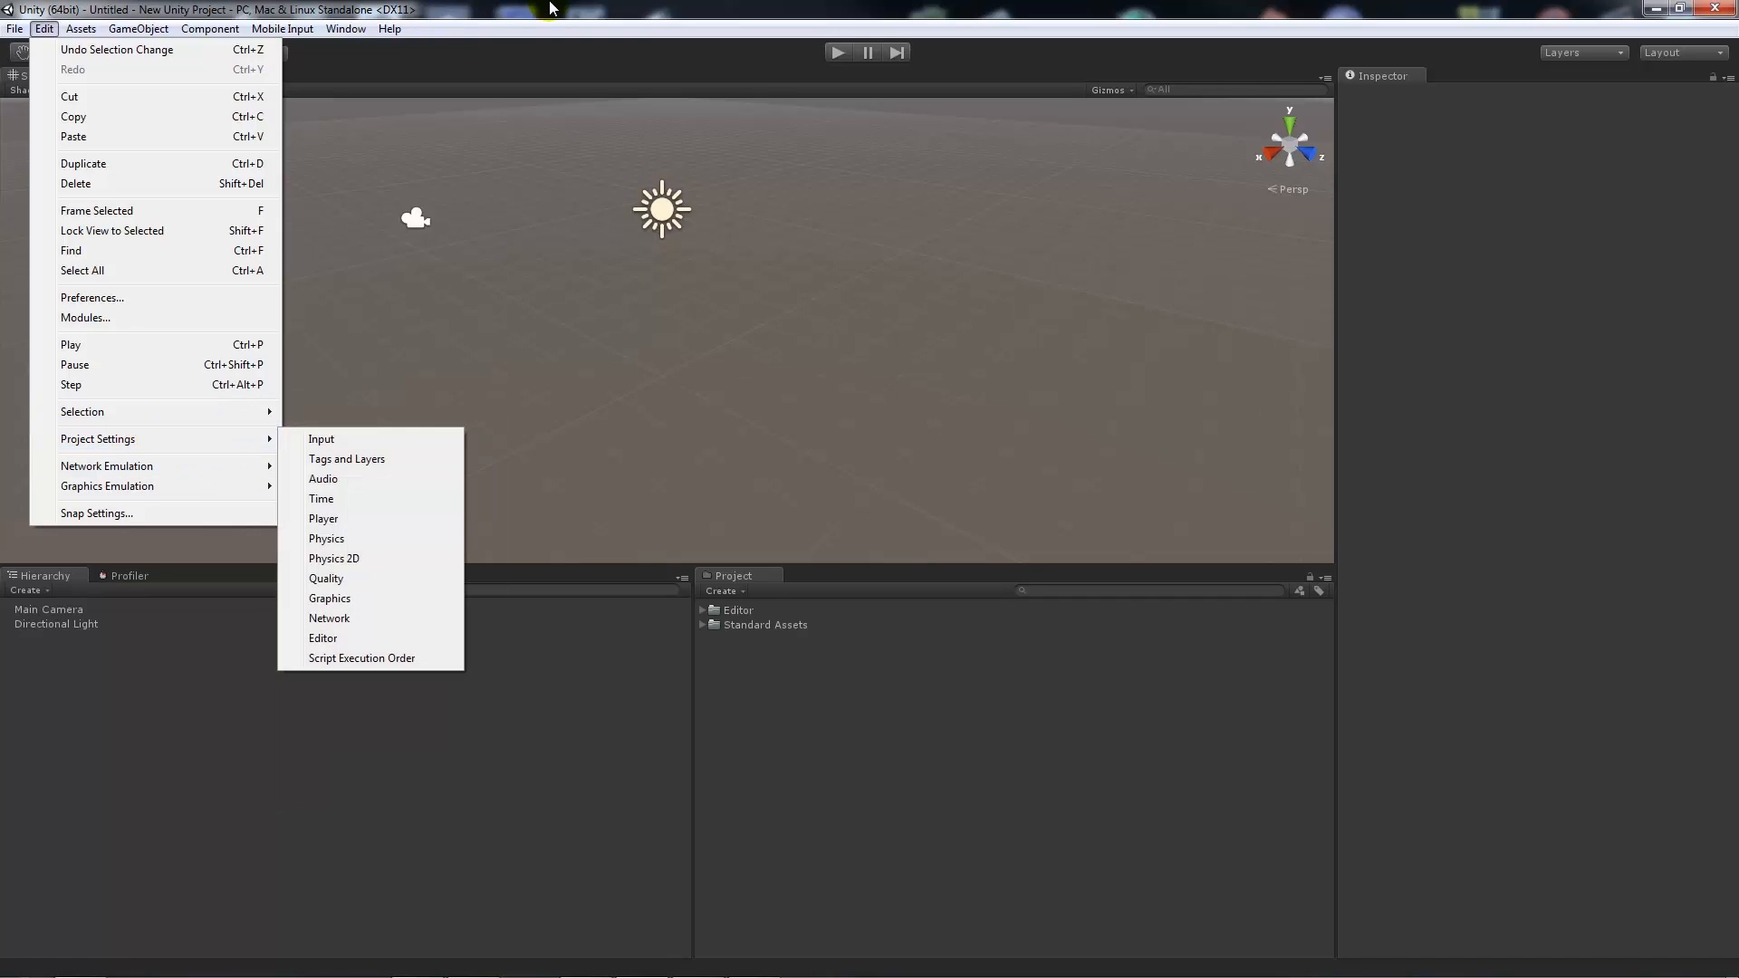
{"action": "left_click", "coordinate": [358, 79]}
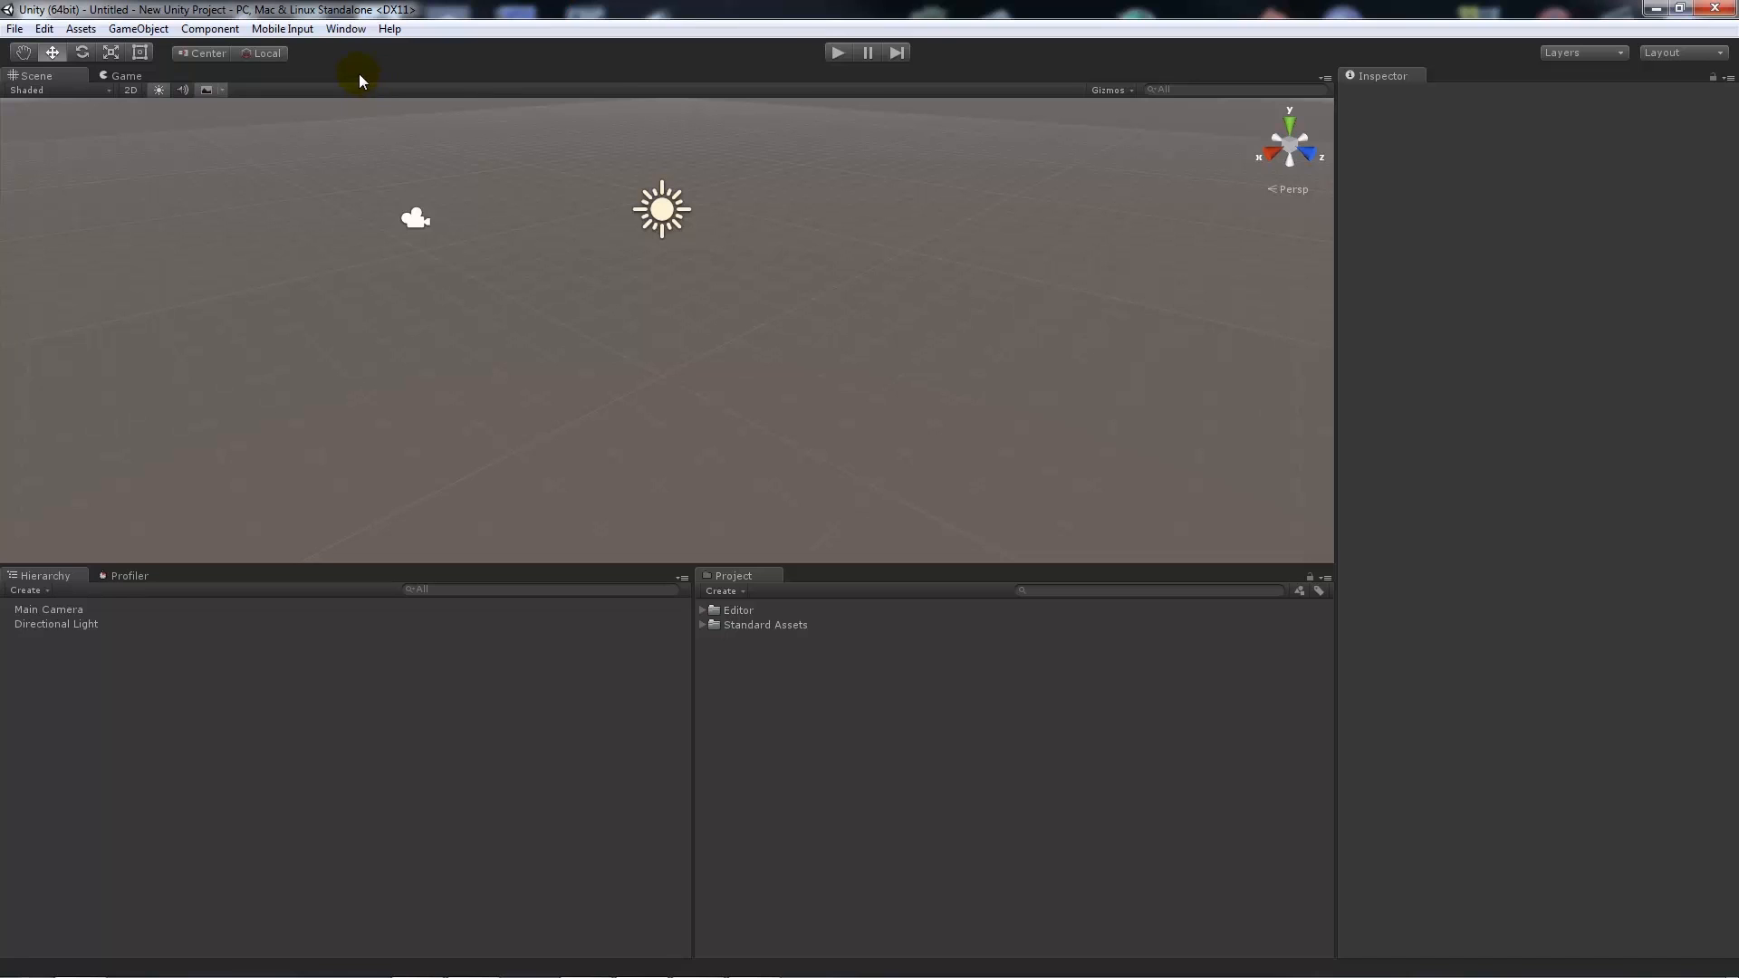
- Open the Lighting window, glance at Object settings, then return to scene environment lighting
{"action": "left_click", "coordinate": [345, 28]}
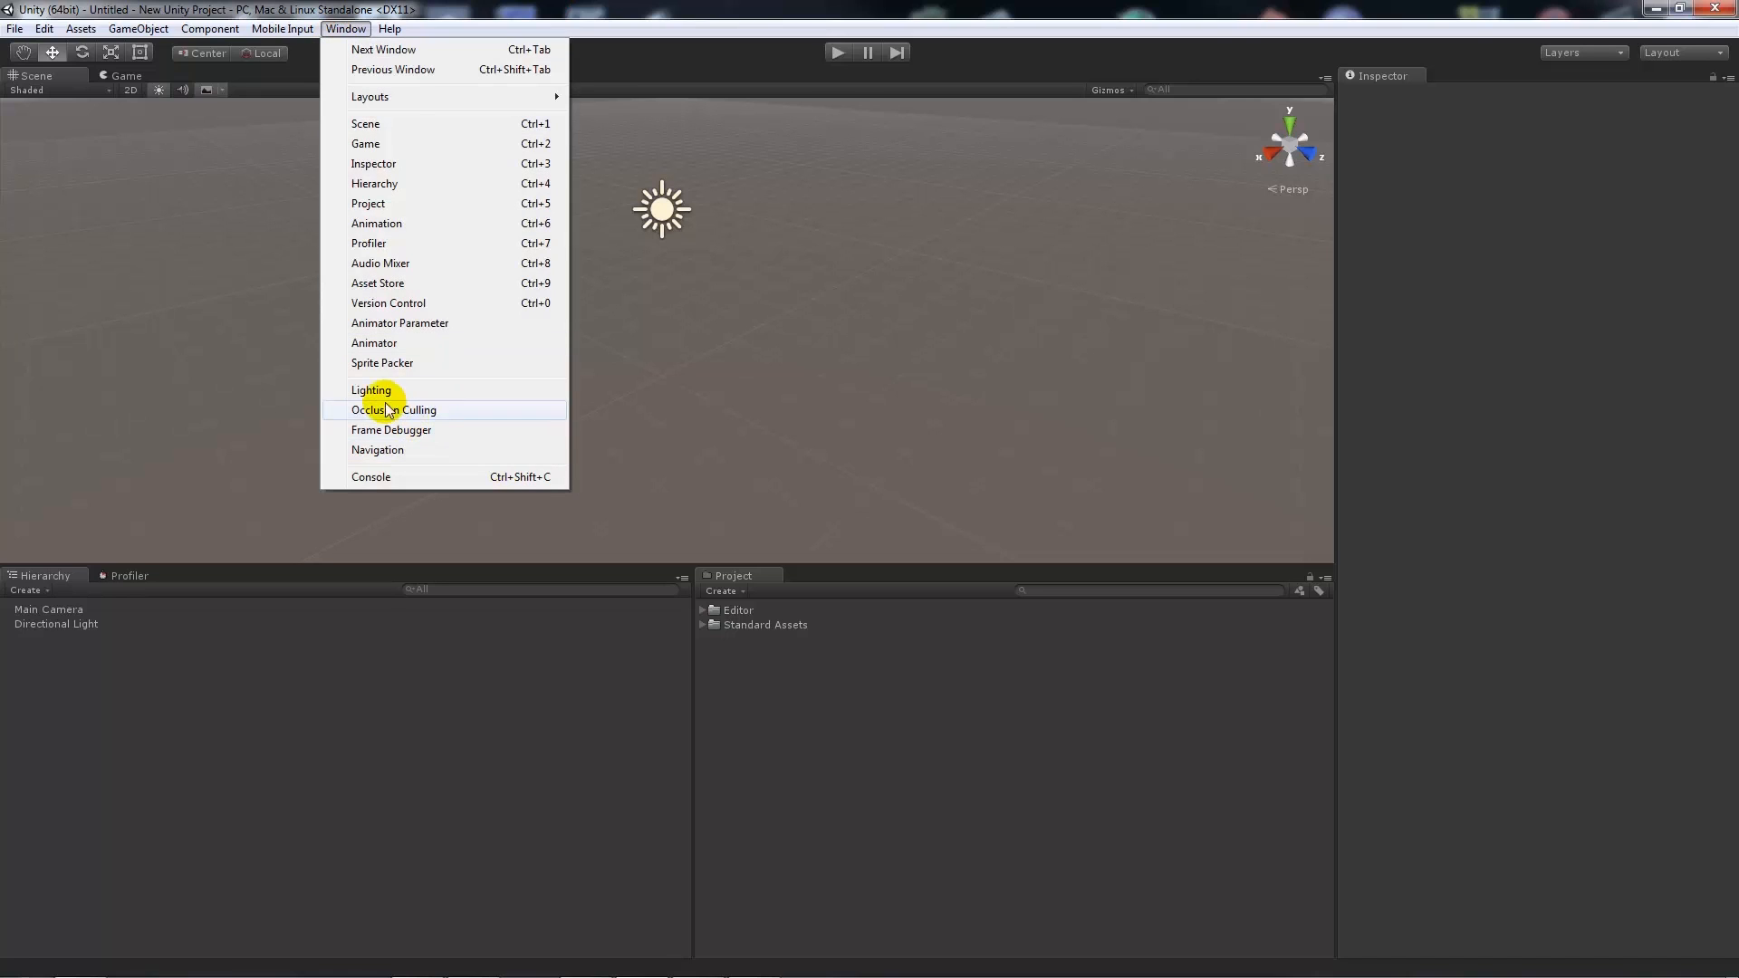
{"action": "left_click", "coordinate": [372, 390]}
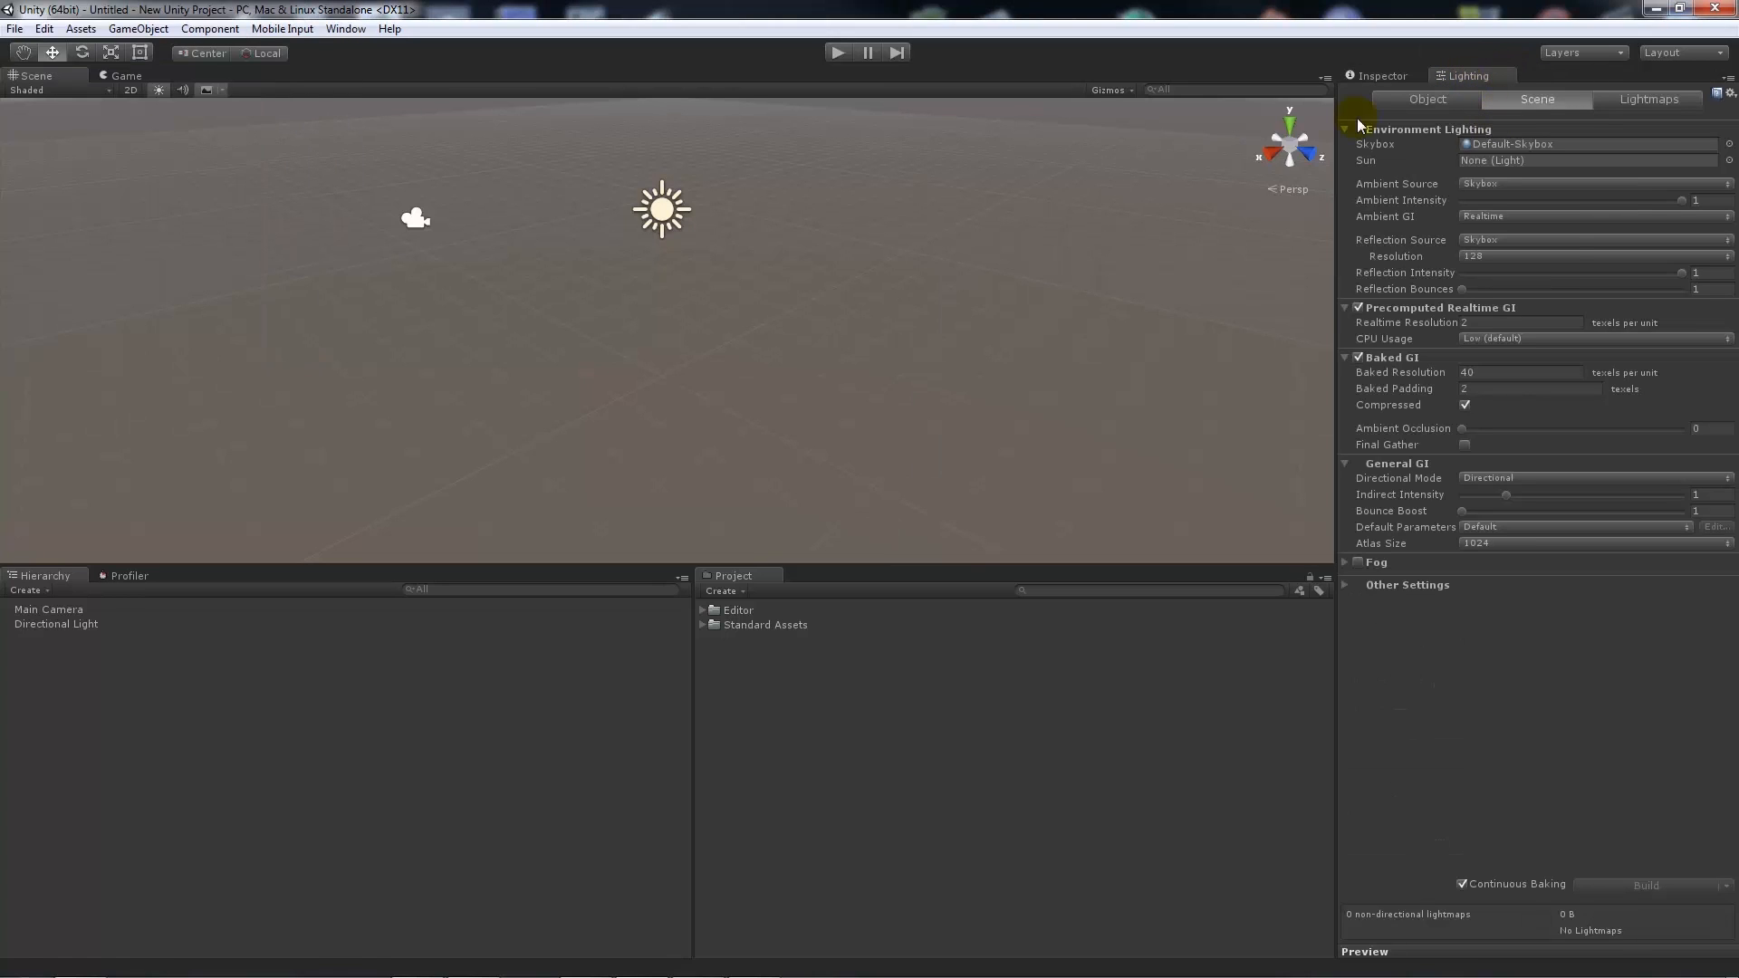
{"action": "mouse_move", "coordinate": [1575, 247]}
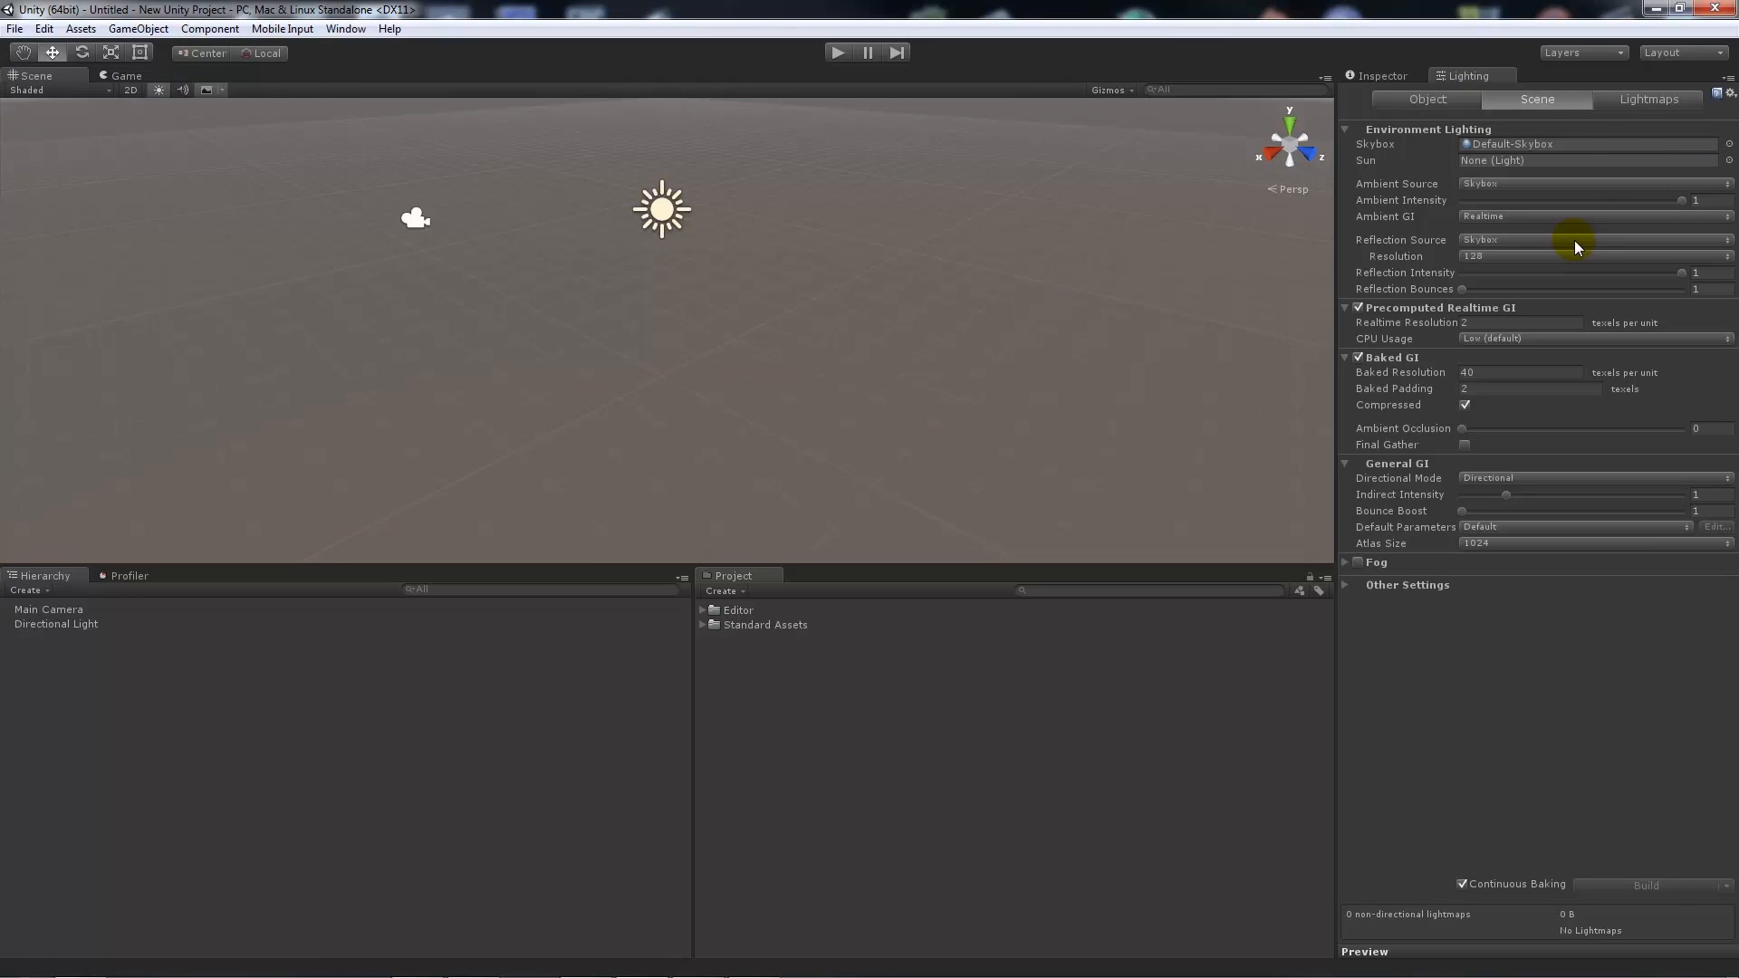
{"action": "mouse_move", "coordinate": [1597, 94]}
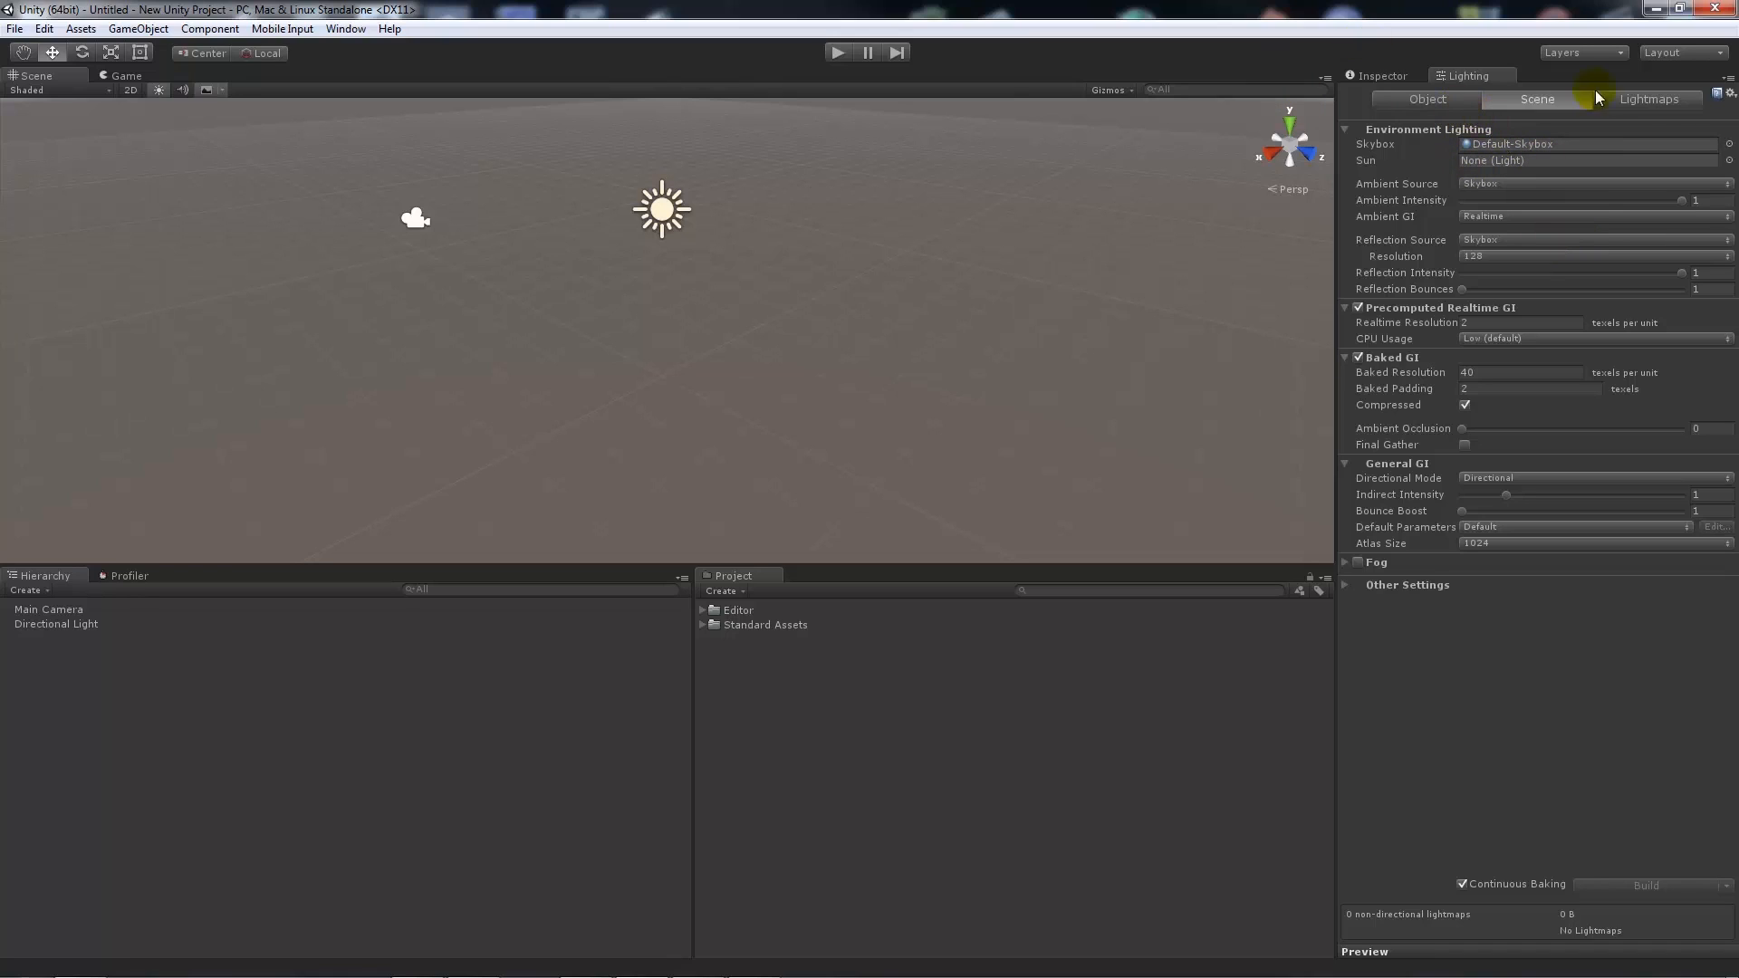
{"action": "mouse_move", "coordinate": [1434, 434]}
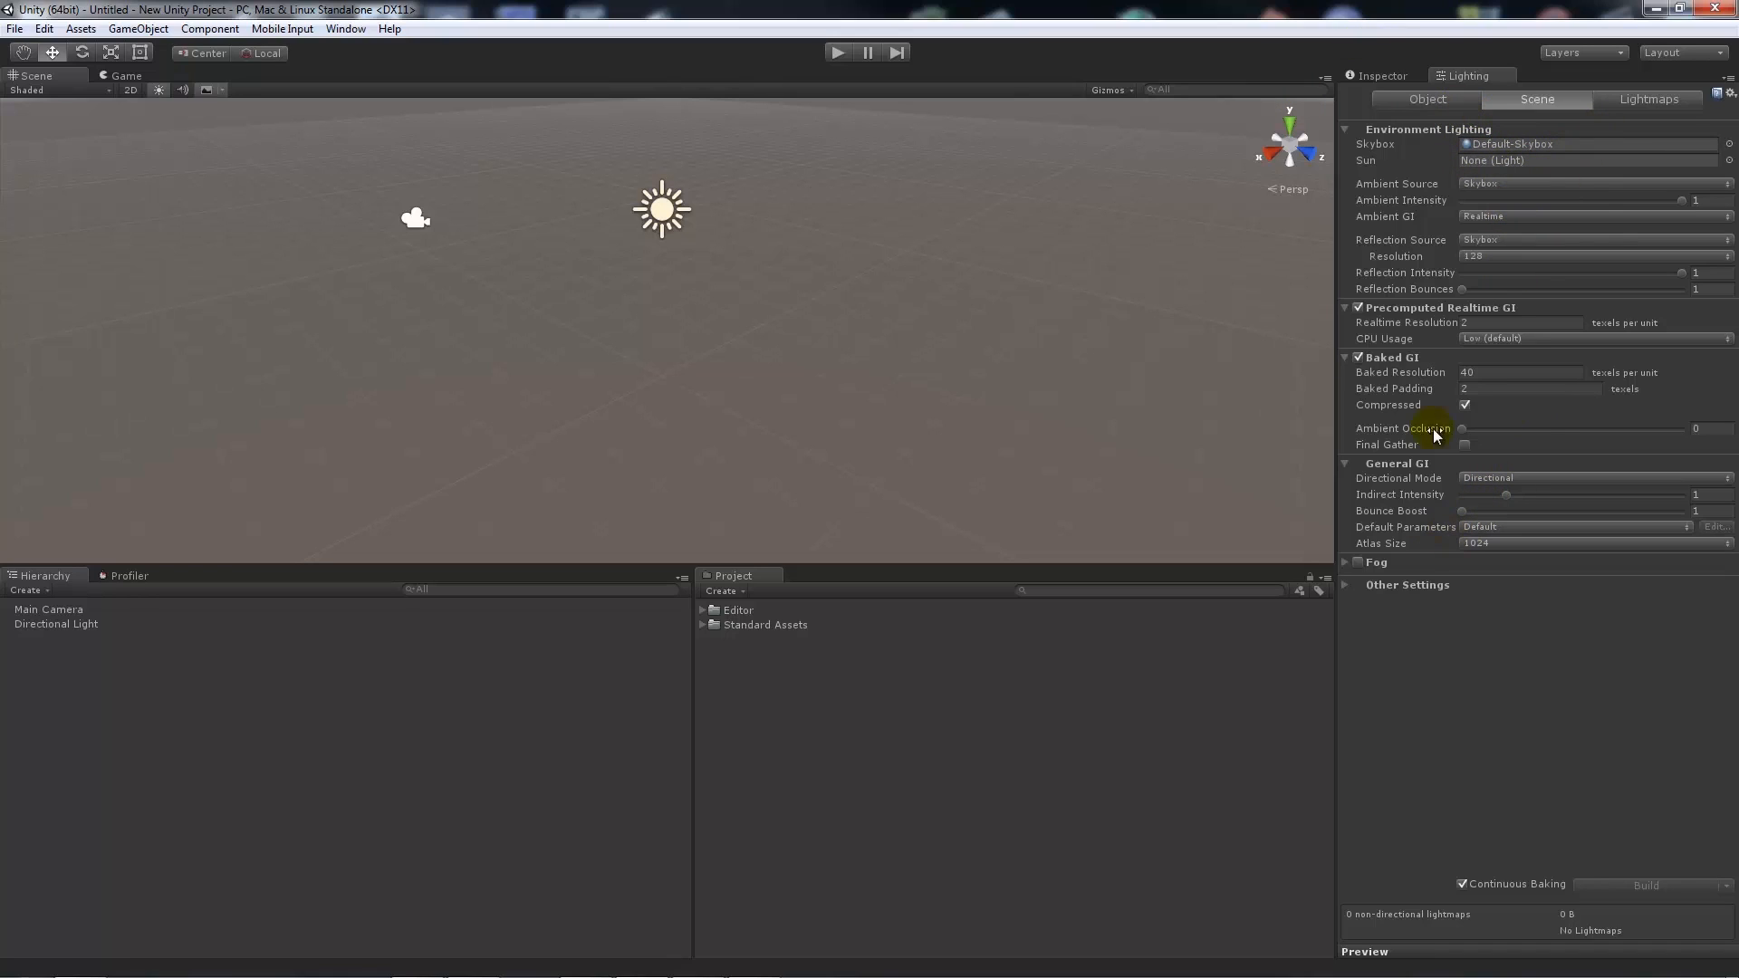
{"action": "left_click", "coordinate": [1537, 99]}
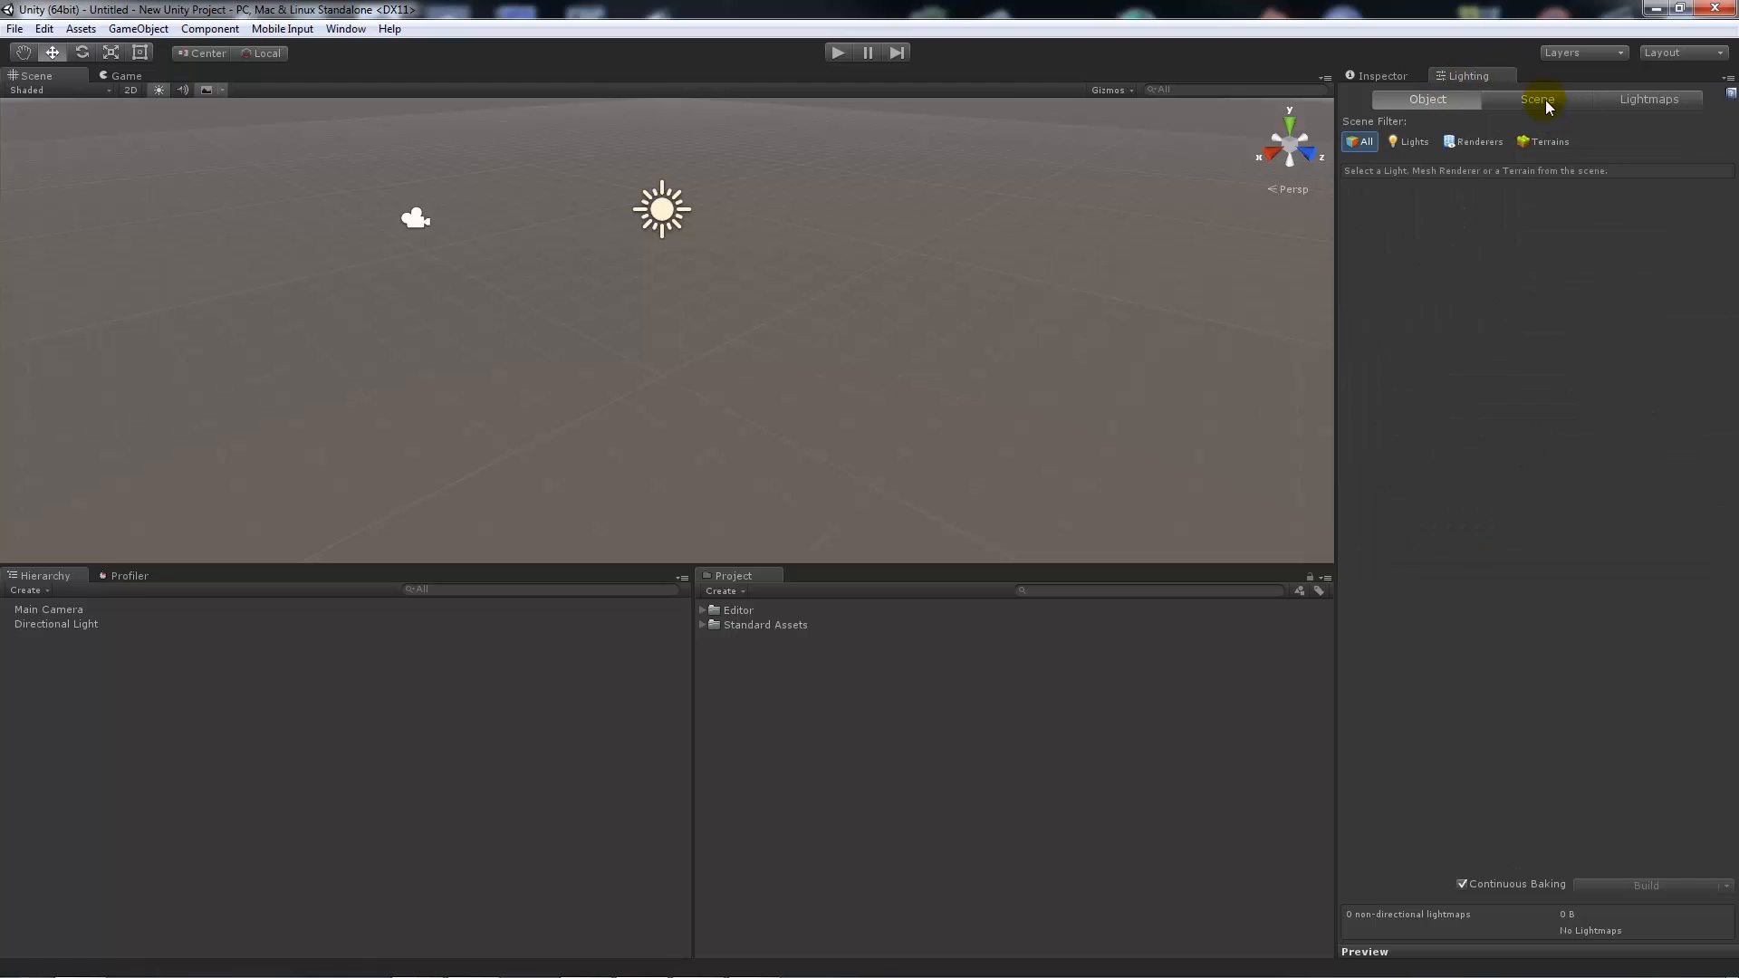
{"action": "left_click", "coordinate": [1540, 98]}
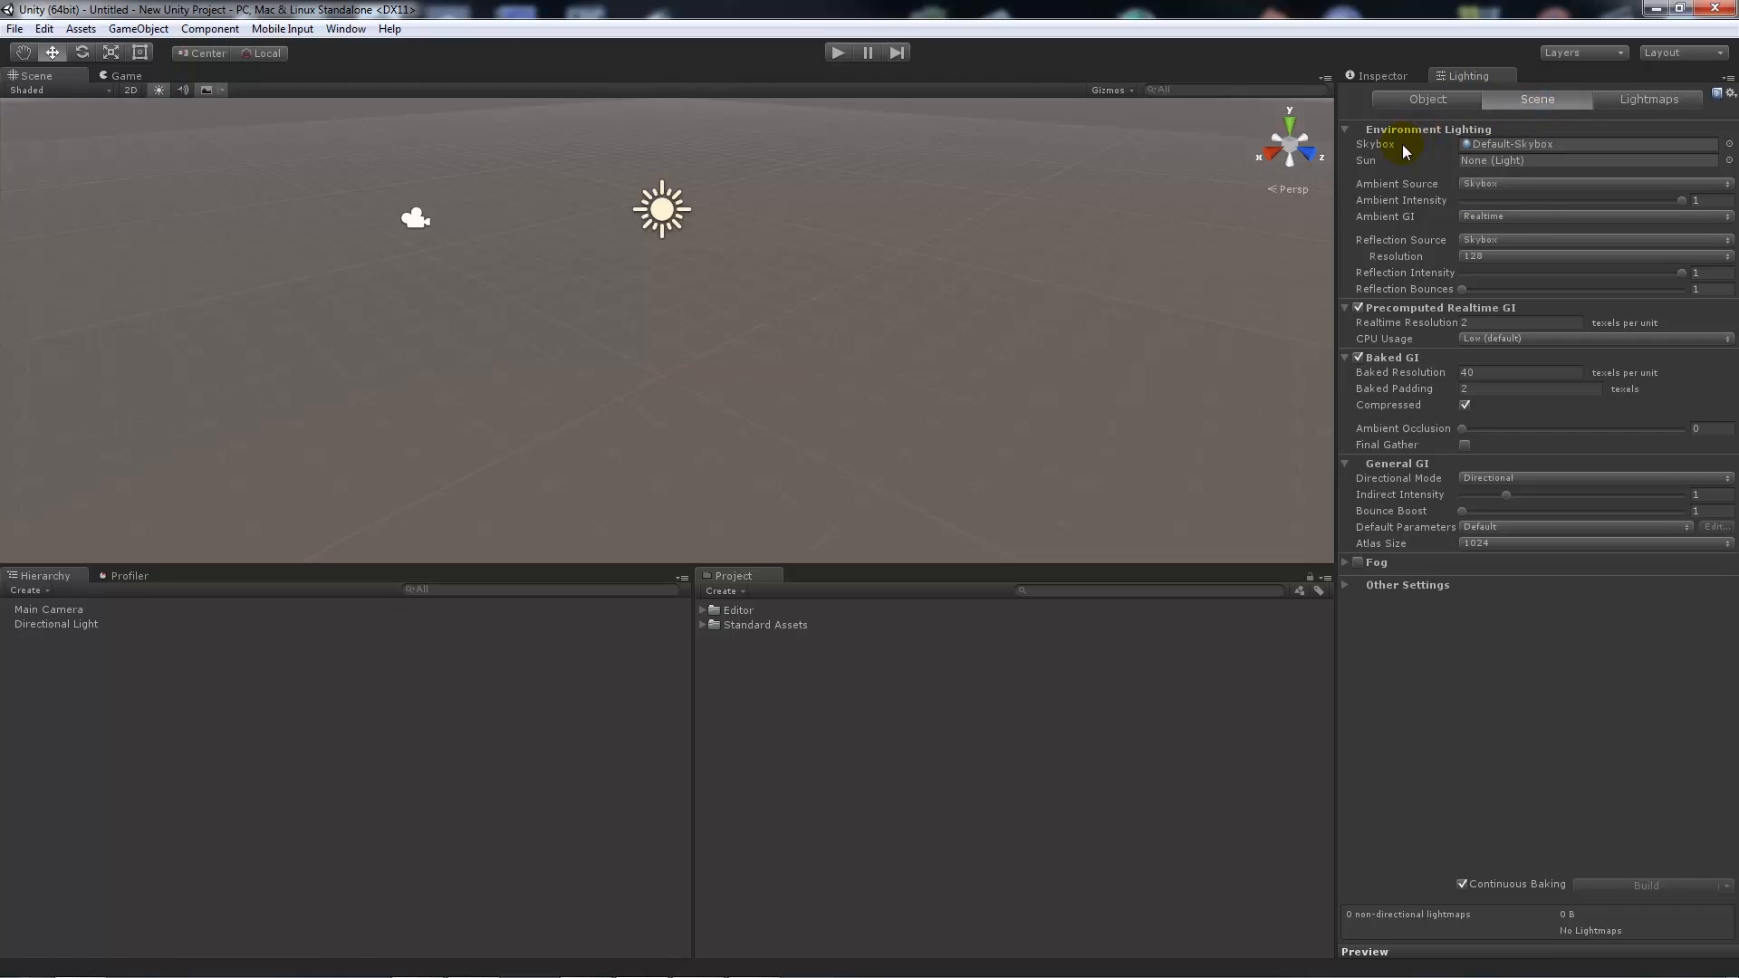
{"action": "mouse_move", "coordinate": [1375, 144]}
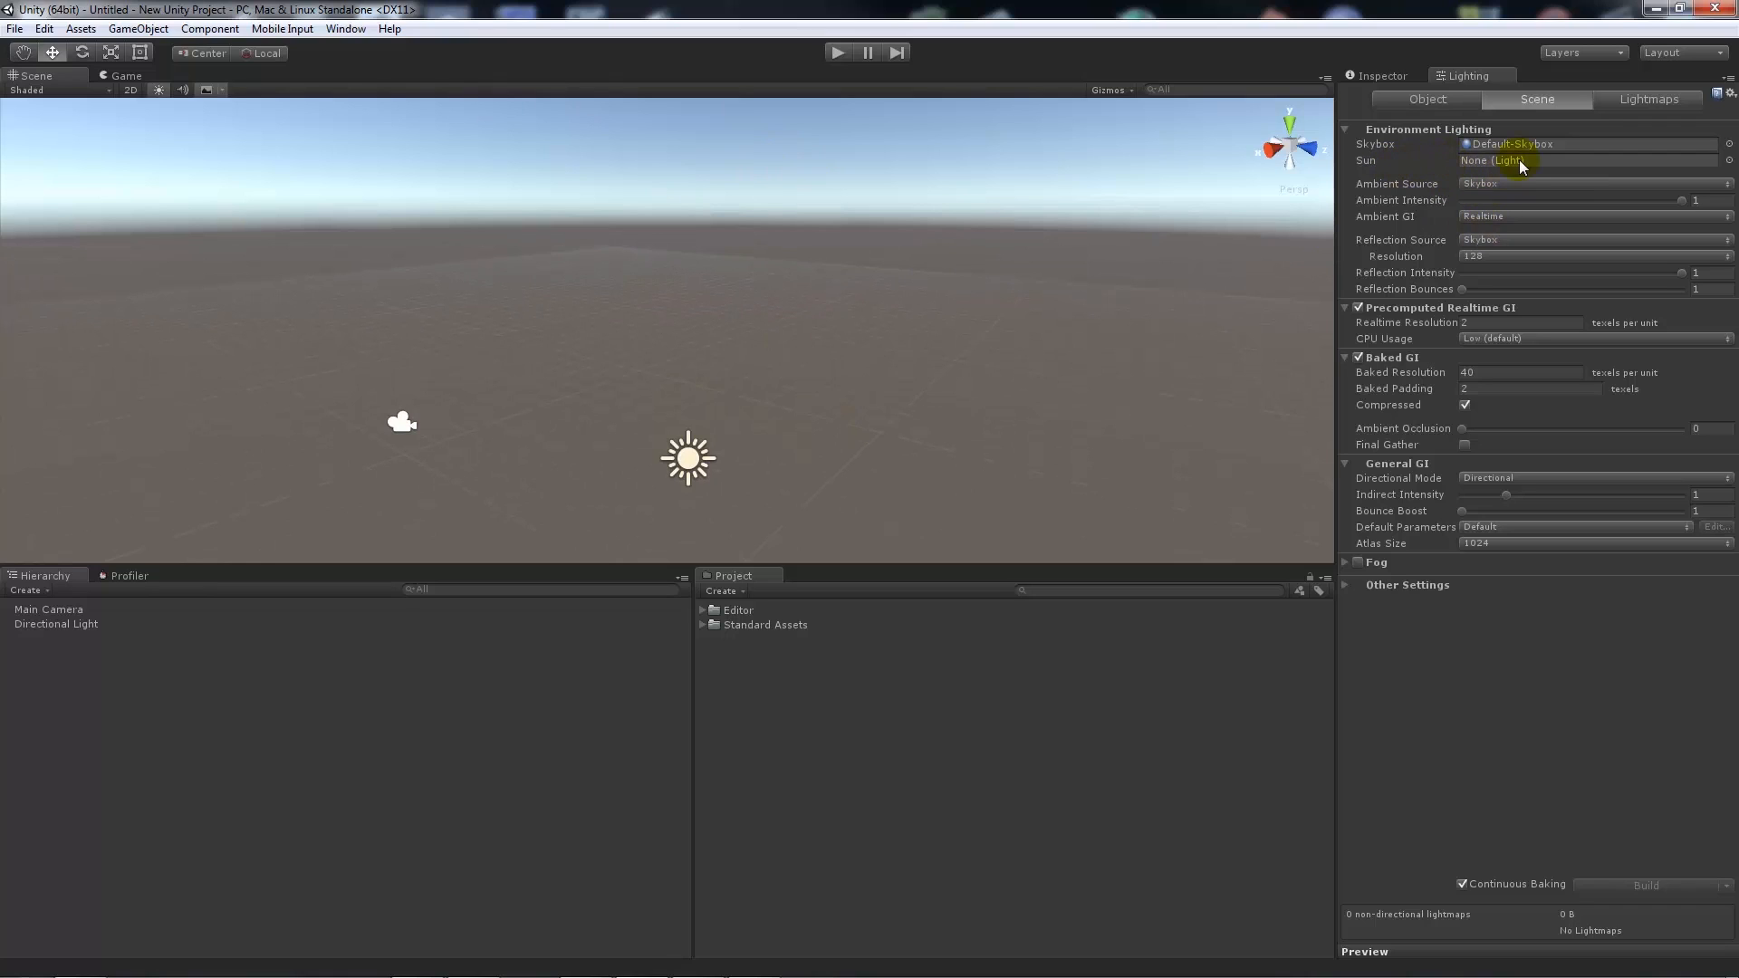
{"action": "mouse_move", "coordinate": [1294, 250]}
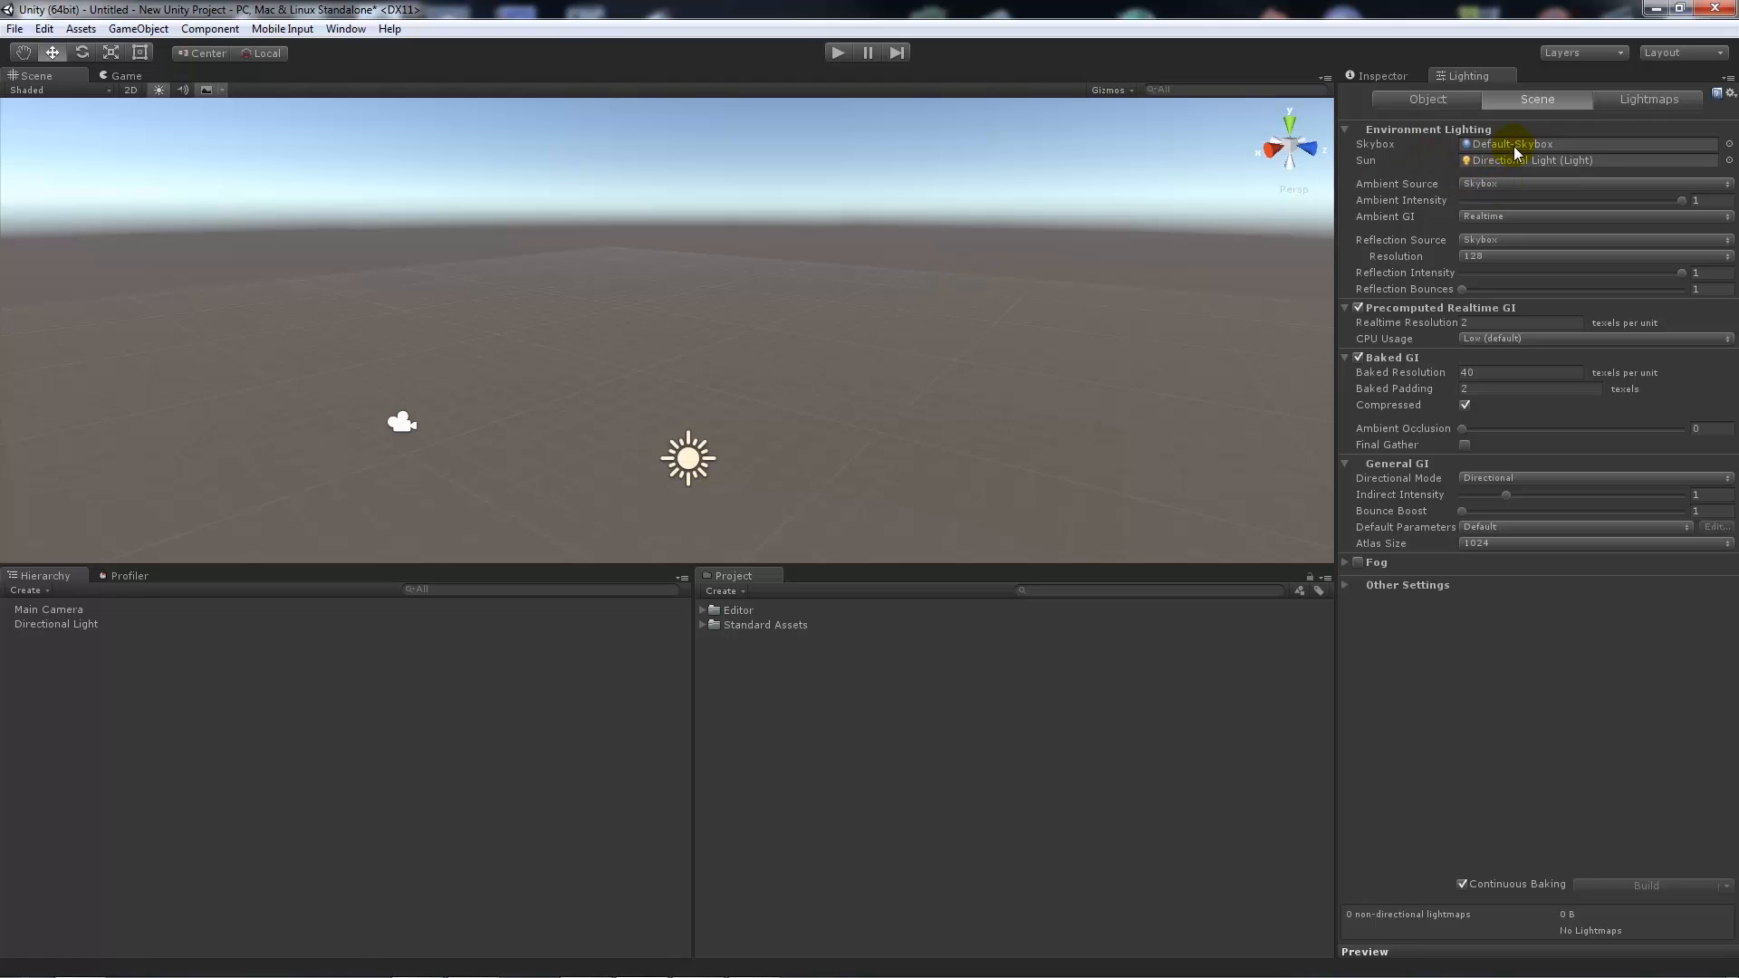
{"action": "mouse_move", "coordinate": [1508, 239]}
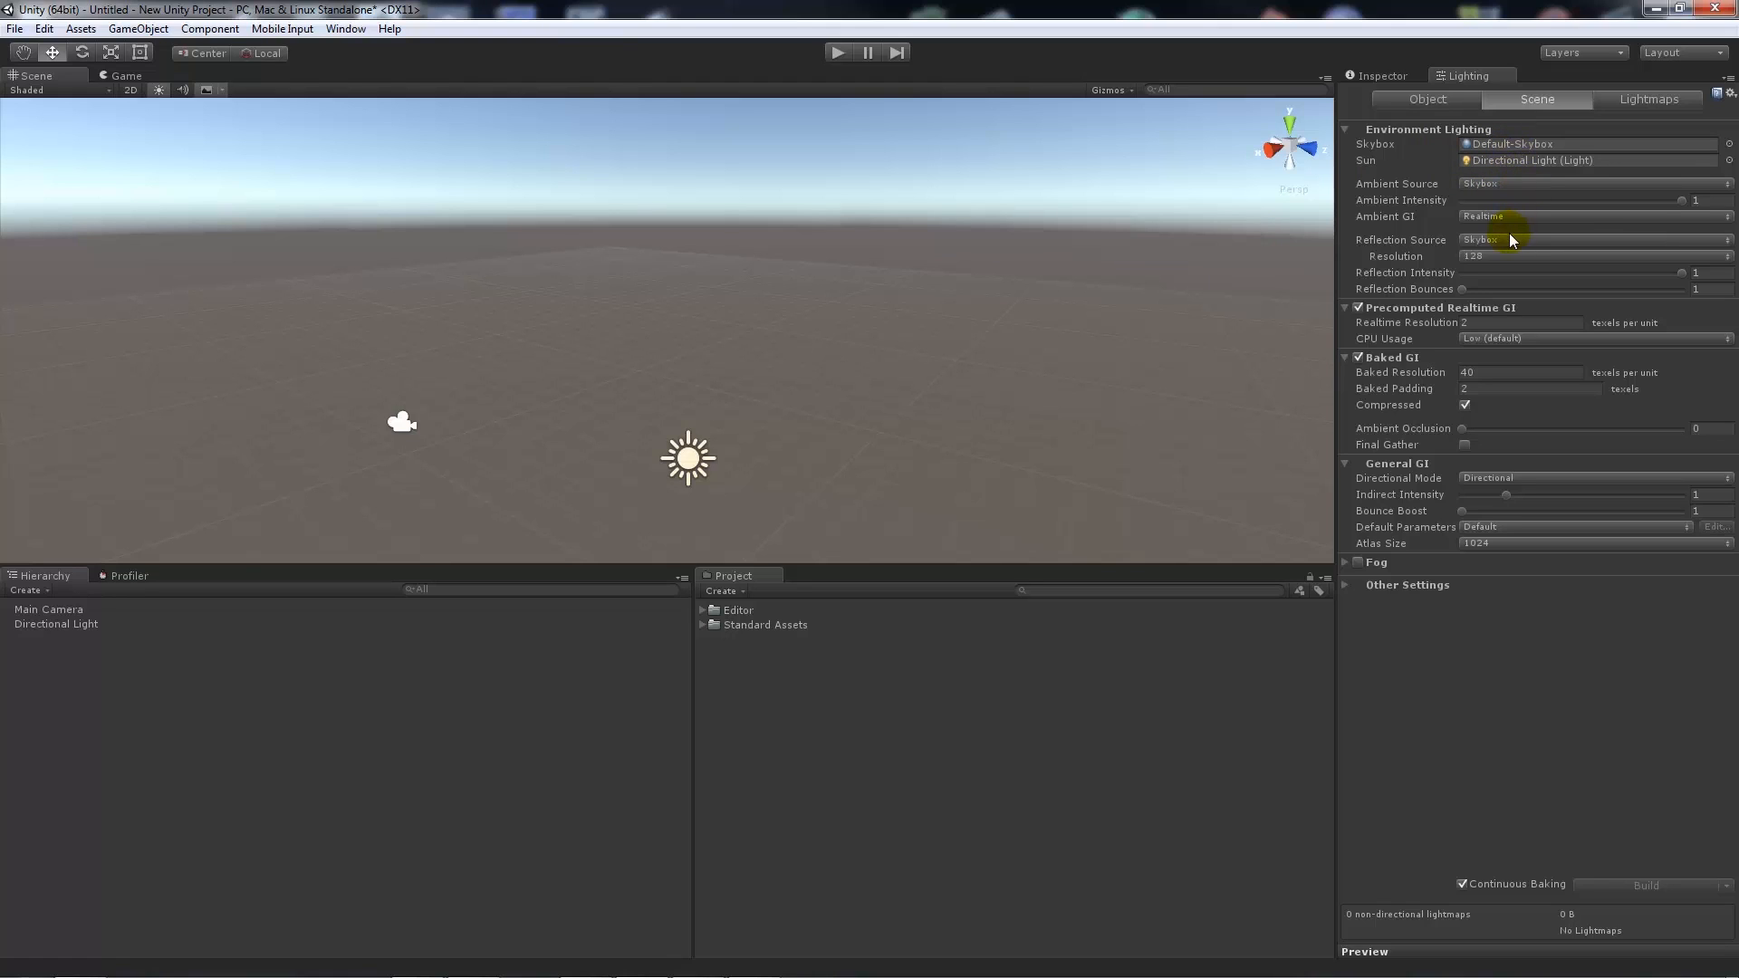
{"action": "mouse_move", "coordinate": [1375, 316]}
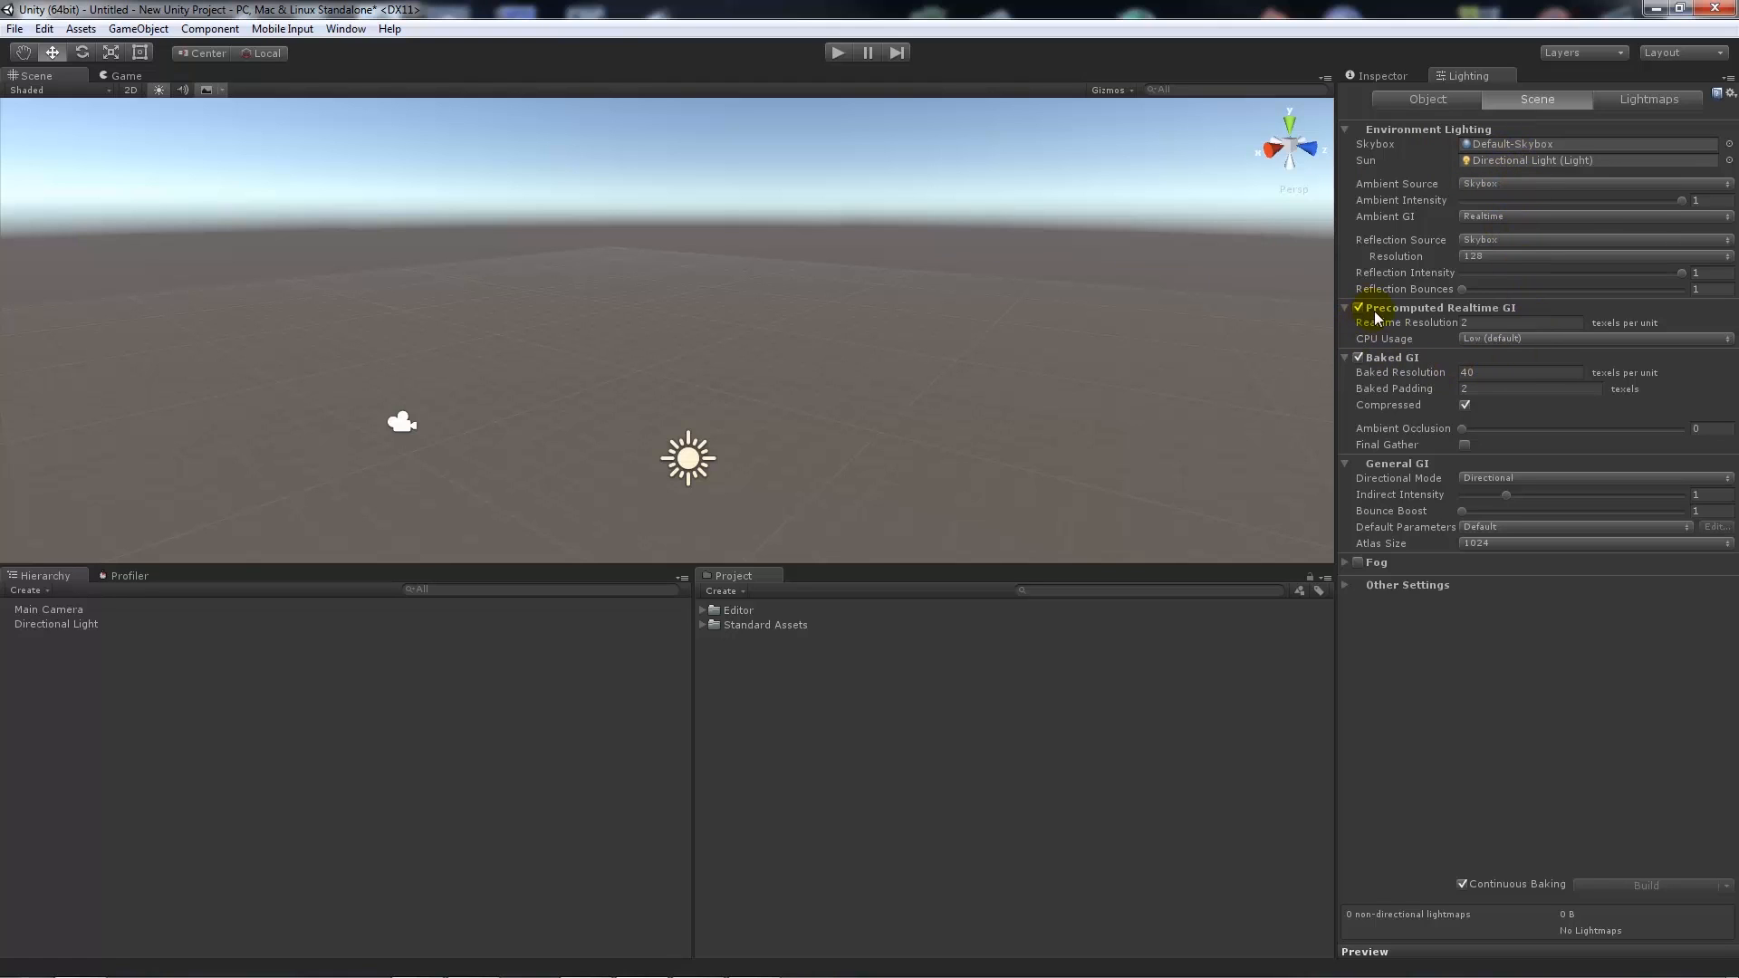
- Expand the Lighting window's Fog section and enable scene fog
{"action": "left_click", "coordinate": [1345, 562]}
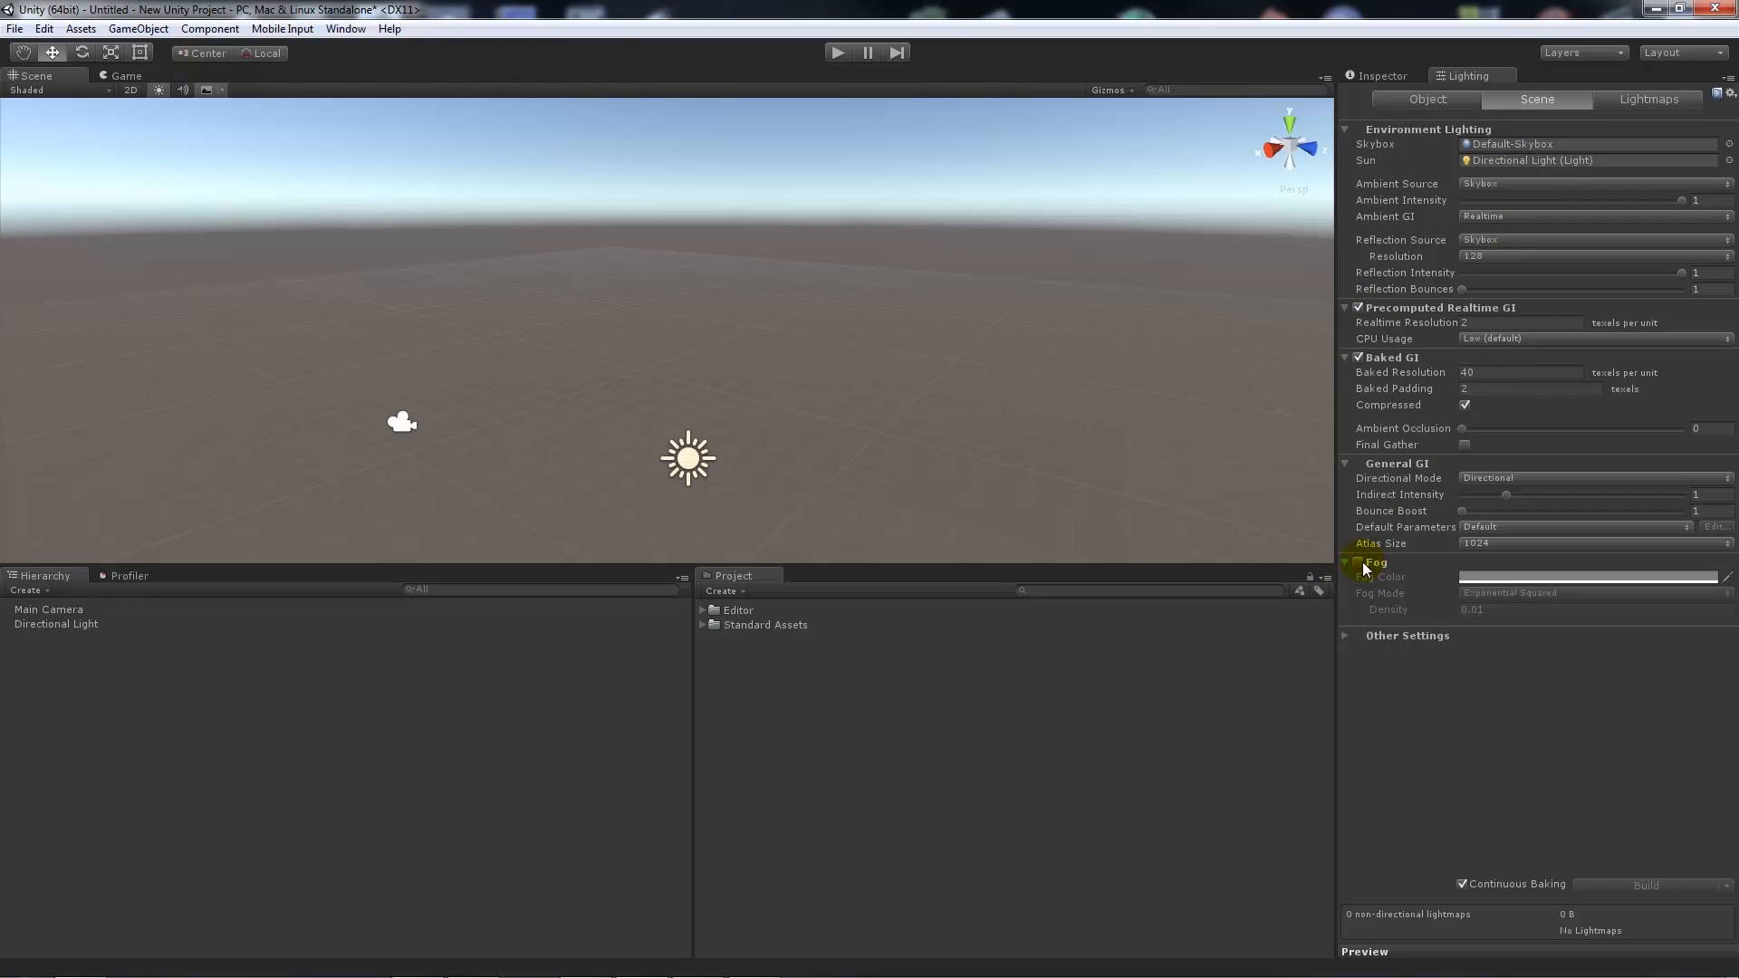
{"action": "left_click", "coordinate": [1358, 563]}
{"action": "type", "text": "0.37"}
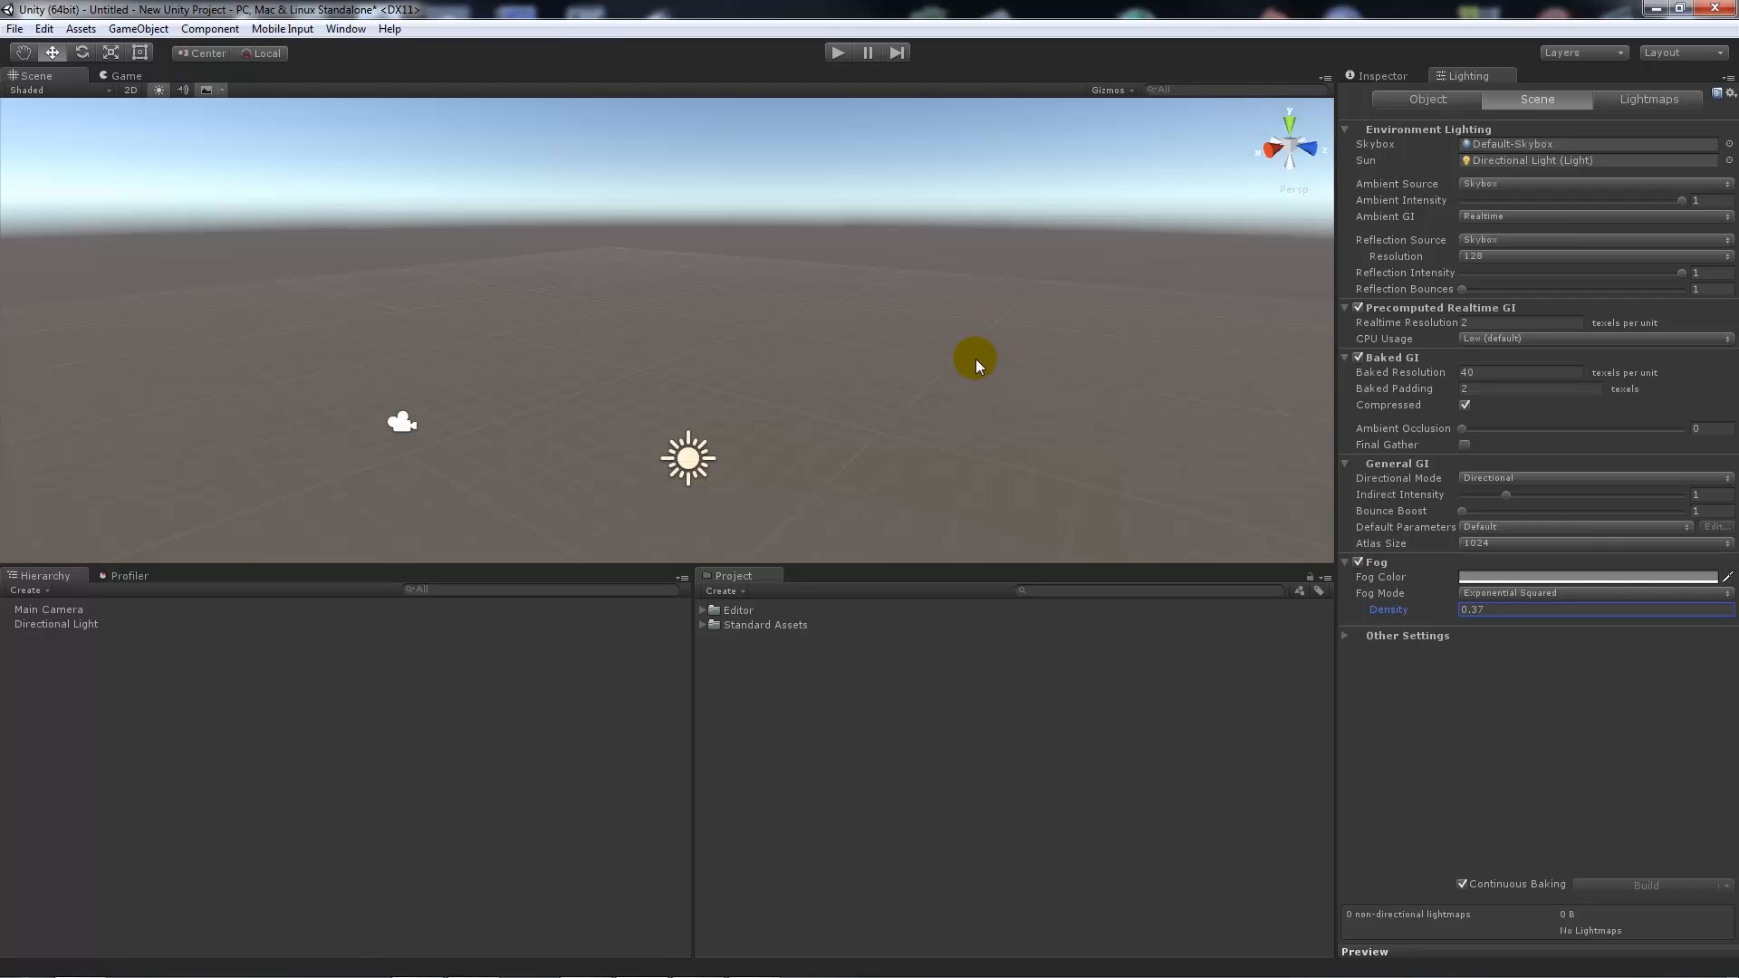
{"action": "mouse_move", "coordinate": [1520, 160]}
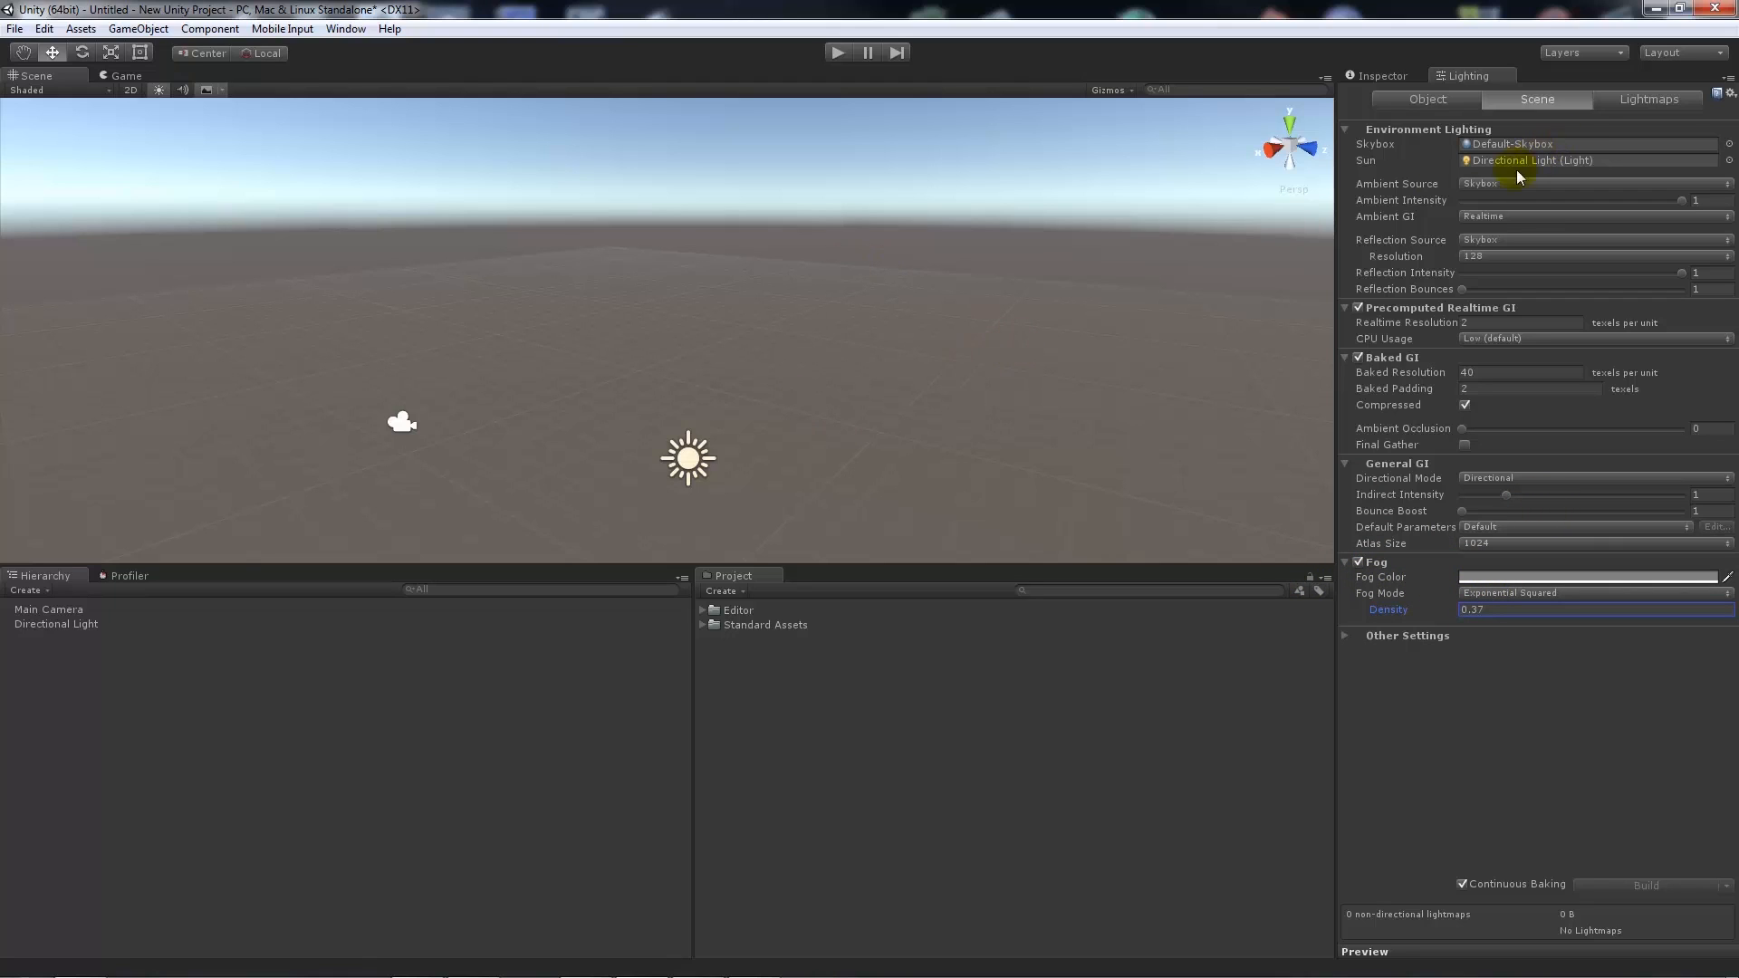
{"action": "mouse_move", "coordinate": [1553, 143]}
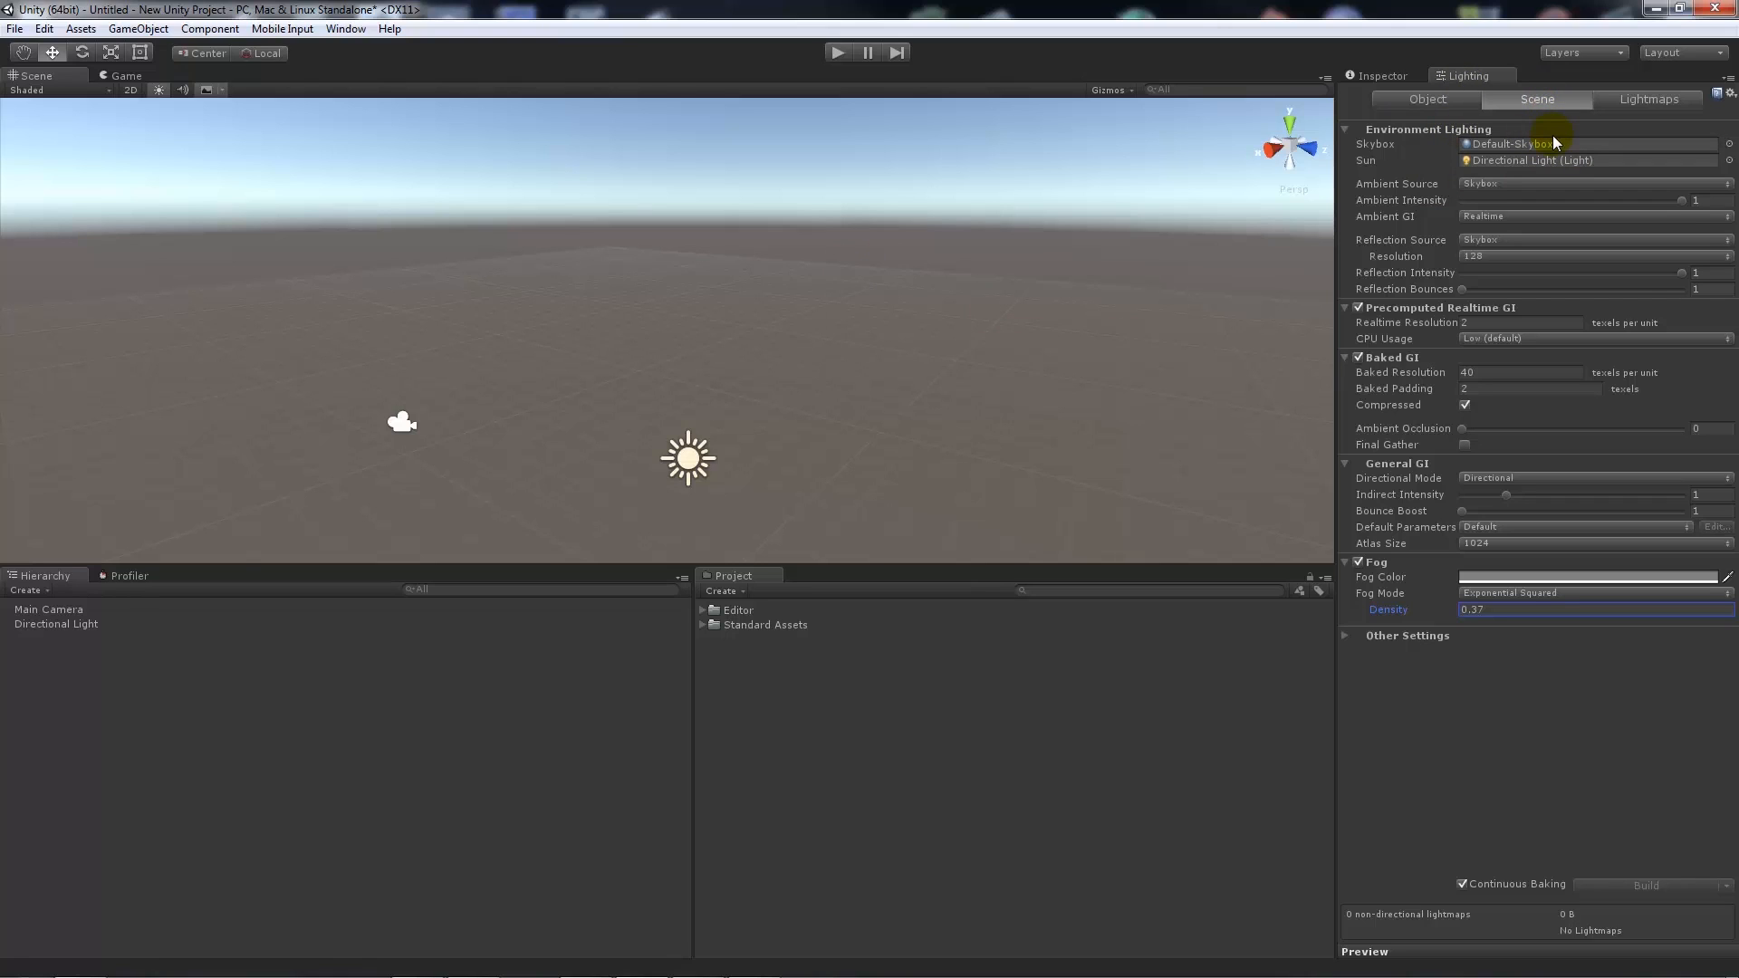
{"action": "mouse_move", "coordinate": [1468, 75]}
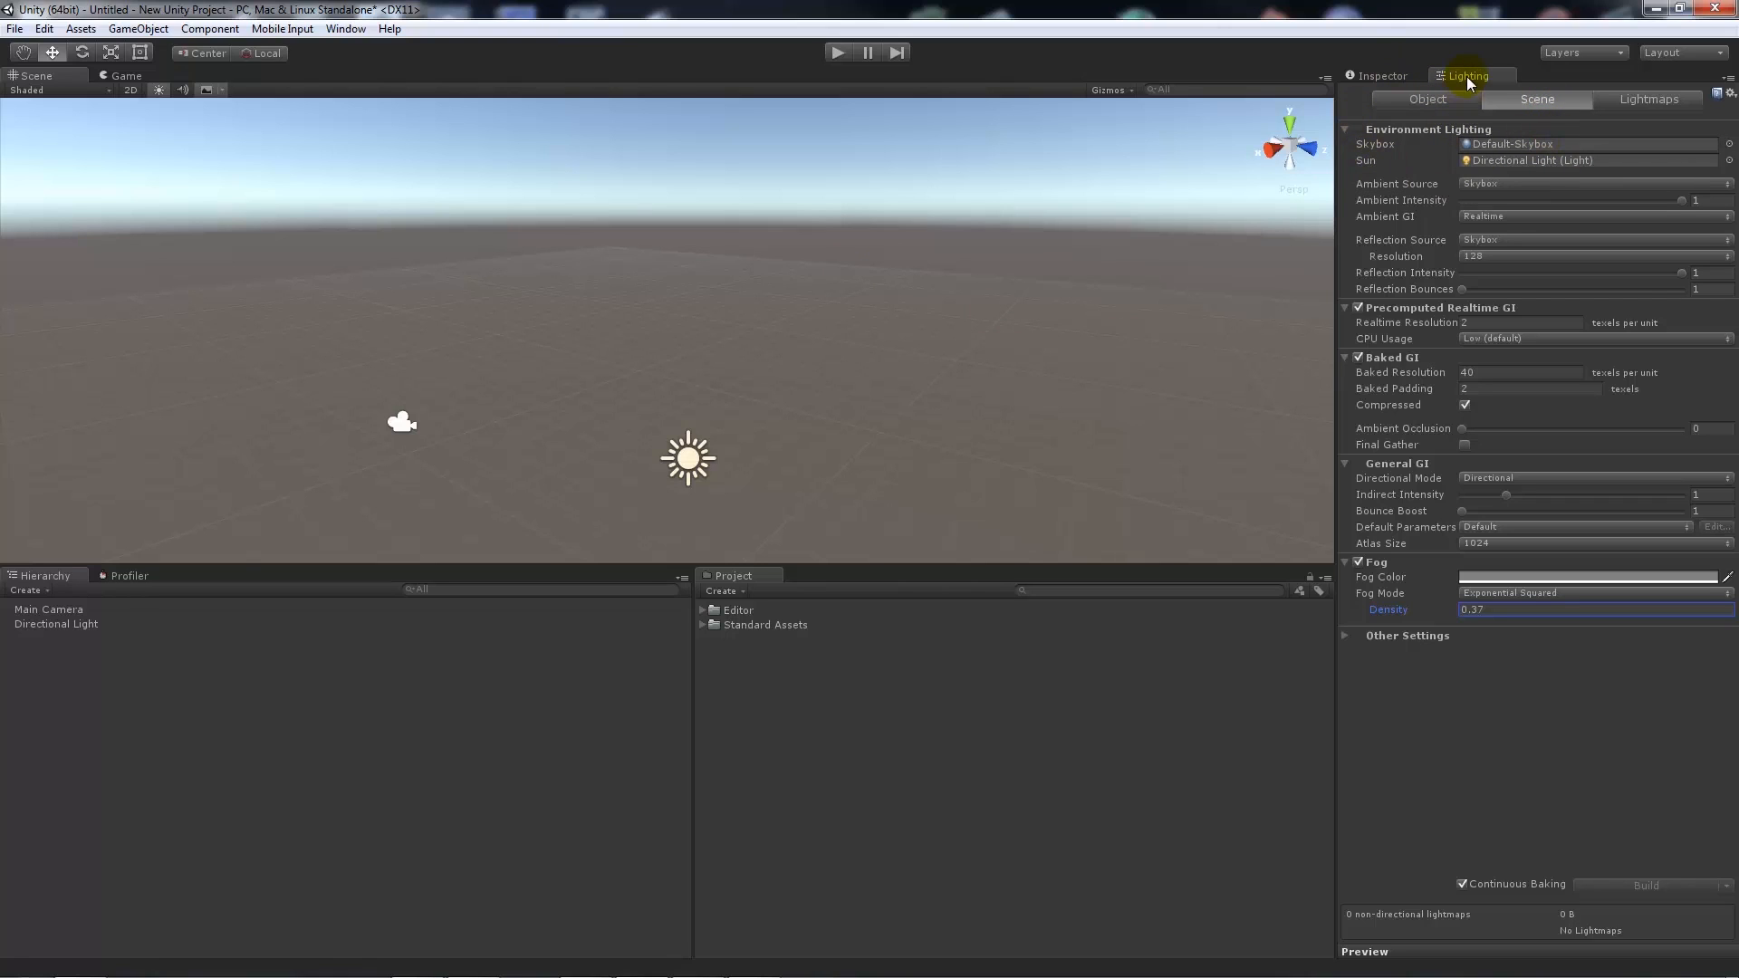
{"action": "mouse_move", "coordinate": [1415, 325]}
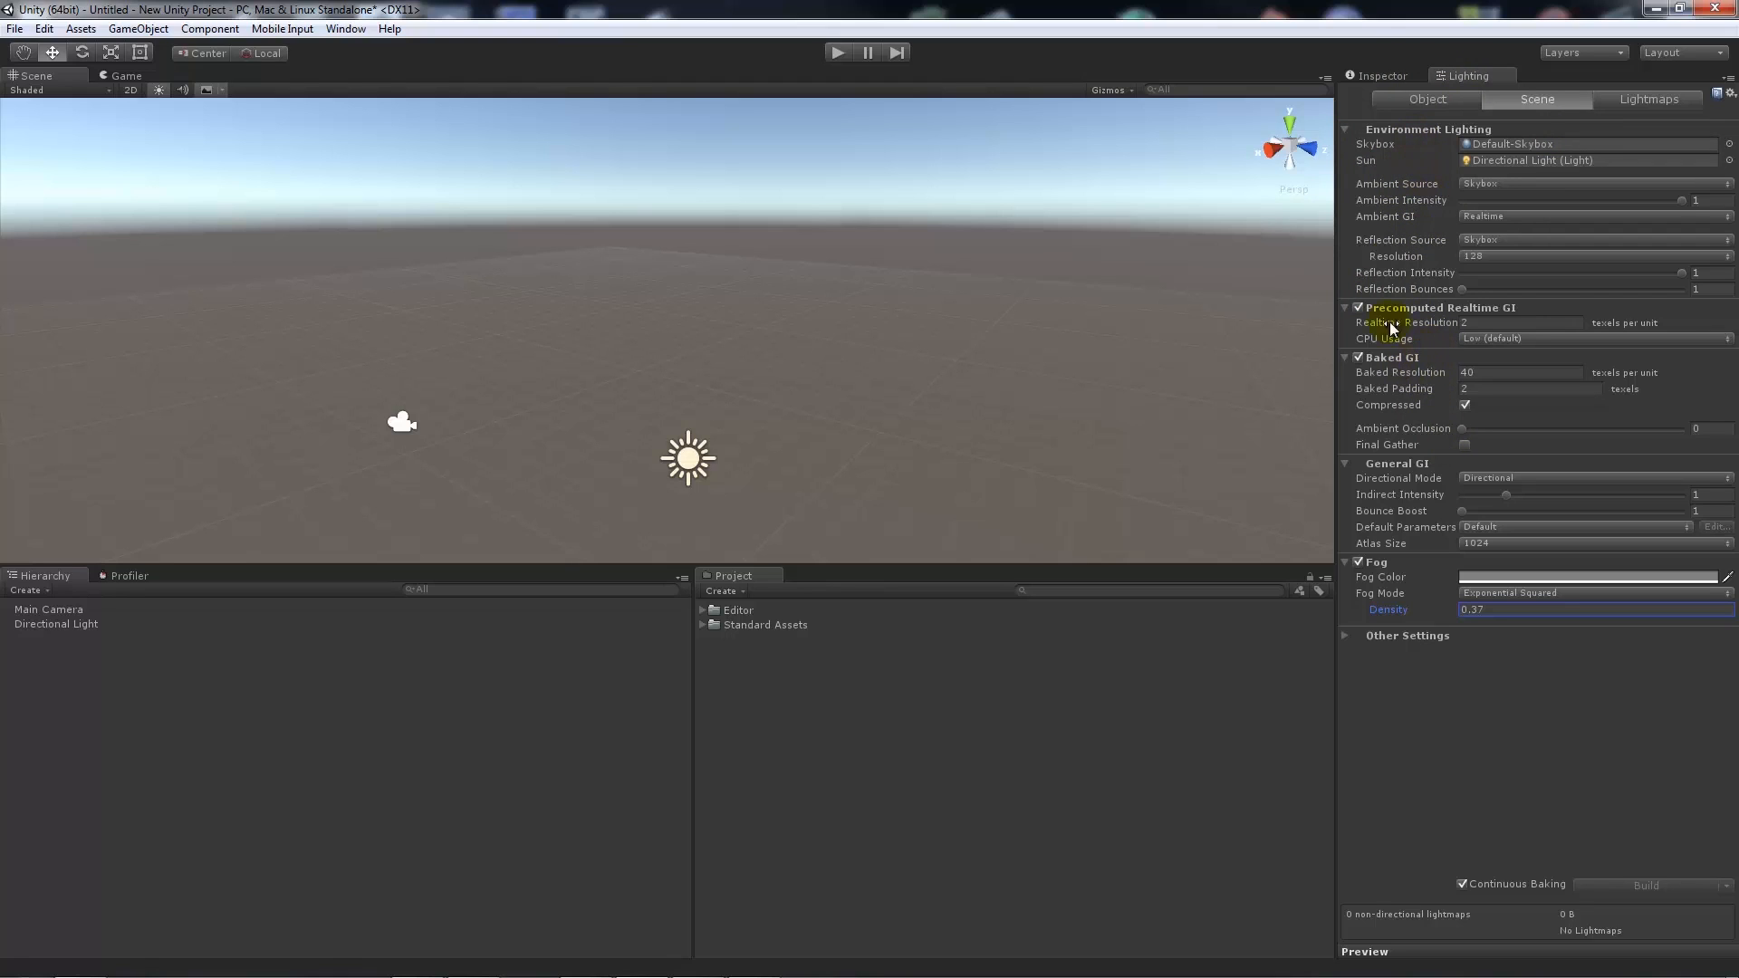
{"action": "mouse_move", "coordinate": [1553, 856]}
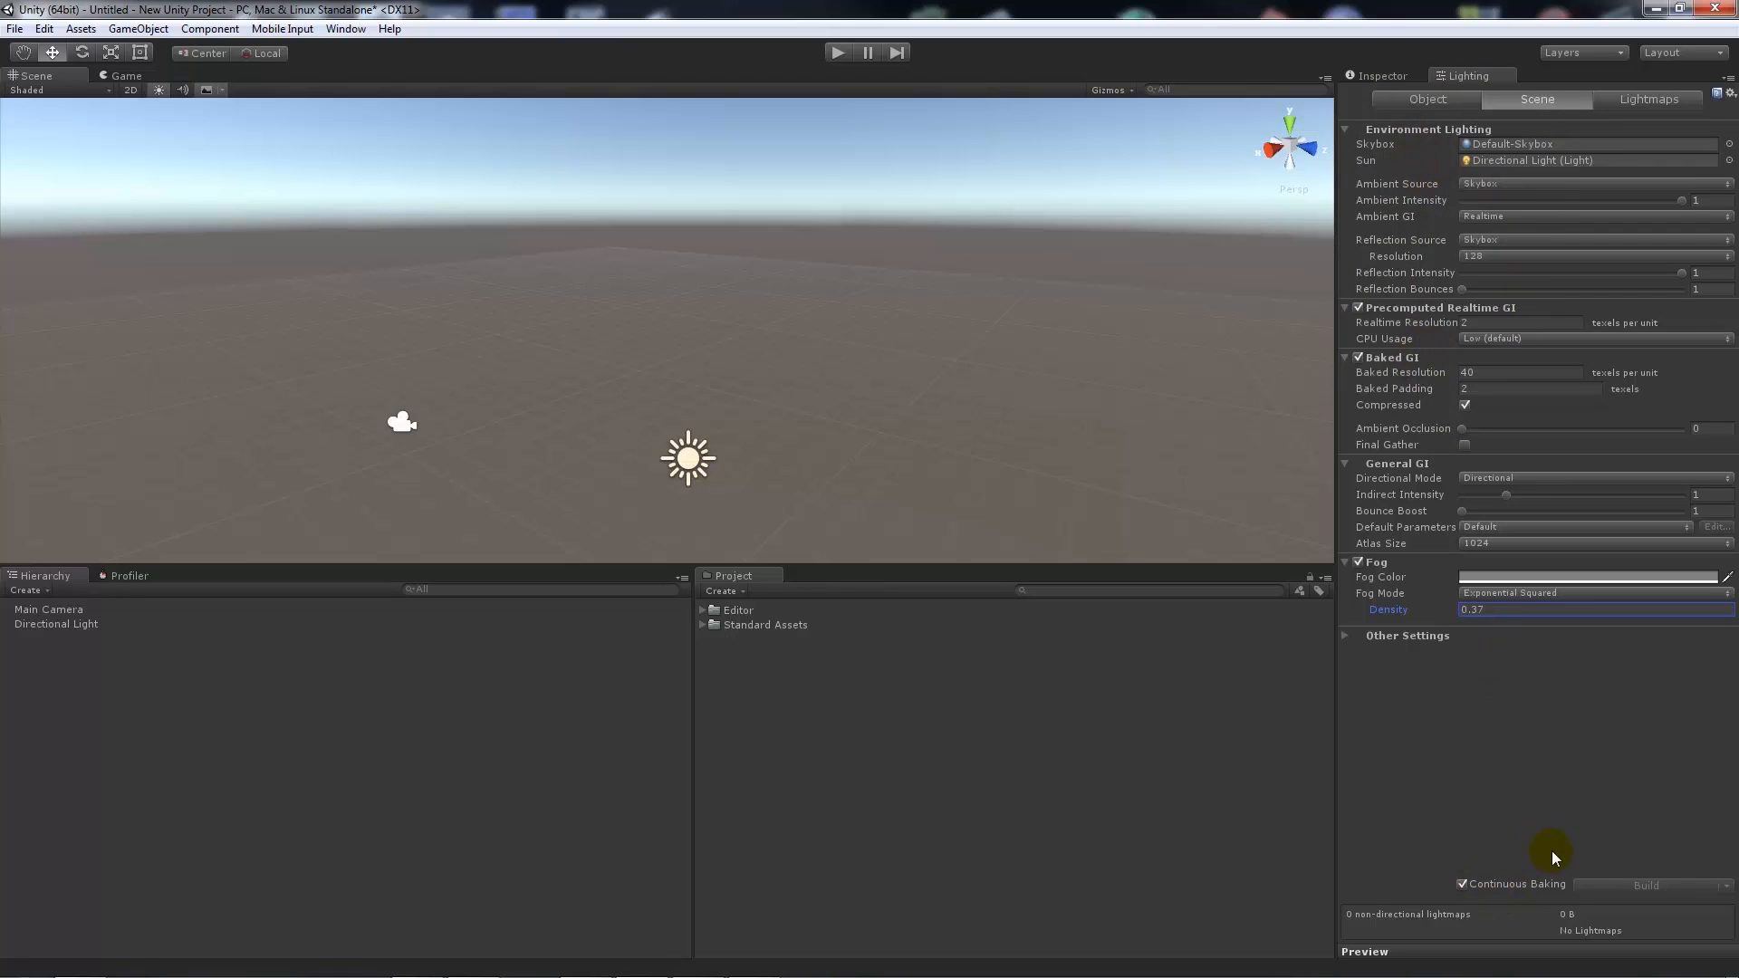
{"action": "mouse_move", "coordinate": [1616, 790]}
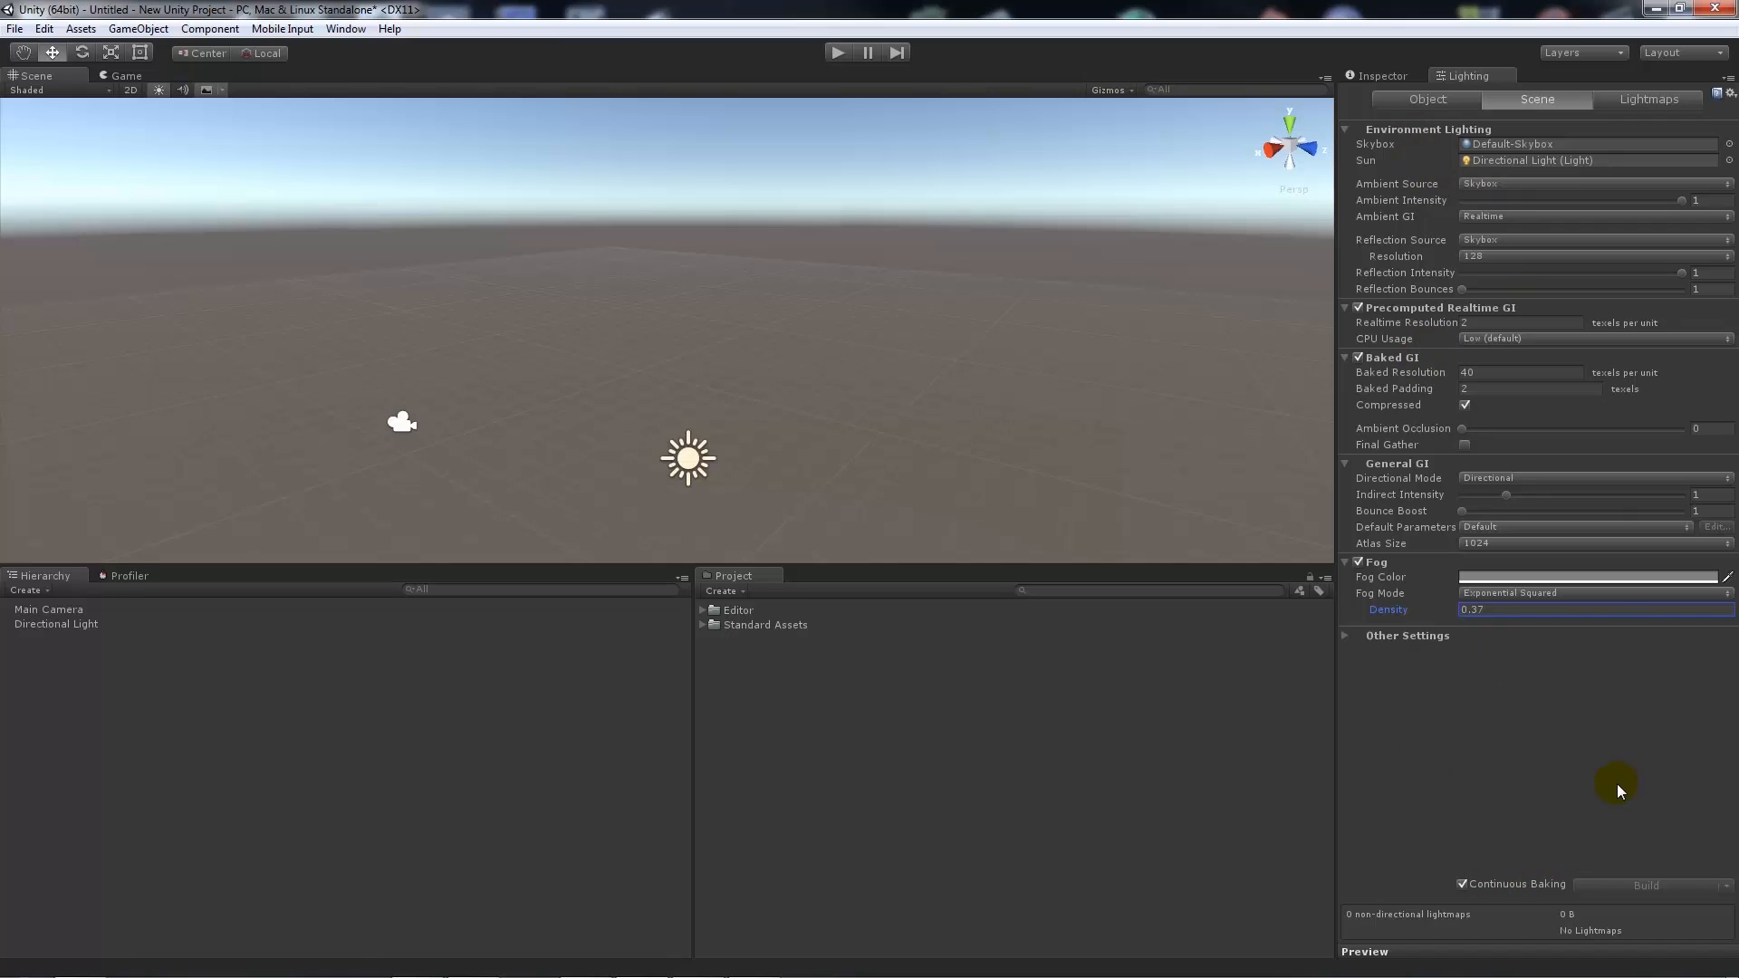
{"action": "left_click", "coordinate": [1346, 635]}
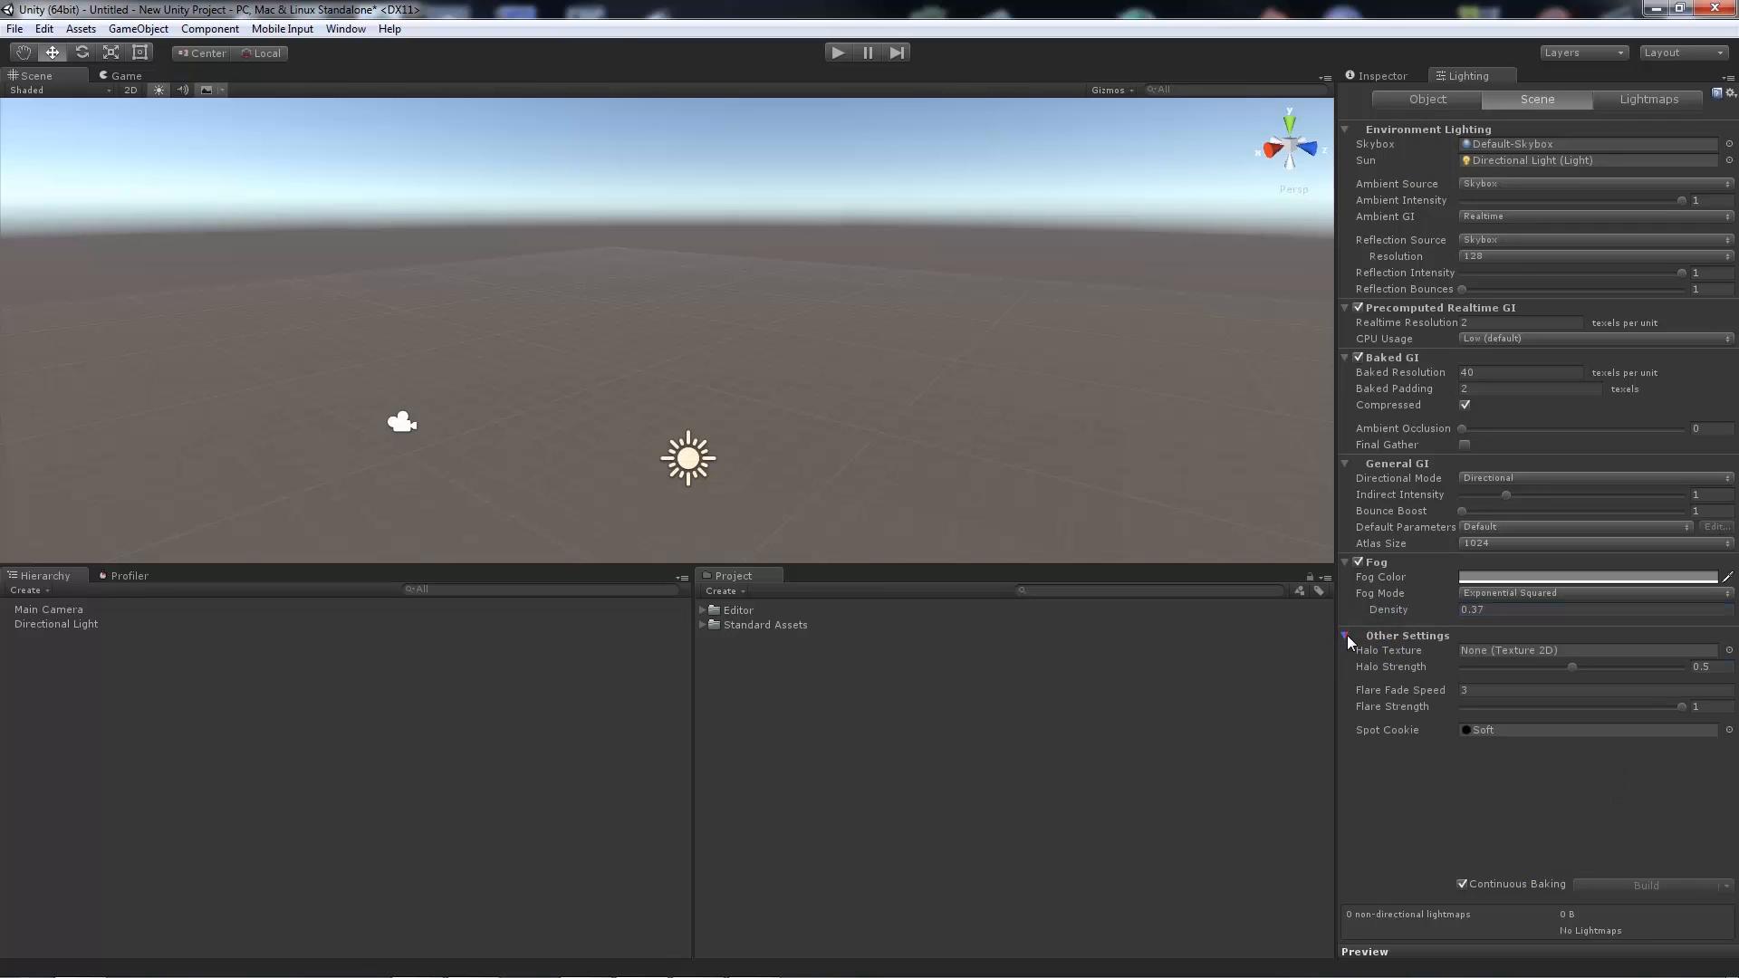
{"action": "left_click", "coordinate": [1345, 636]}
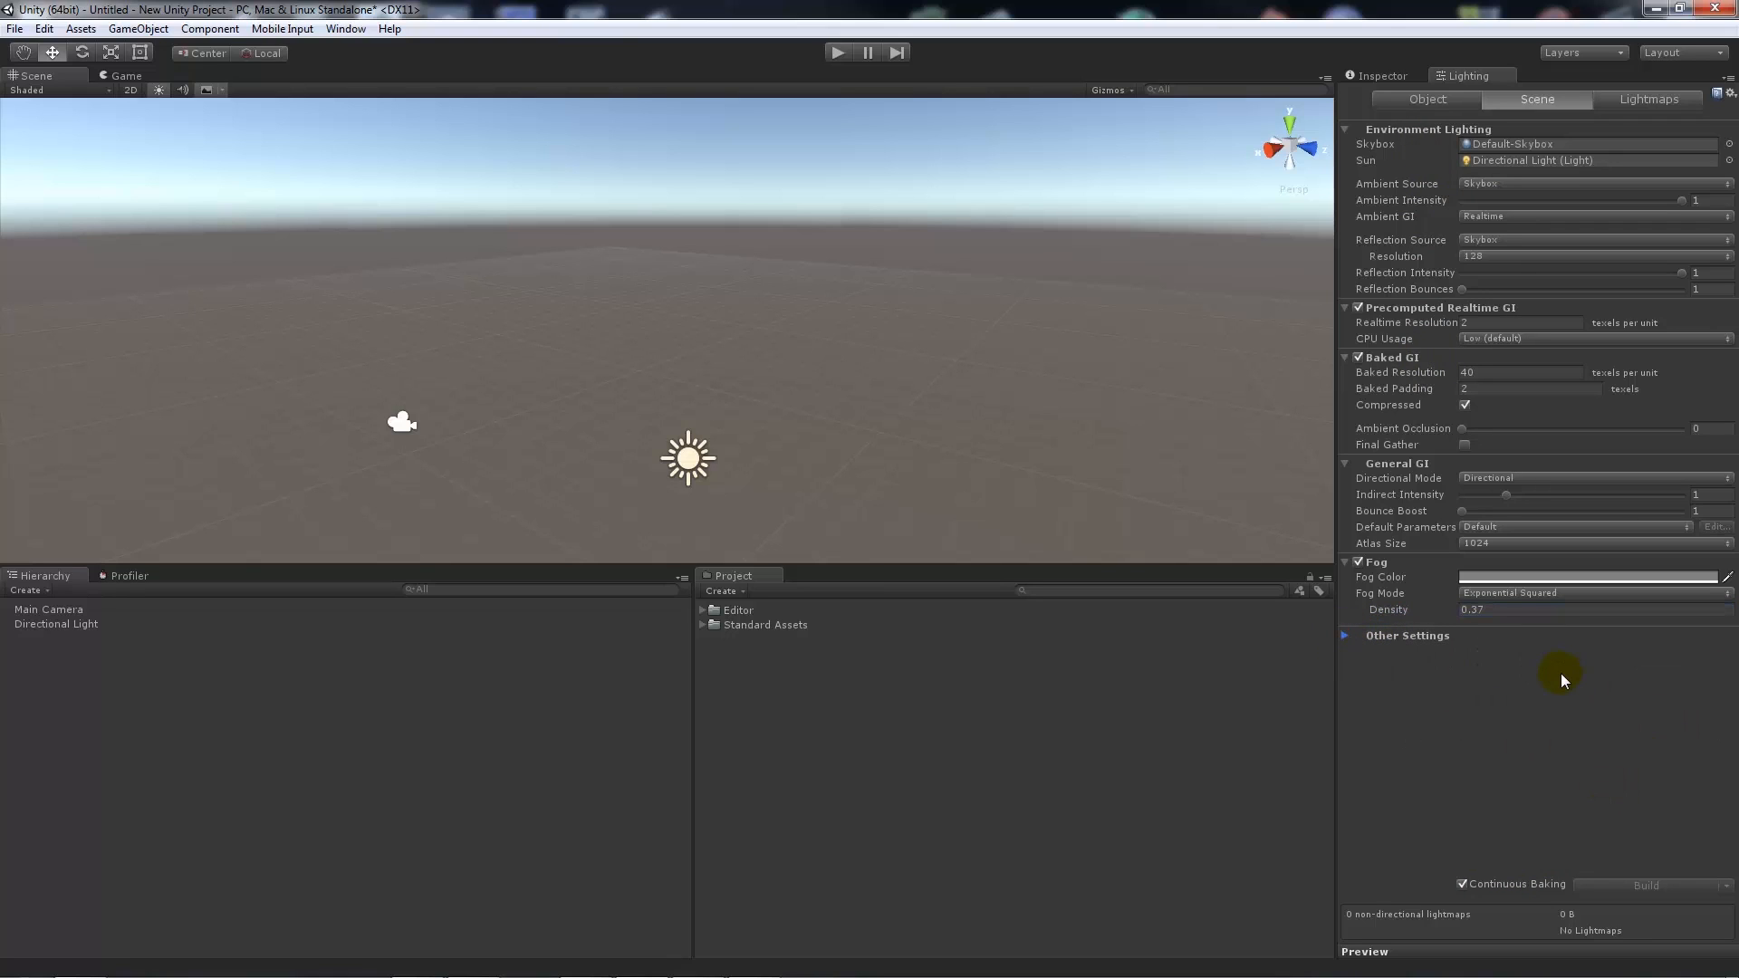
{"action": "mouse_move", "coordinate": [1496, 464]}
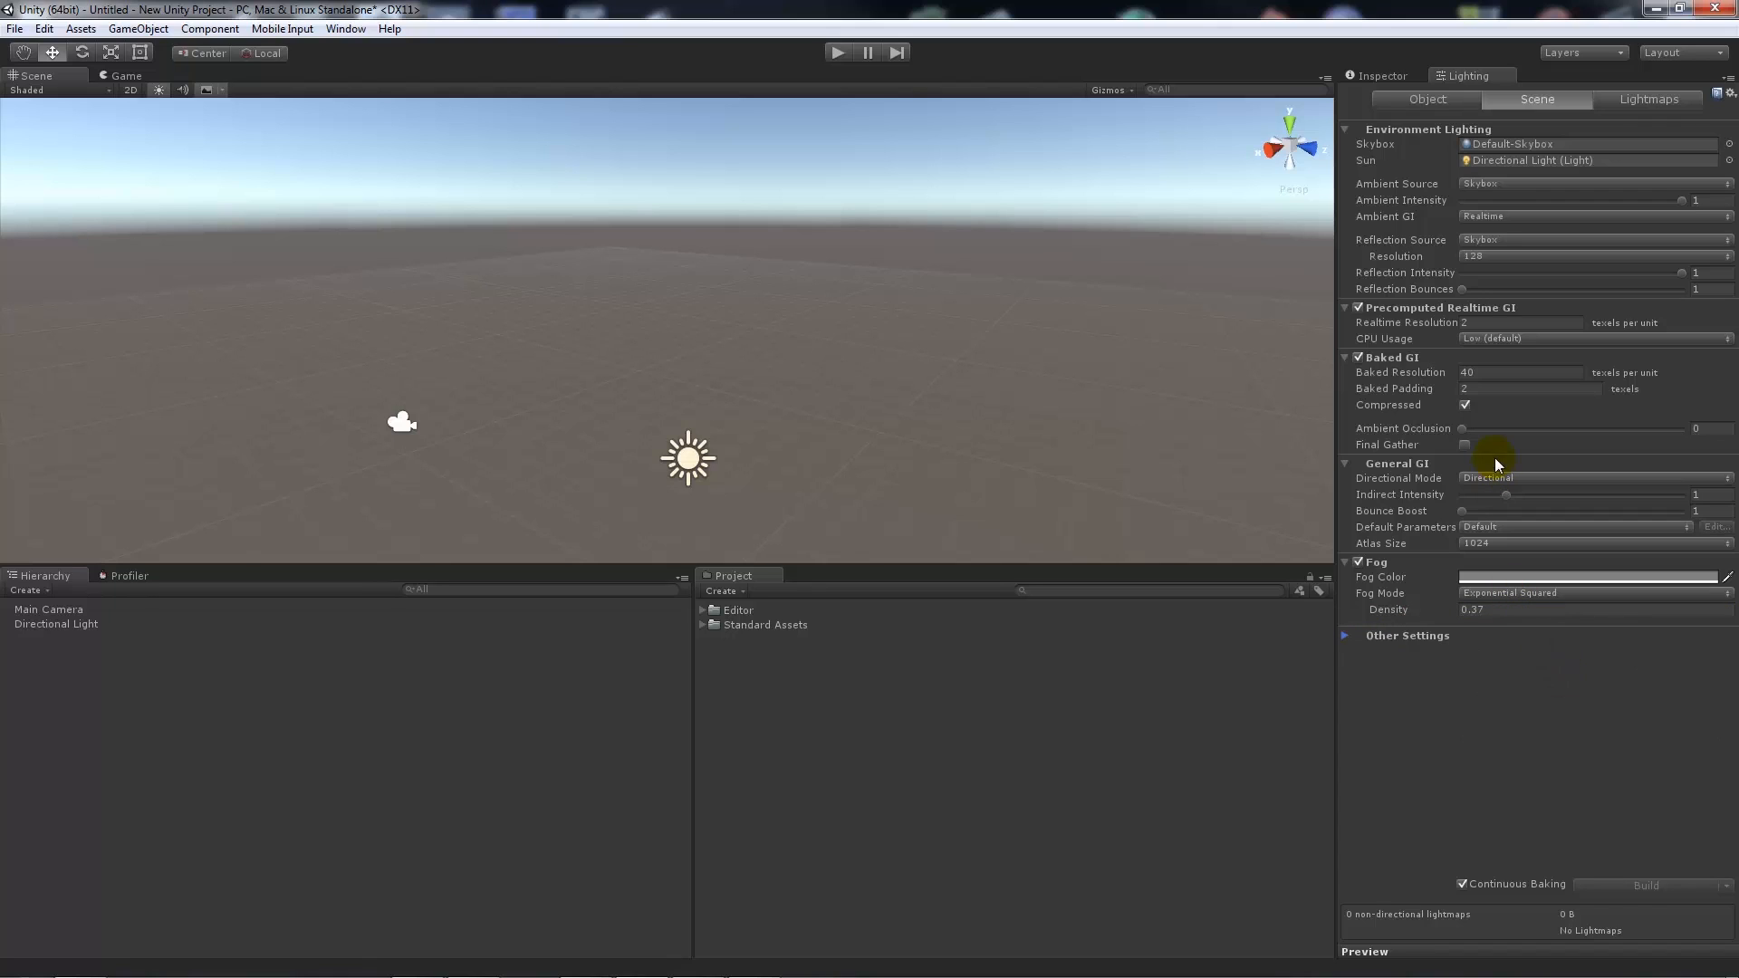
{"action": "mouse_move", "coordinate": [1484, 682]}
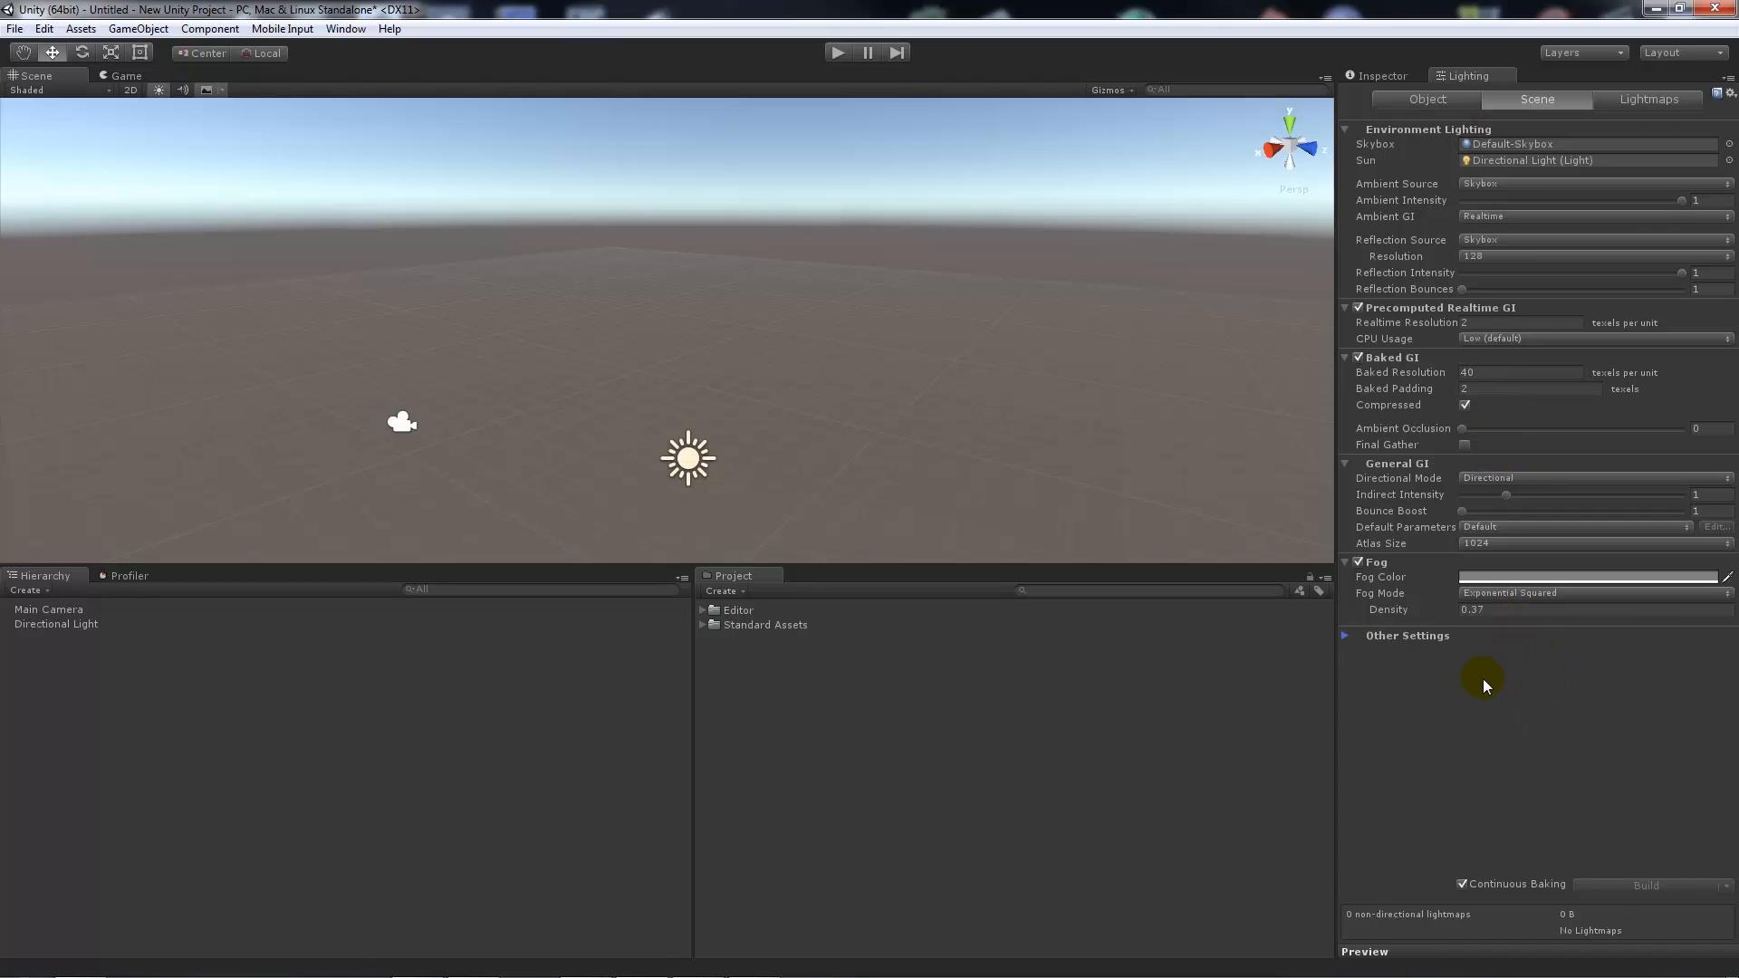
{"action": "mouse_move", "coordinate": [388, 28]}
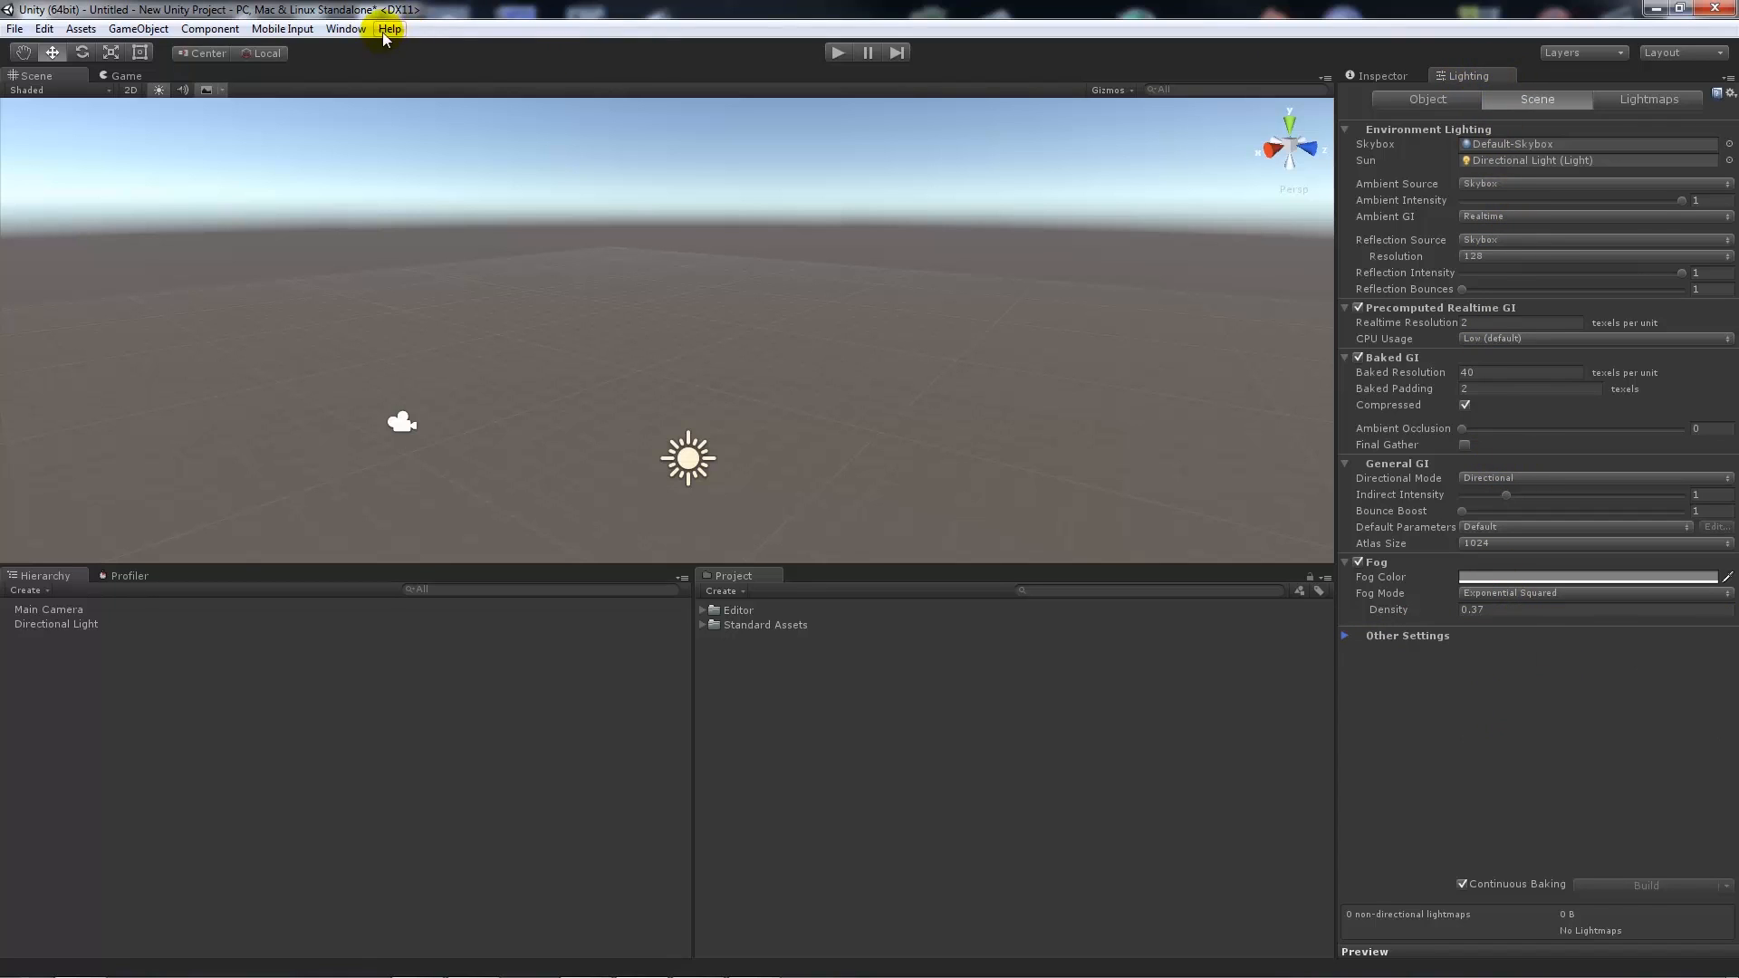
{"action": "left_click", "coordinate": [345, 28]}
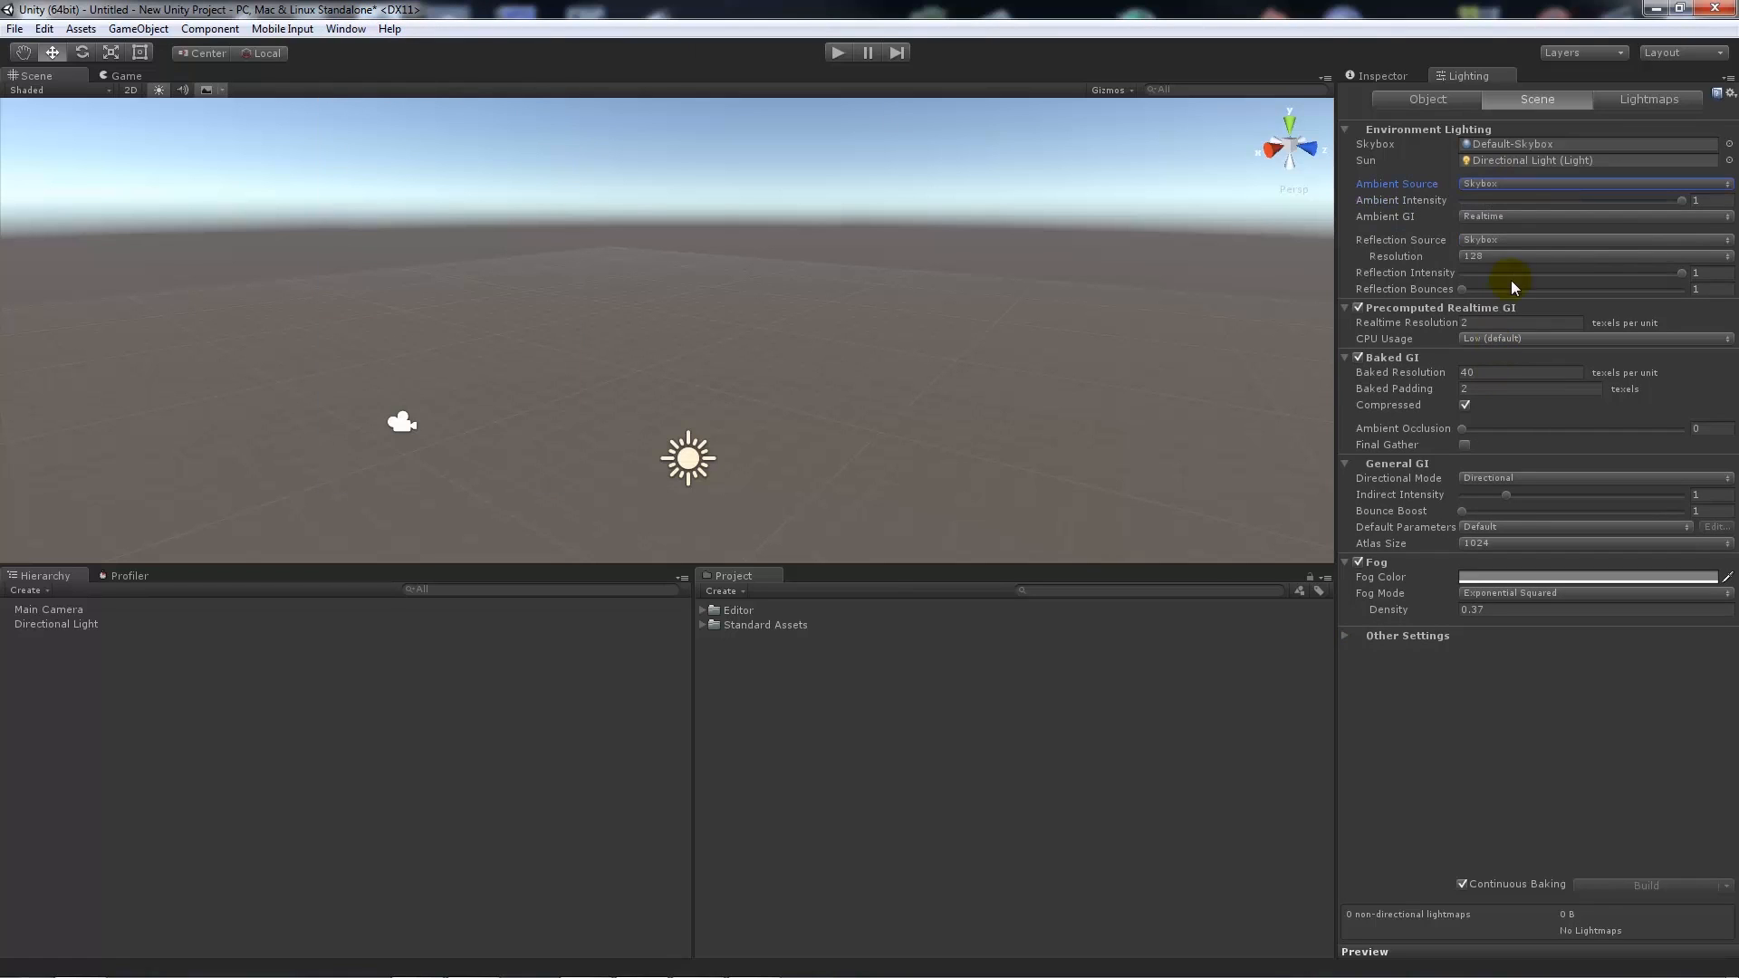
{"action": "mouse_move", "coordinate": [1684, 207]}
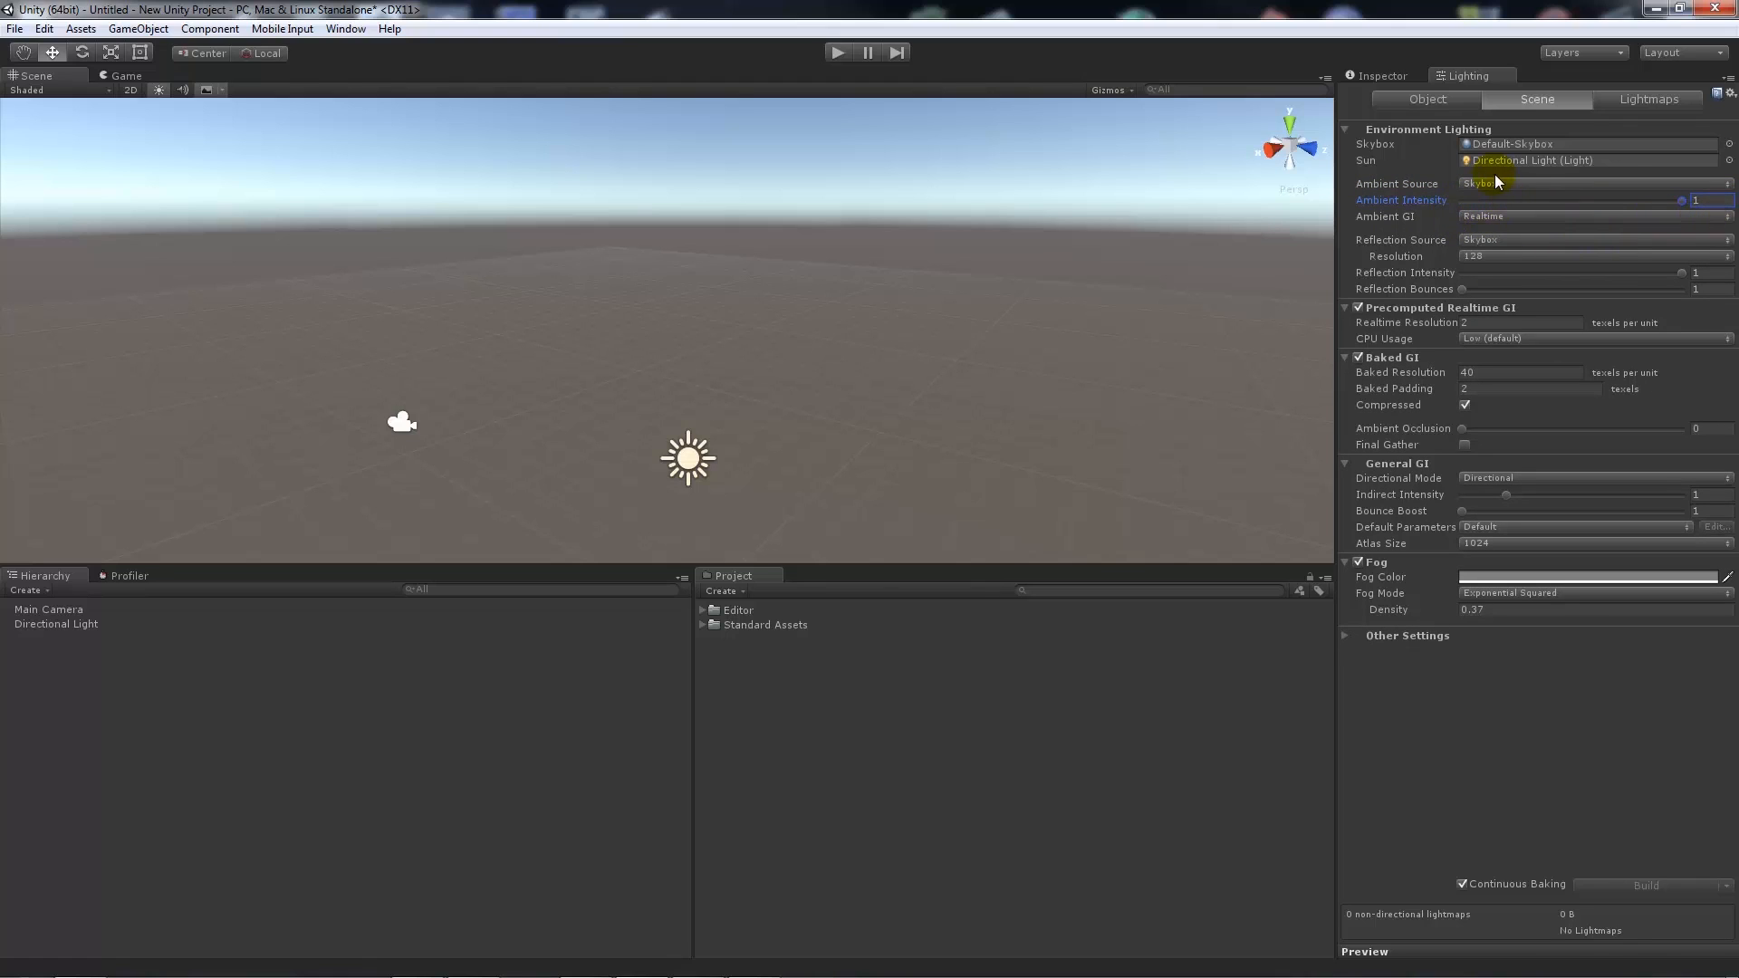
{"action": "left_click", "coordinate": [1591, 183]}
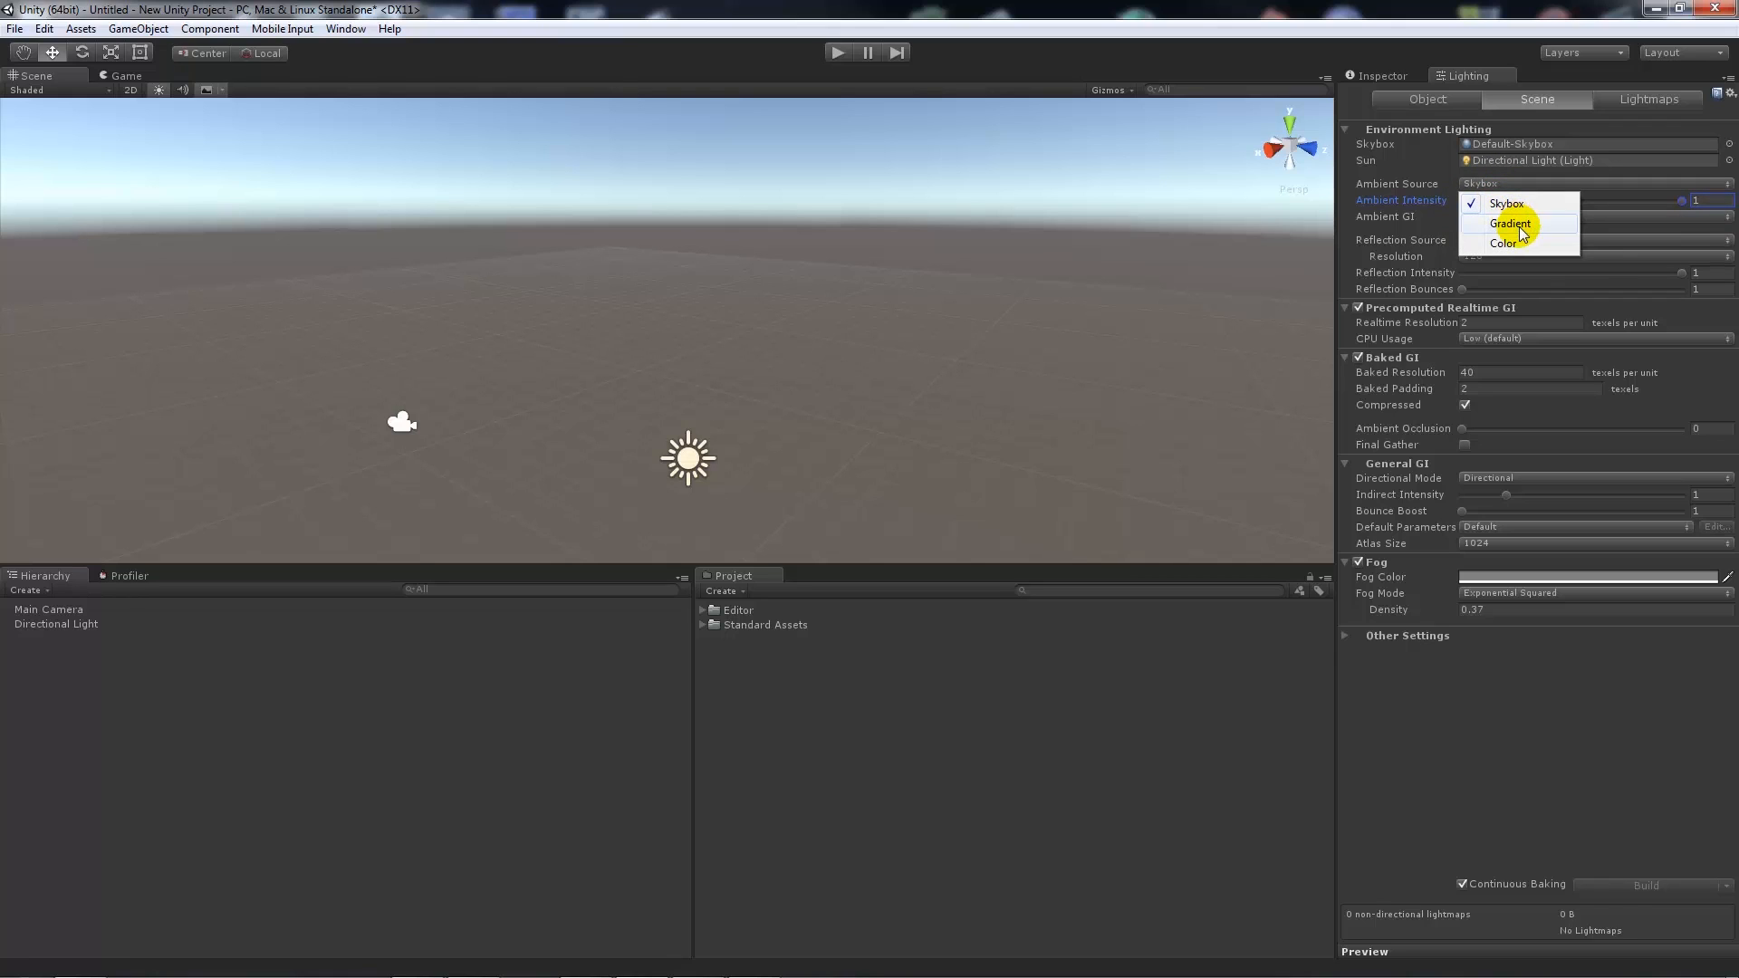
{"action": "left_click", "coordinate": [1504, 242]}
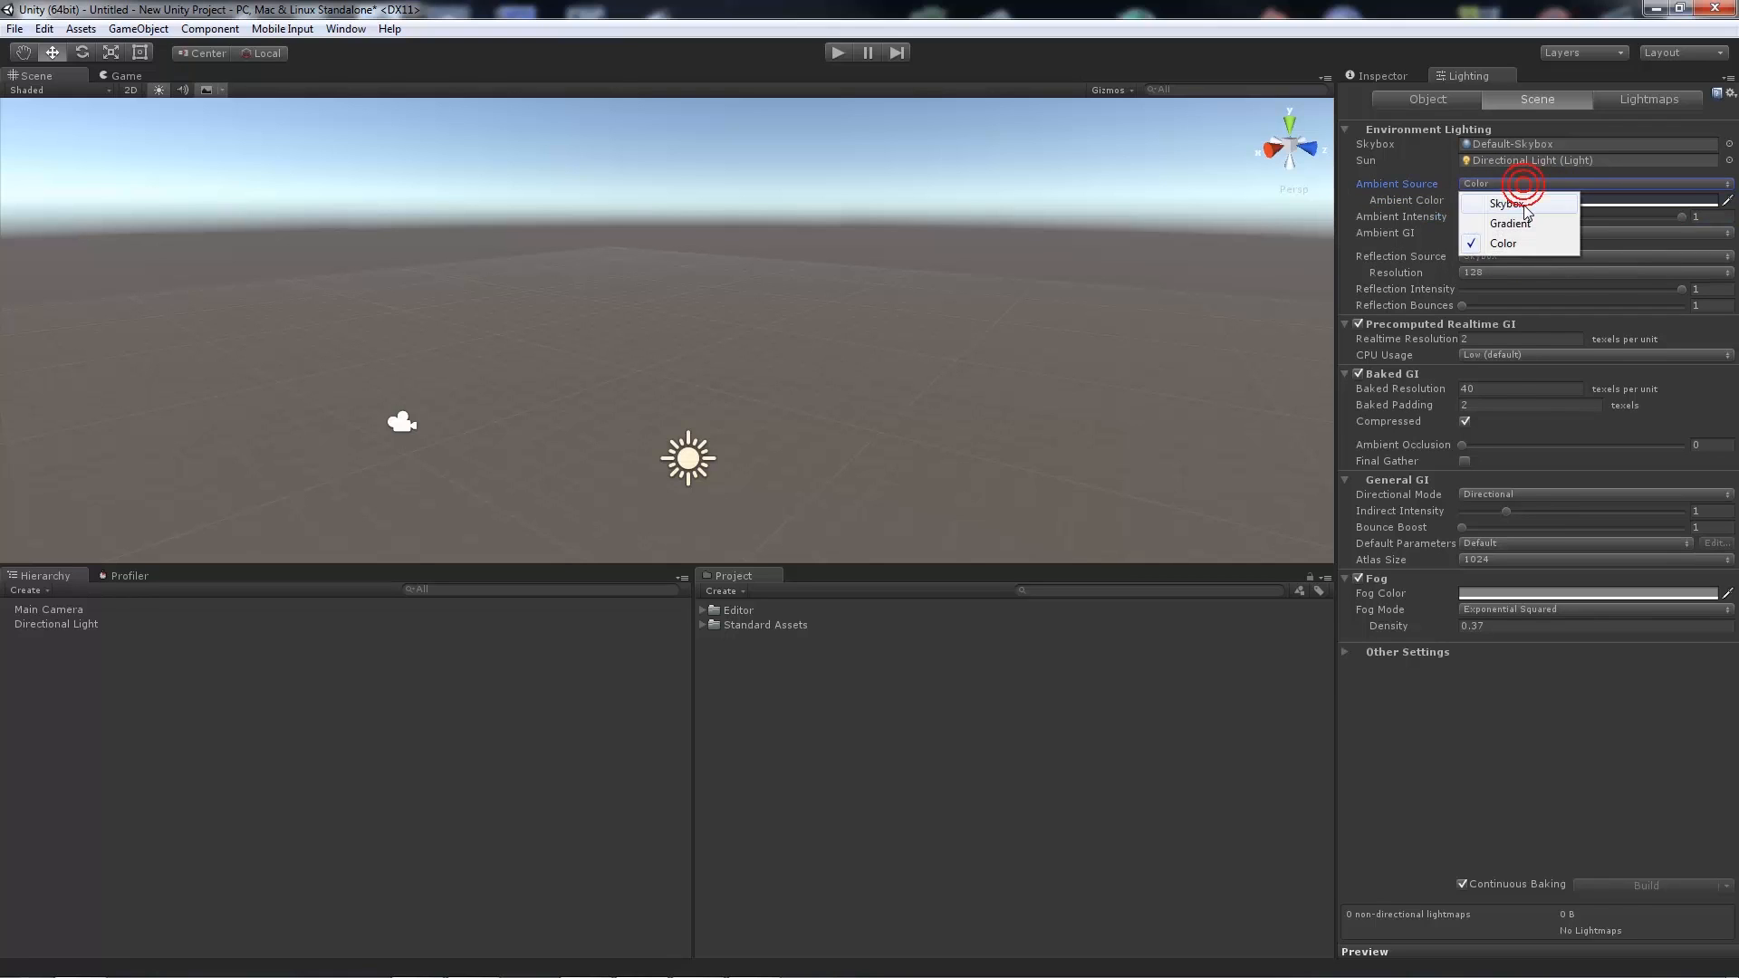
{"action": "left_click", "coordinate": [1506, 203]}
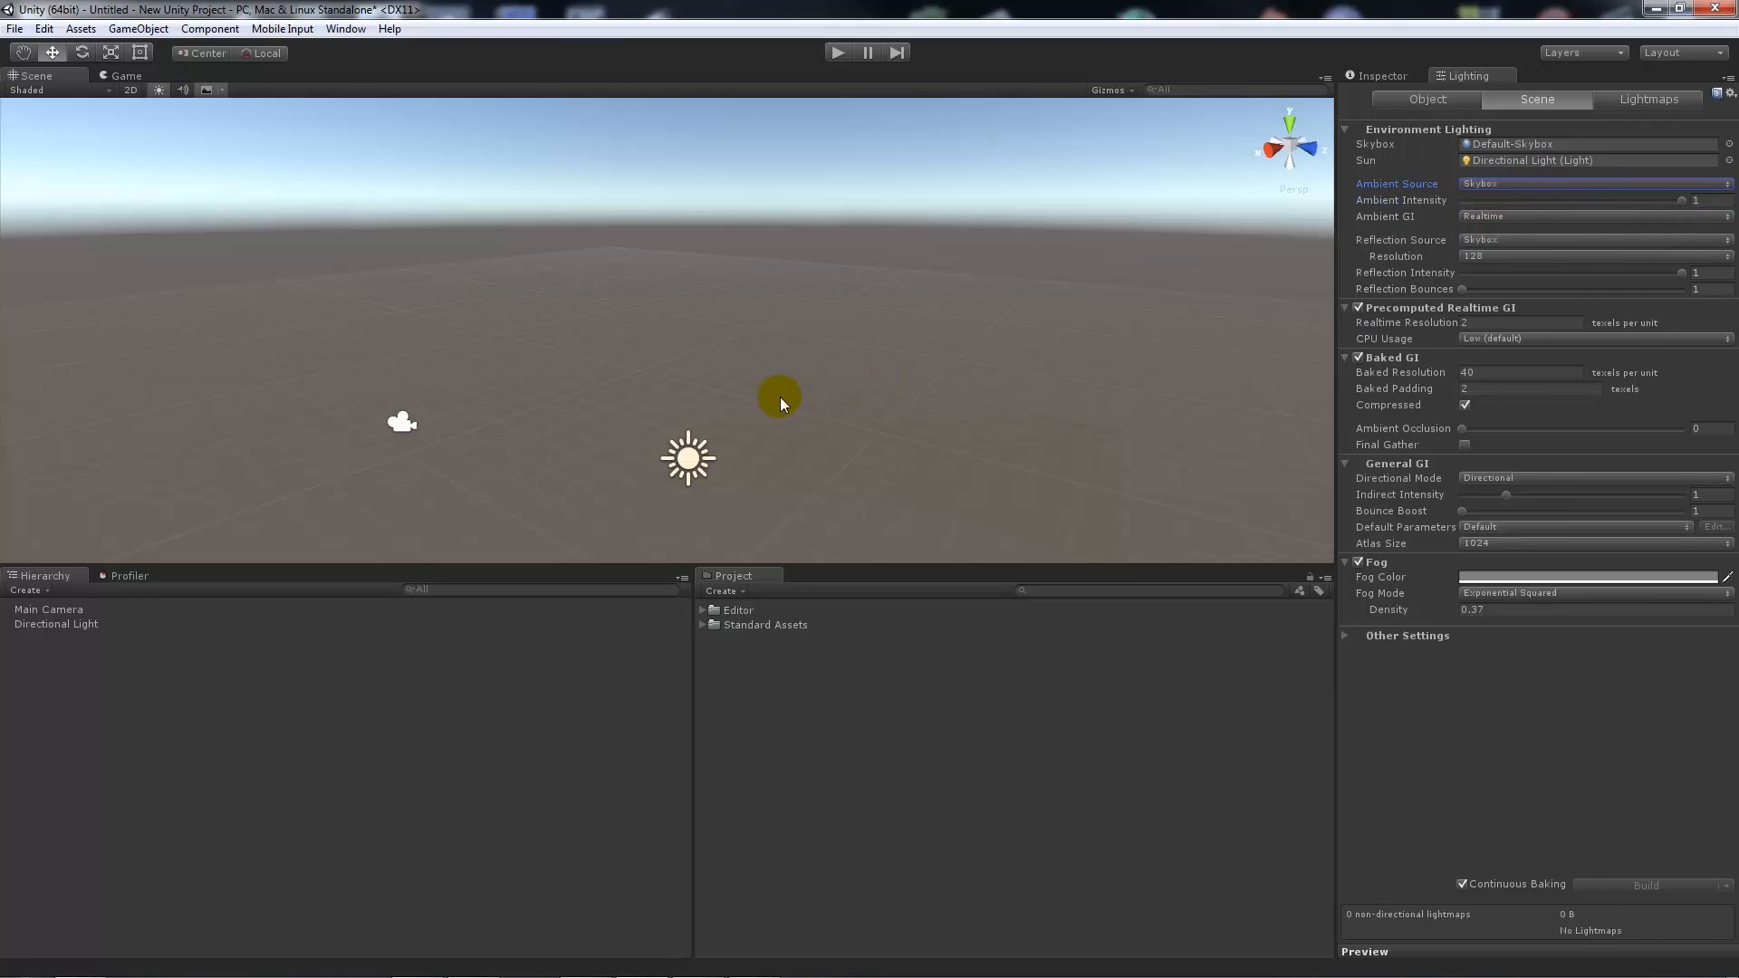
{"action": "mouse_move", "coordinate": [896, 141]}
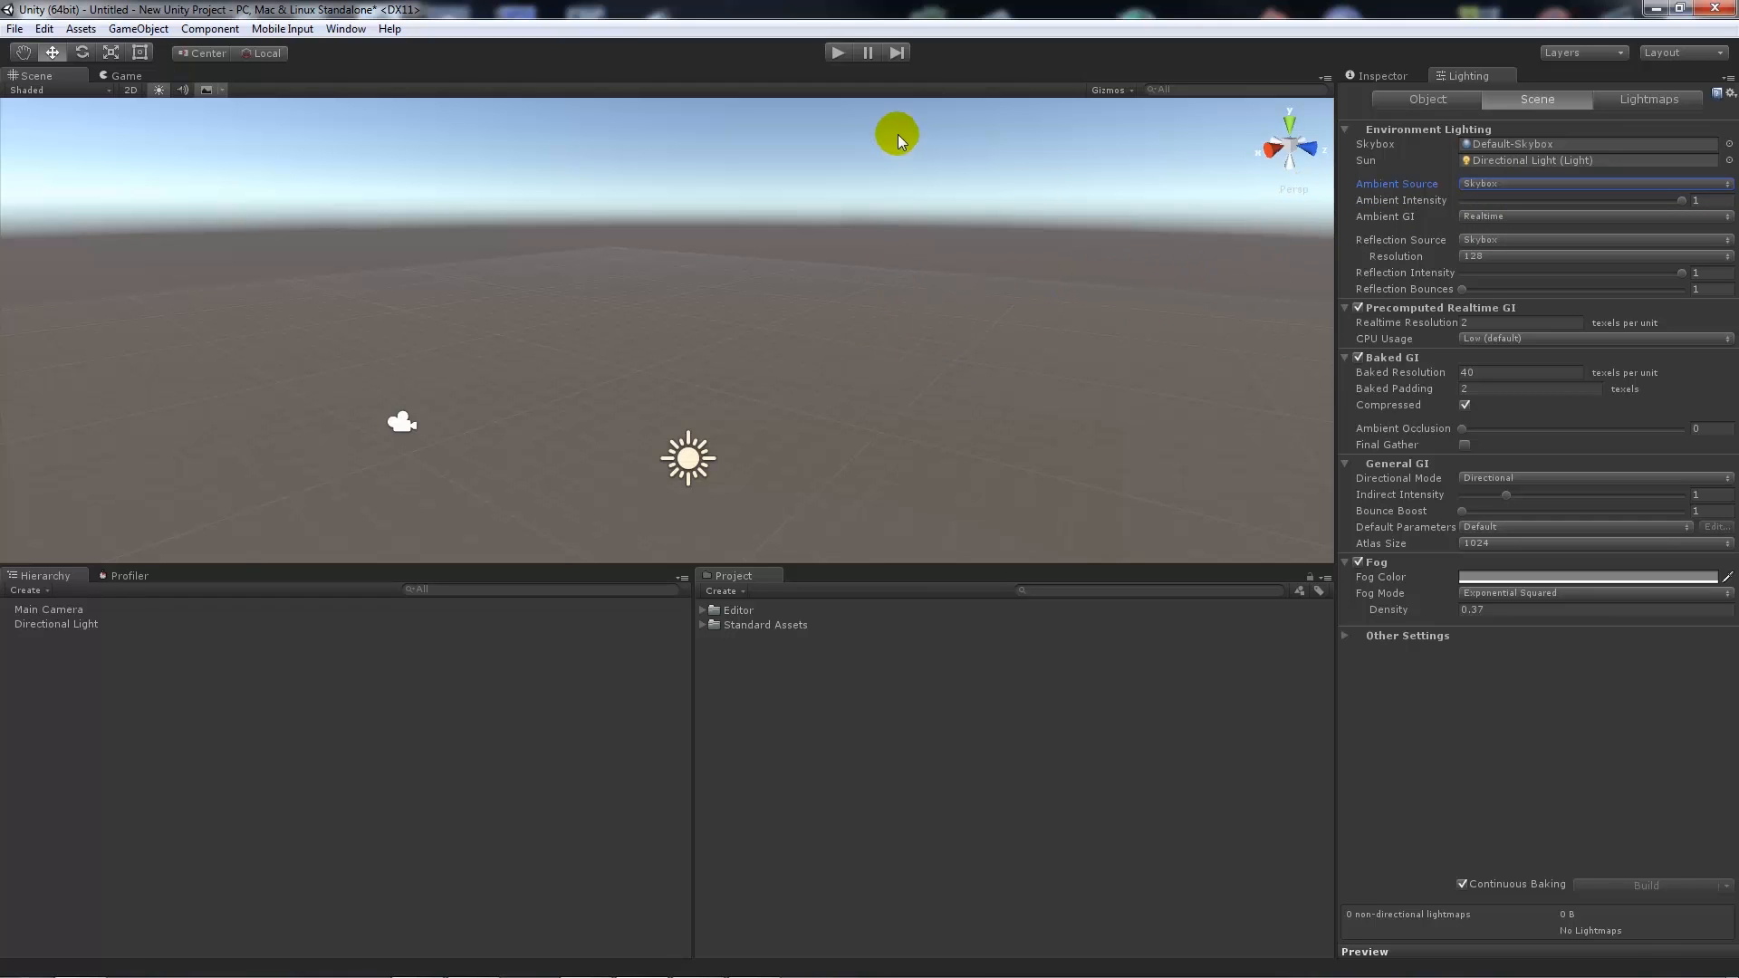
{"action": "mouse_move", "coordinate": [690, 183]}
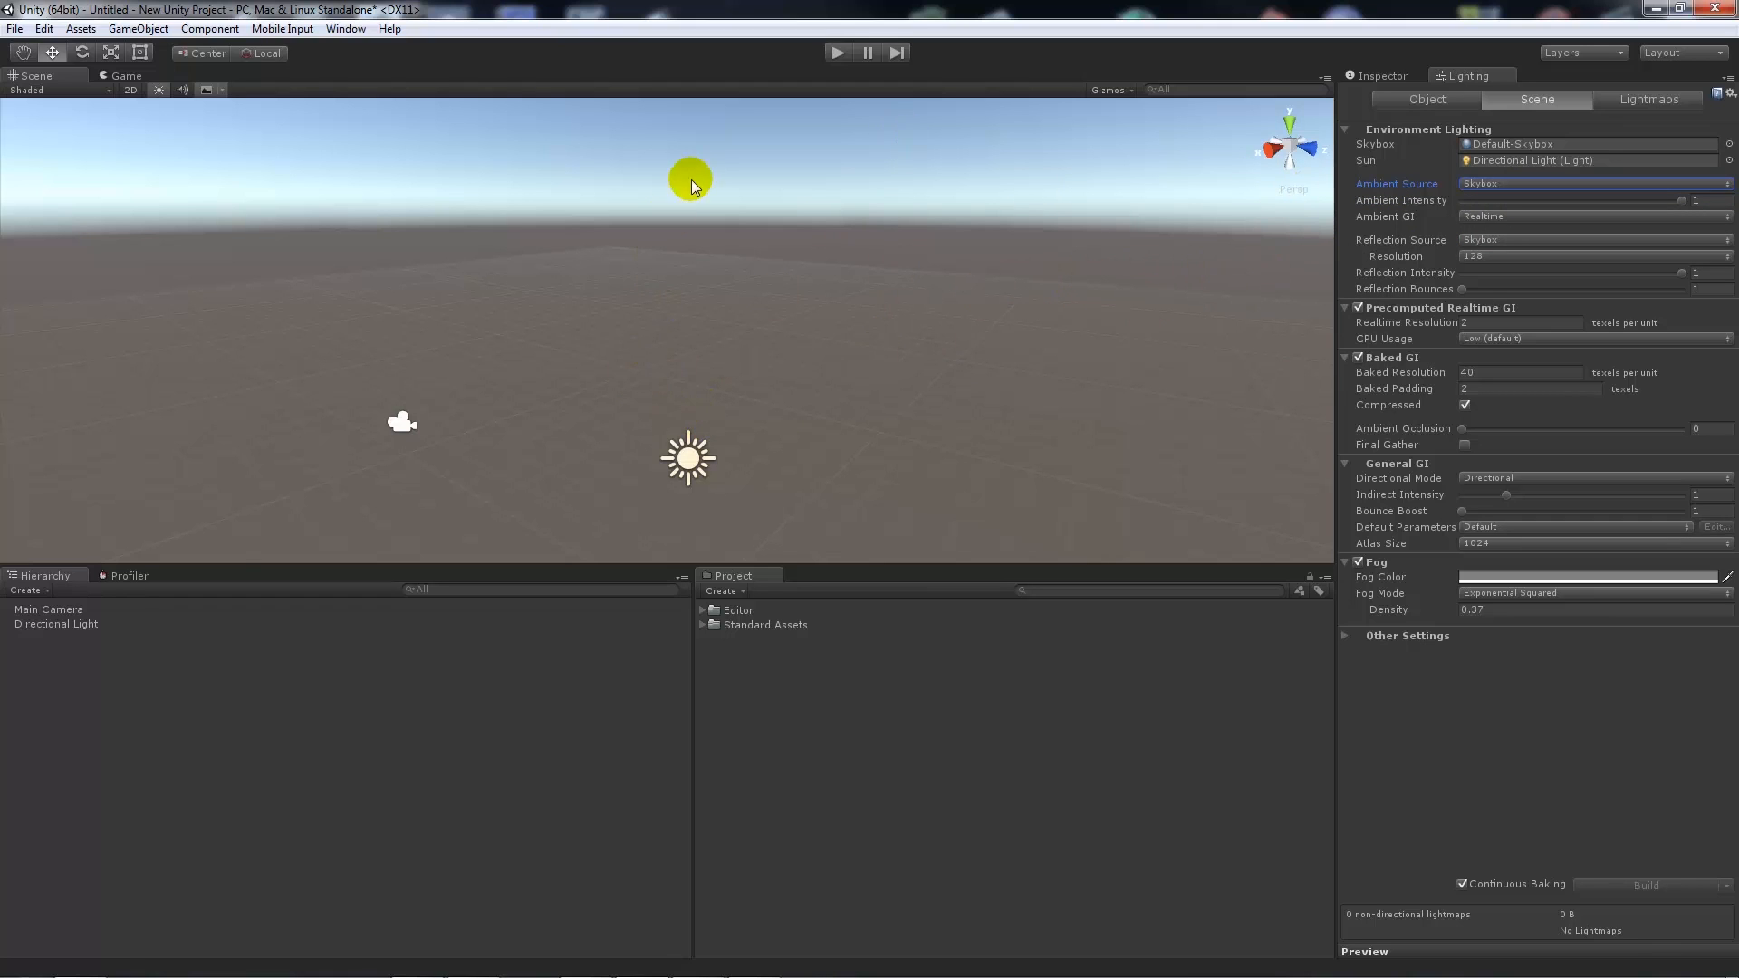